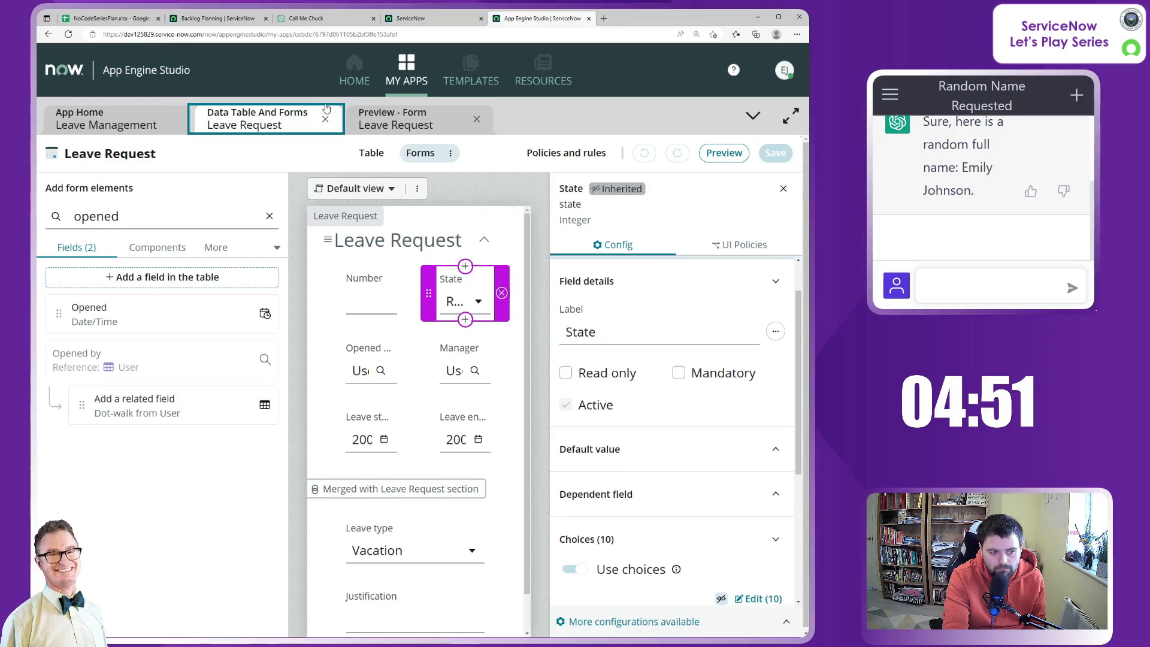
Step: Leave the form editor and return to the Leave Management app home page
{"action": "left_click", "coordinate": [417, 118]}
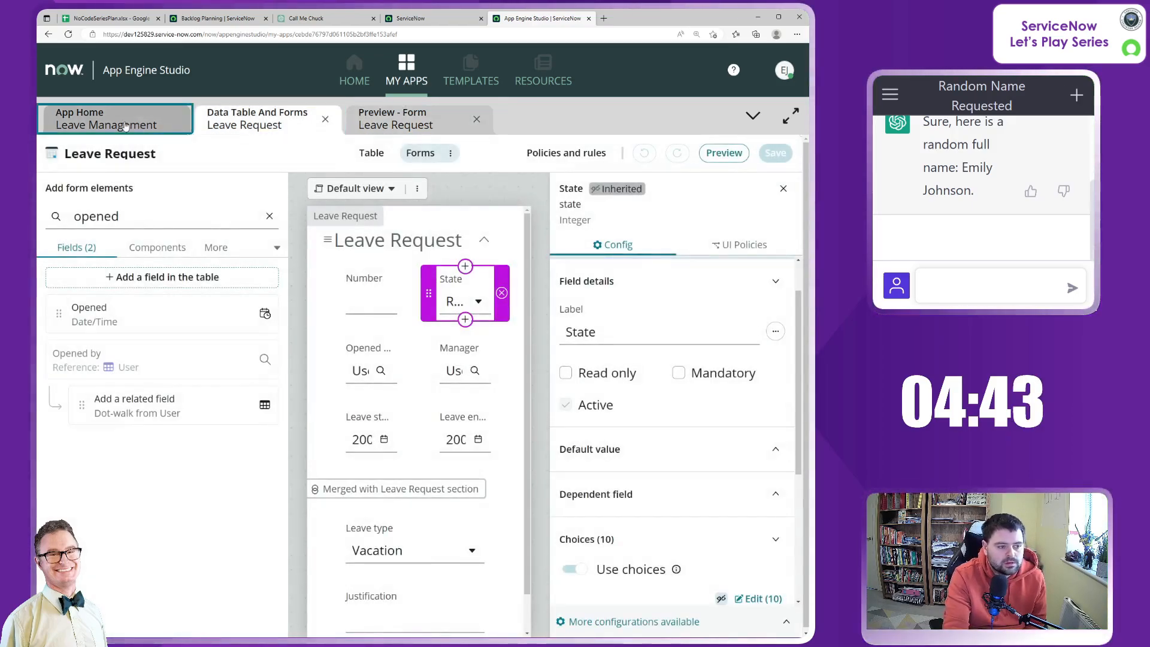
{"action": "left_click", "coordinate": [79, 112]}
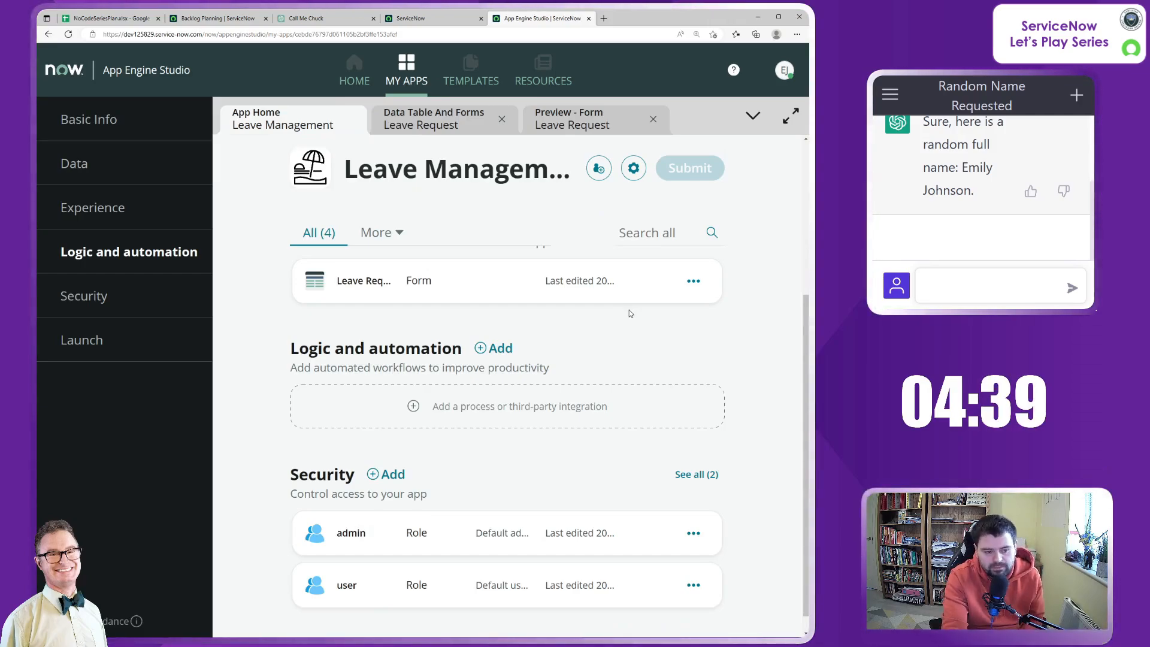
{"action": "mouse_move", "coordinate": [536, 362]}
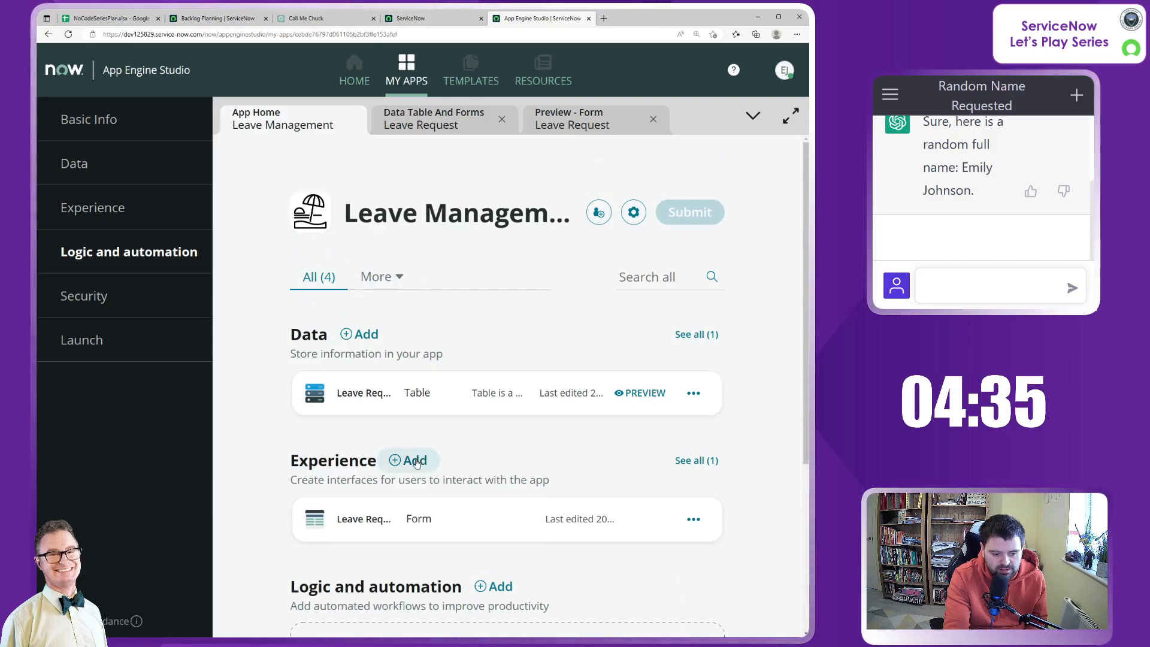
Step: Add a new experience and bring up the Record producer introduction page
{"action": "left_click", "coordinate": [415, 461]}
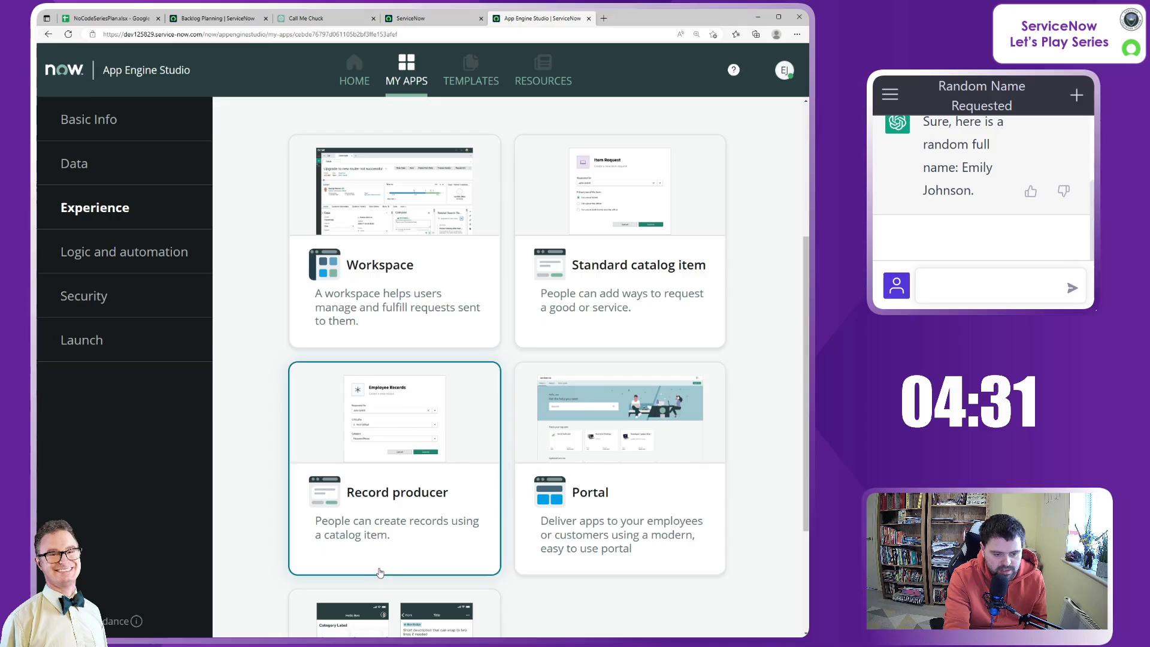
{"action": "scroll", "scroll_direction": "down", "scroll_amount": 3}
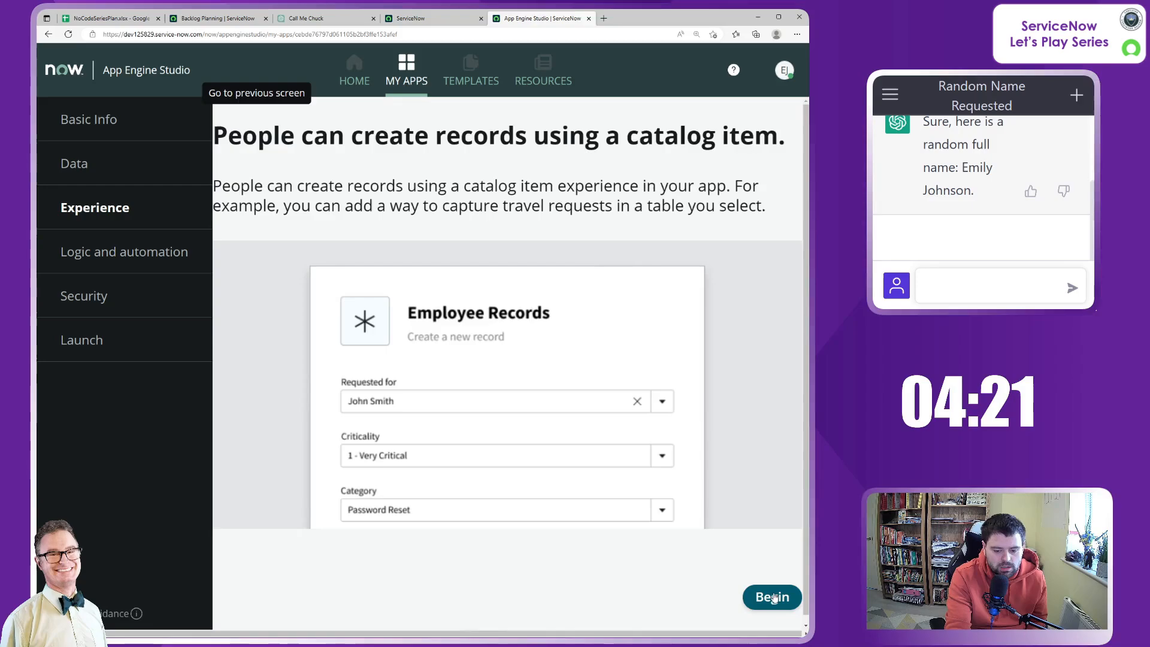
Step: Create the 'Request Leave' record producer, described as requesting vacation or sickness leave
{"action": "left_click", "coordinate": [772, 598]}
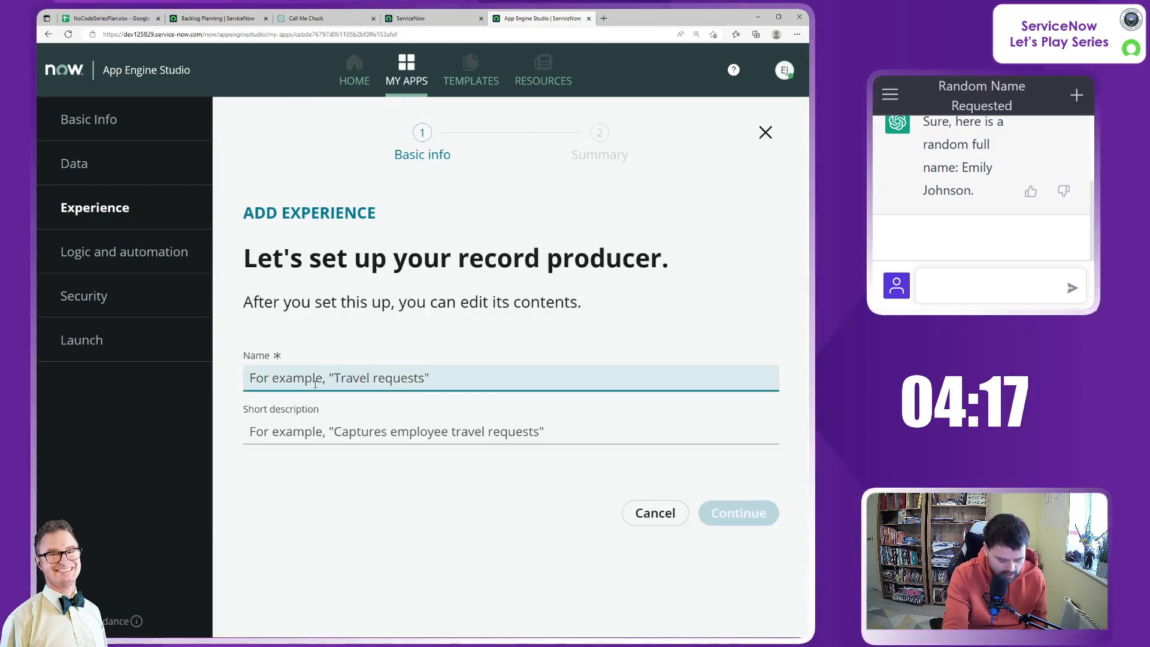
{"action": "type", "text": "Request Leave"}
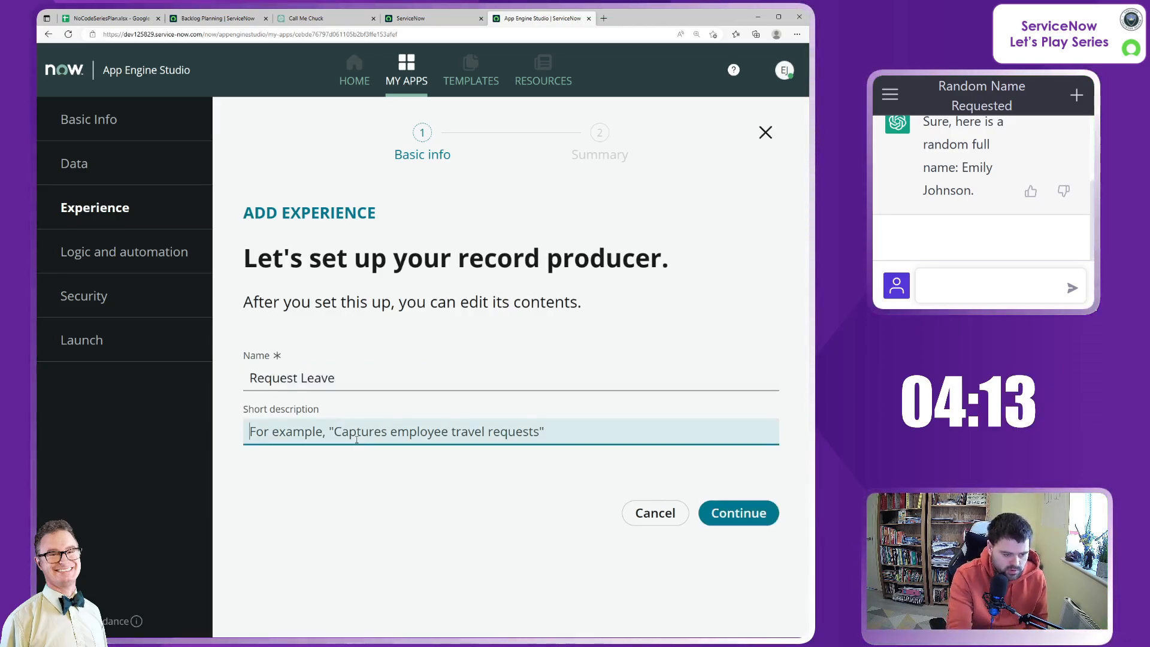
{"action": "type", "text": "Request V"}
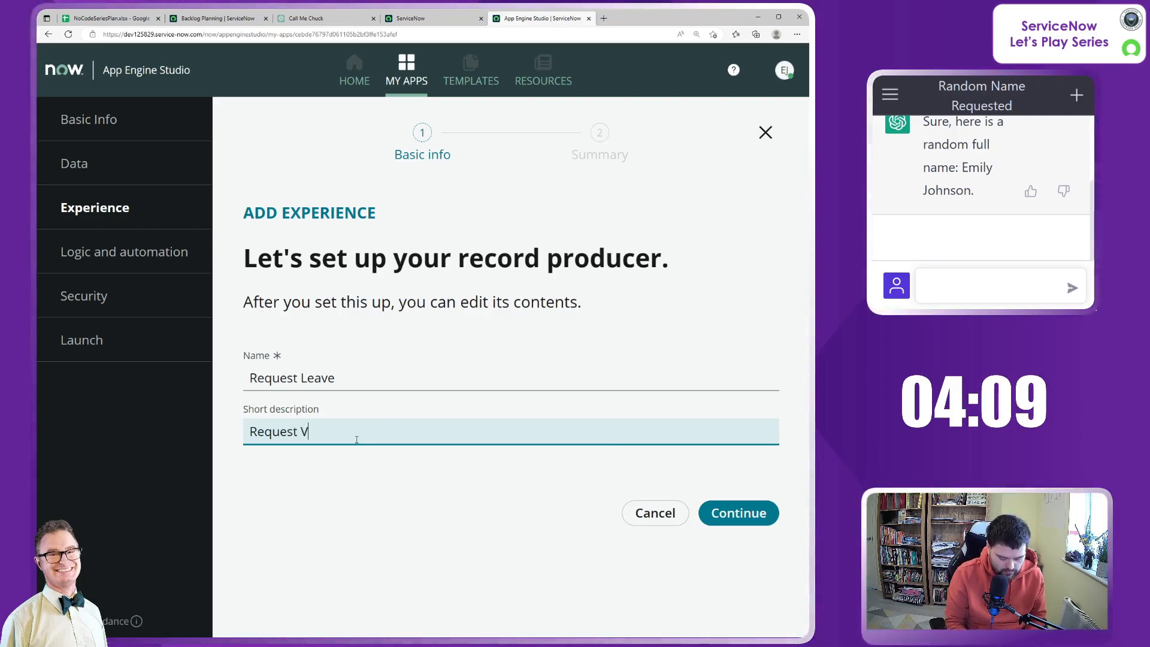
{"action": "type", "text": "acation or S"}
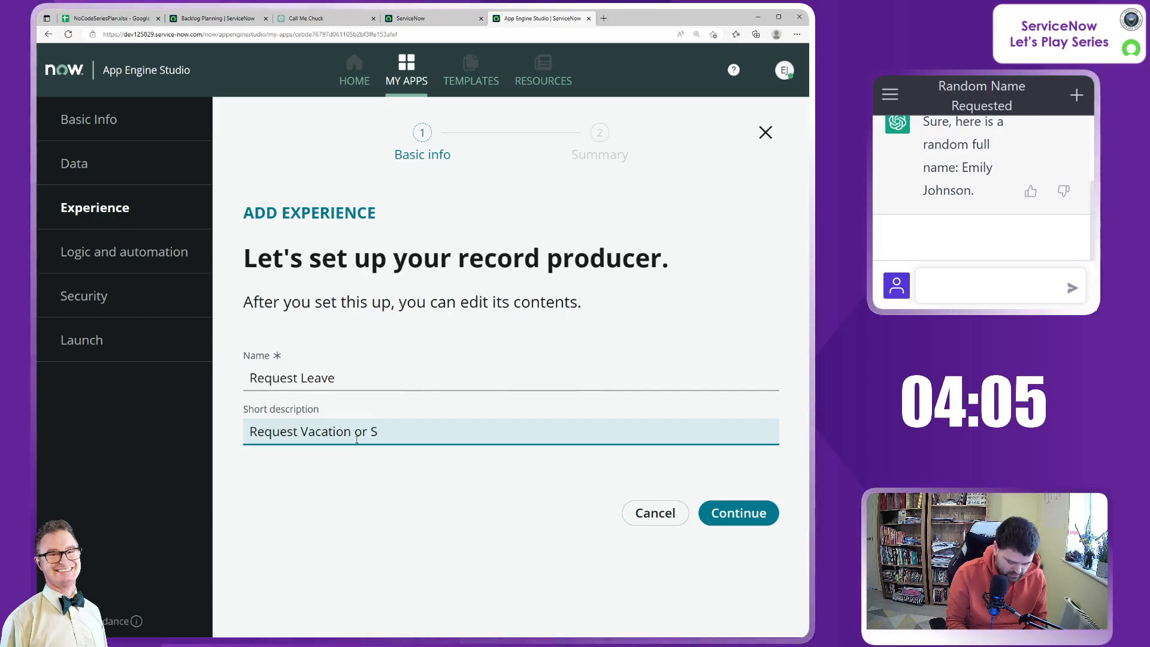
{"action": "type", "text": "ickness Leave."}
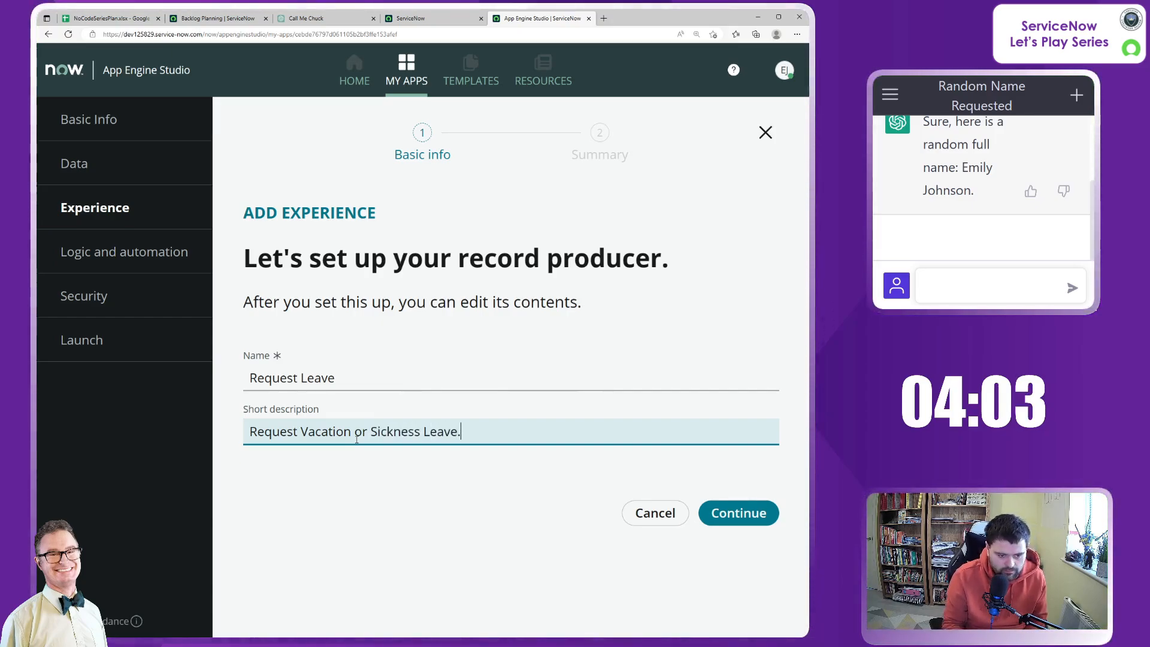
{"action": "left_click", "coordinate": [737, 513]}
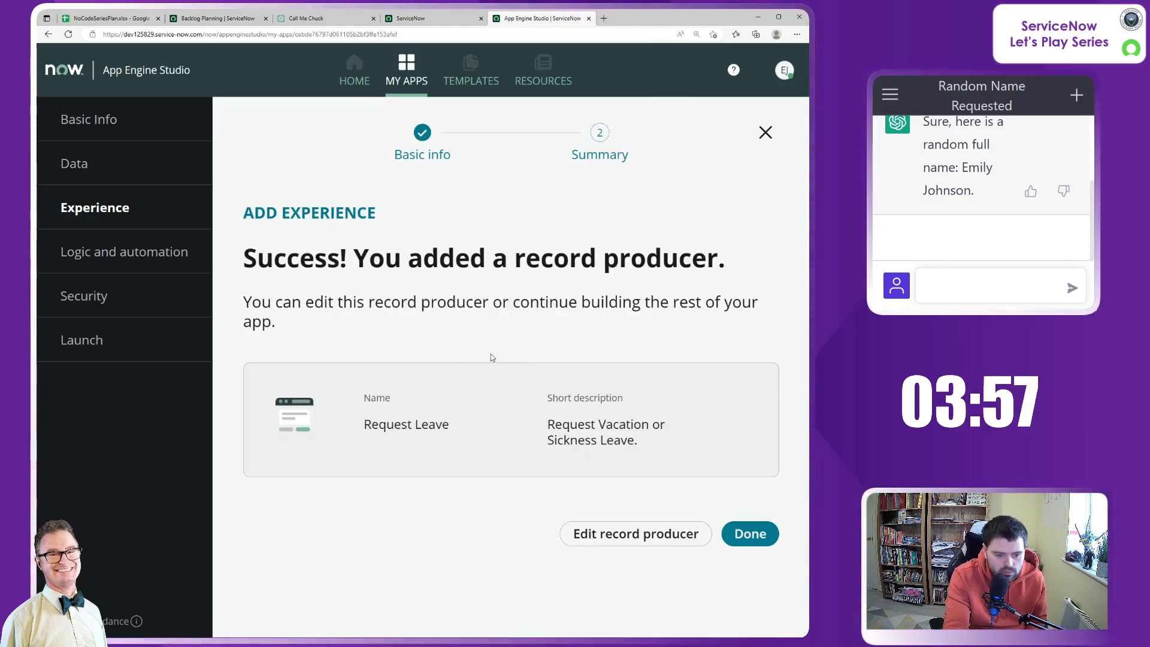
{"action": "mouse_move", "coordinate": [344, 438]}
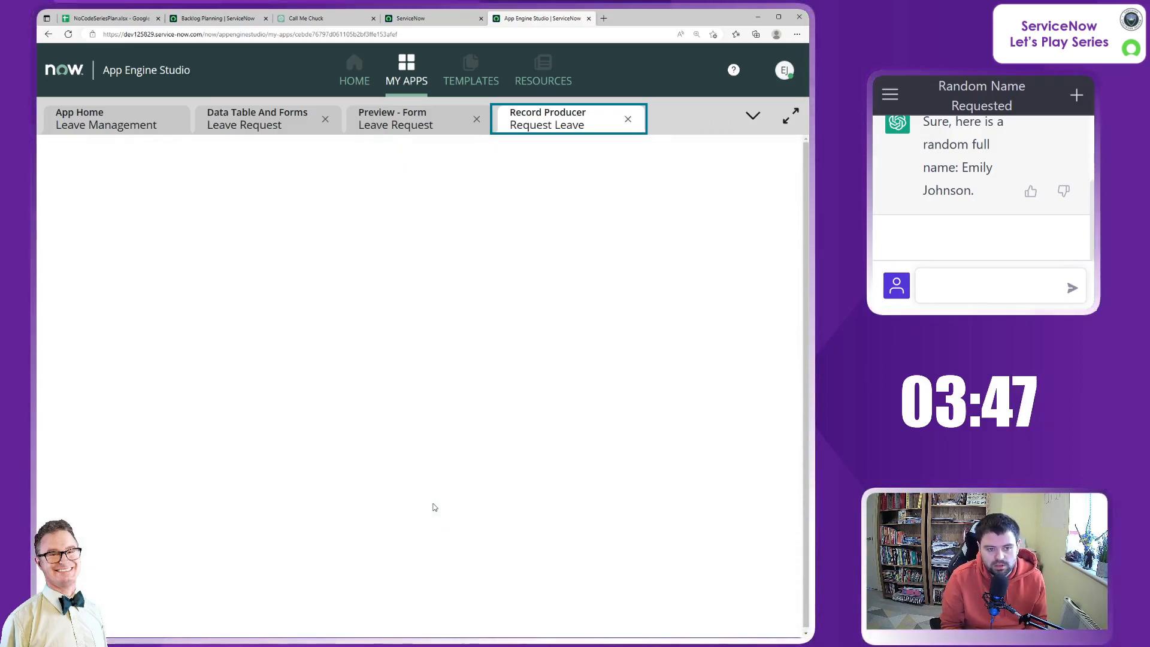
Step: Open Request Leave for editing and attach an image to its item details
{"action": "left_click", "coordinate": [546, 118]}
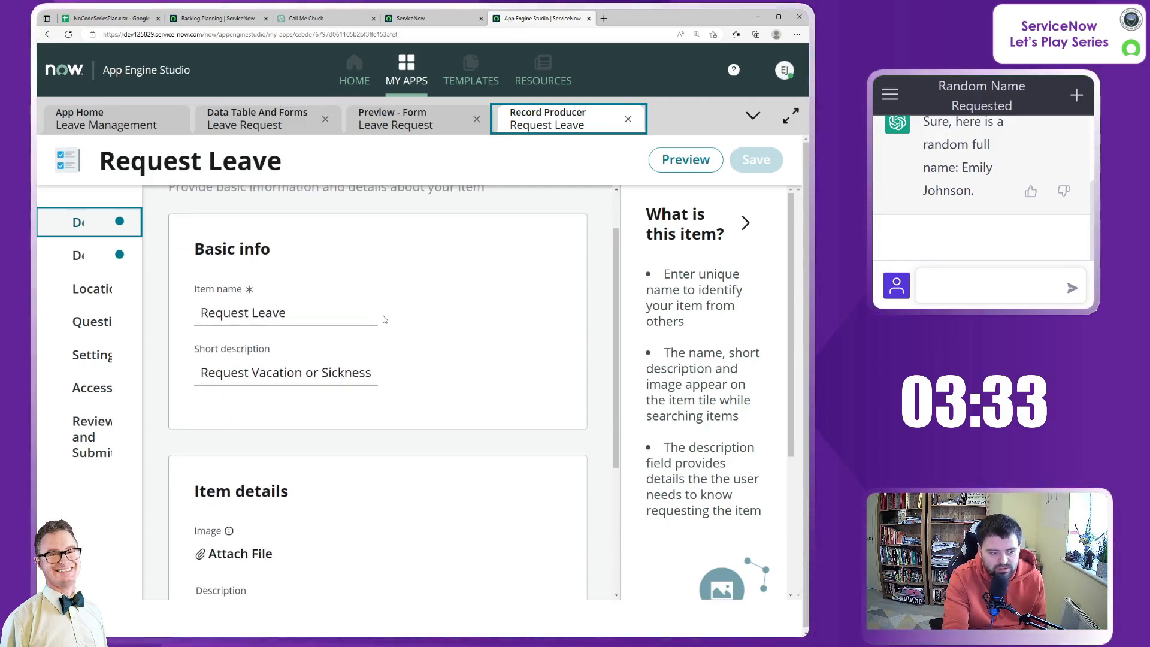
{"action": "scroll", "scroll_direction": "down", "scroll_amount": 3}
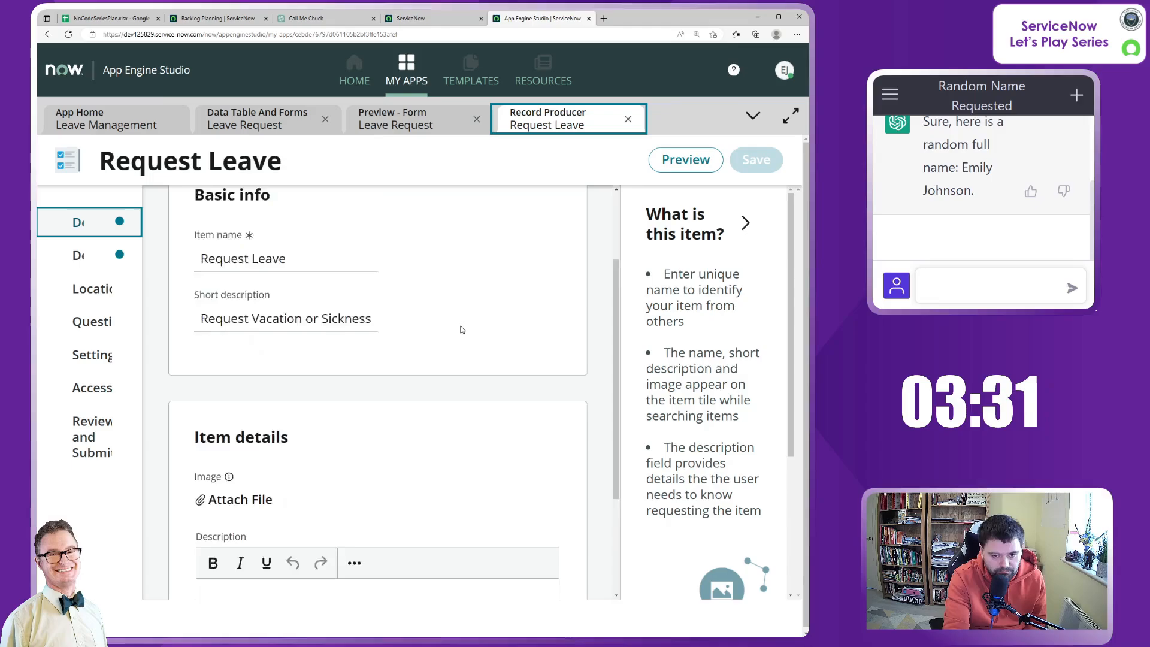
{"action": "scroll", "scroll_direction": "down", "scroll_amount": 3}
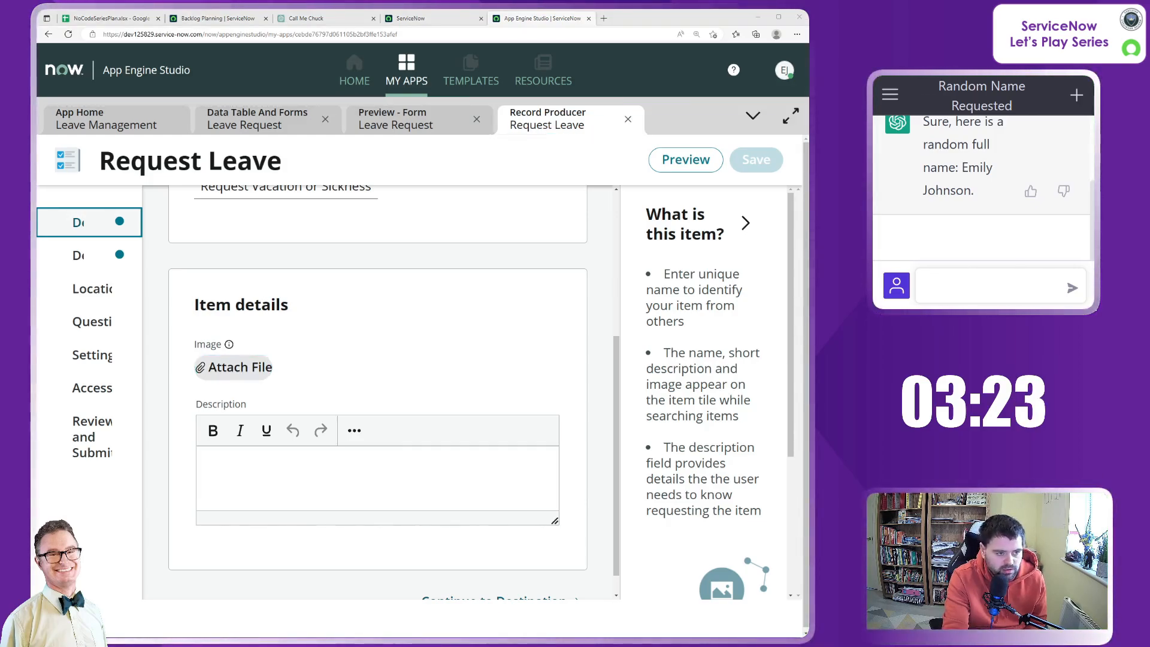
{"action": "left_click", "coordinate": [233, 367]}
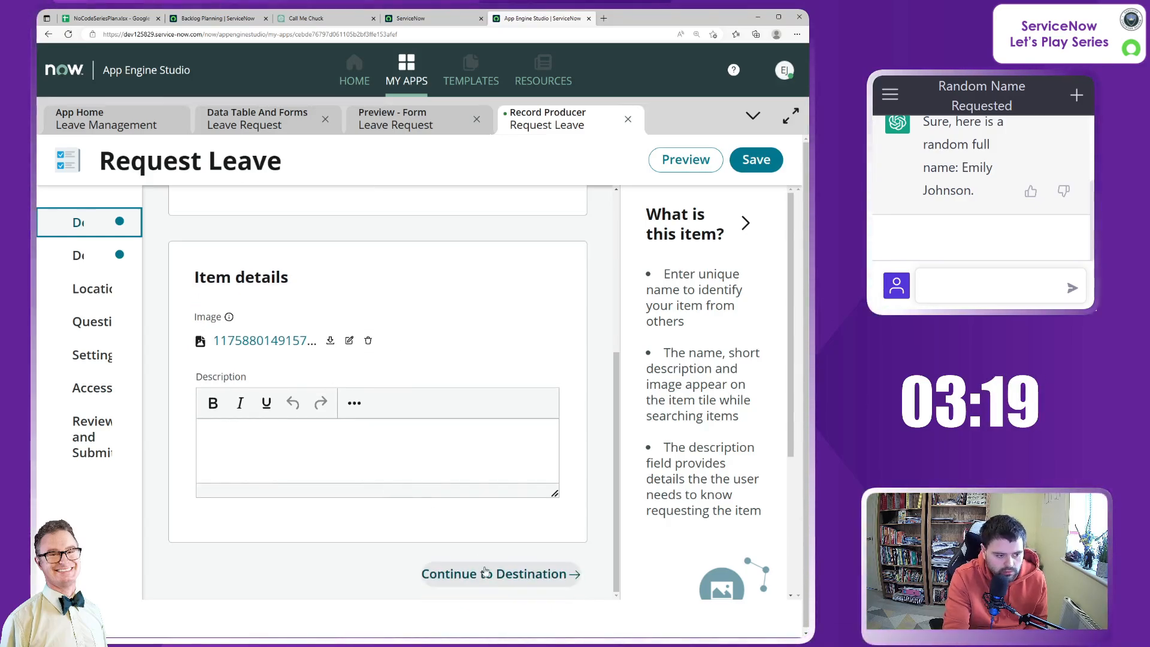
Step: Set Request Leave's record submission table to Leave Request
{"action": "left_click", "coordinate": [500, 574]}
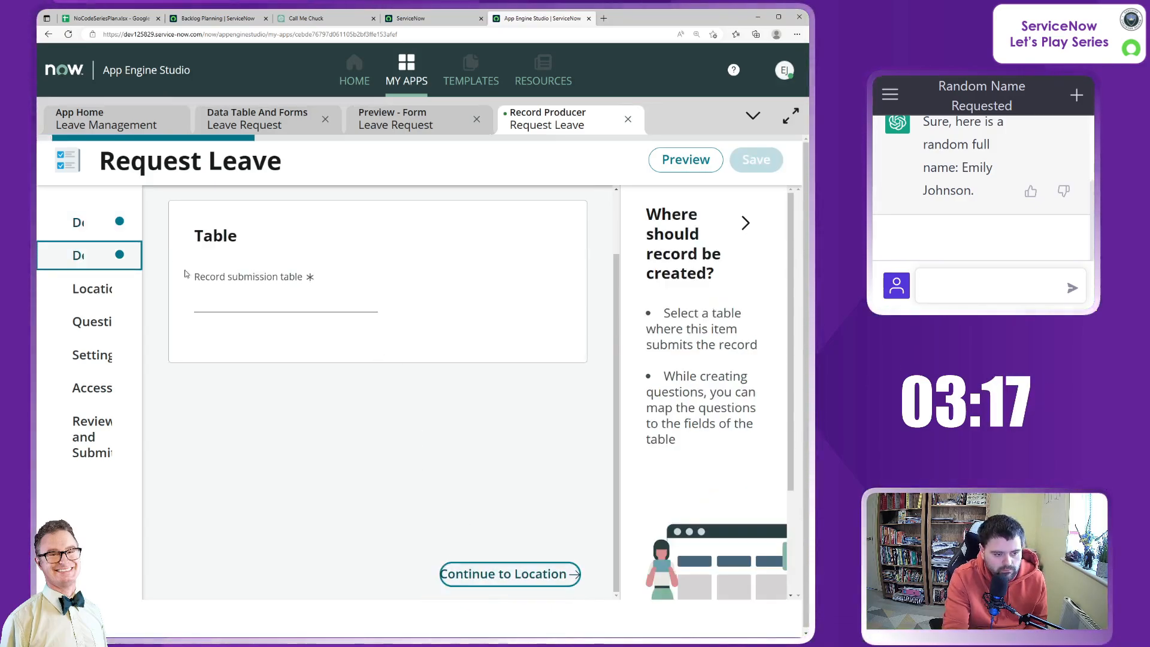
{"action": "left_click", "coordinate": [285, 301]}
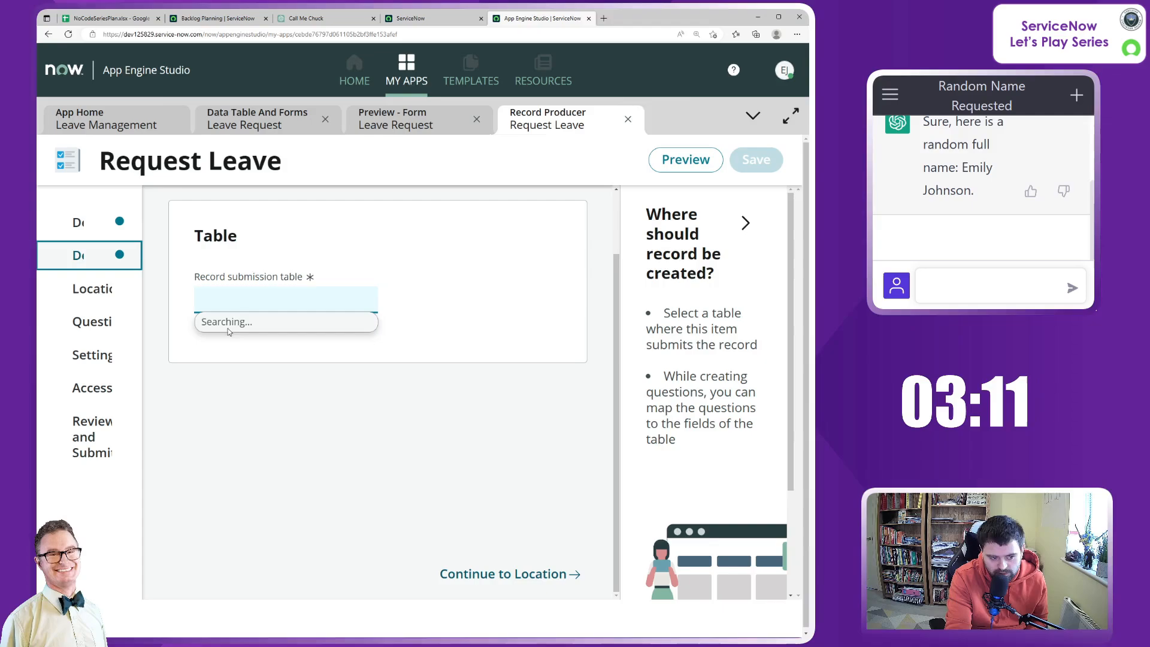
{"action": "left_click", "coordinate": [286, 297]}
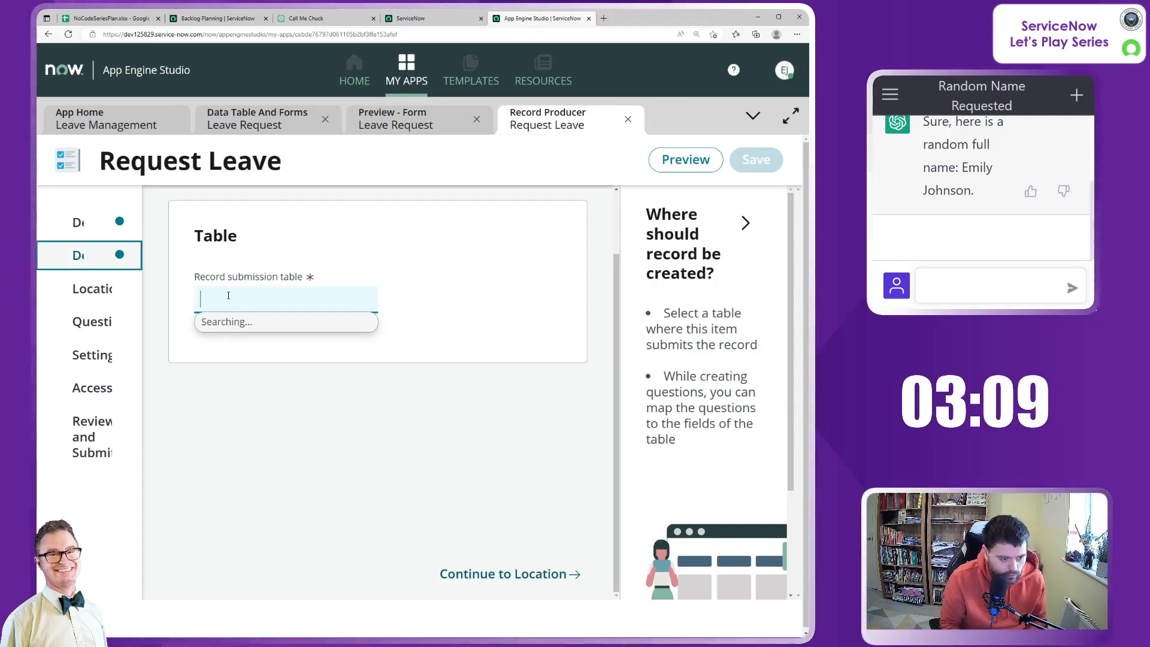
{"action": "type", "text": "Lea"}
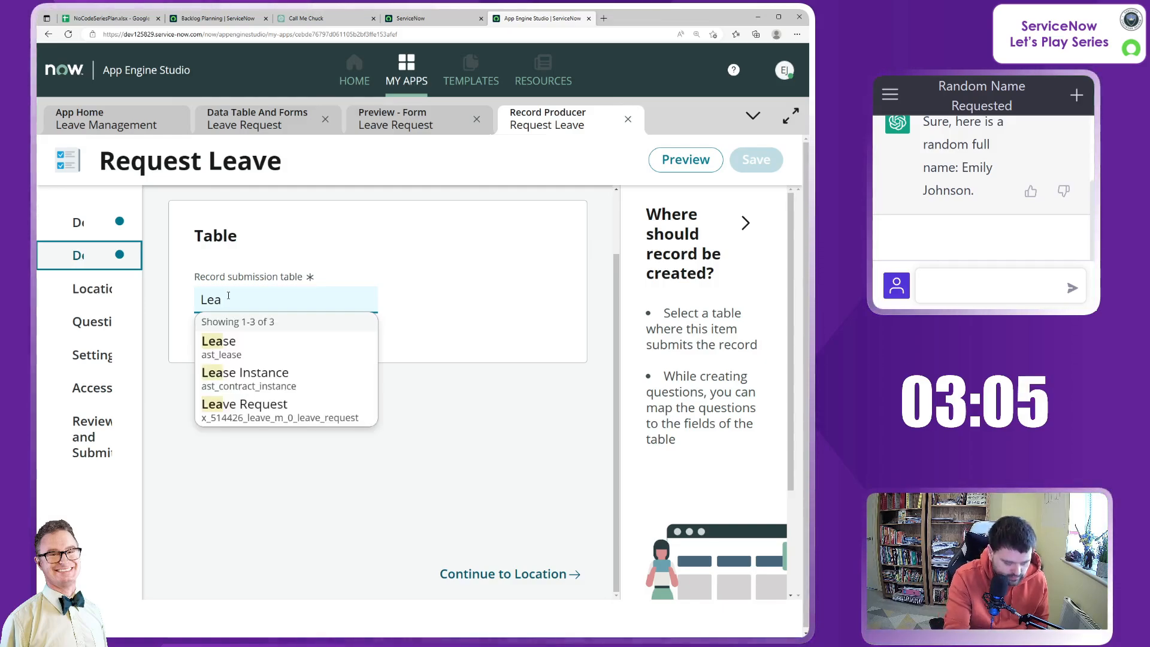
{"action": "left_click", "coordinate": [245, 403]}
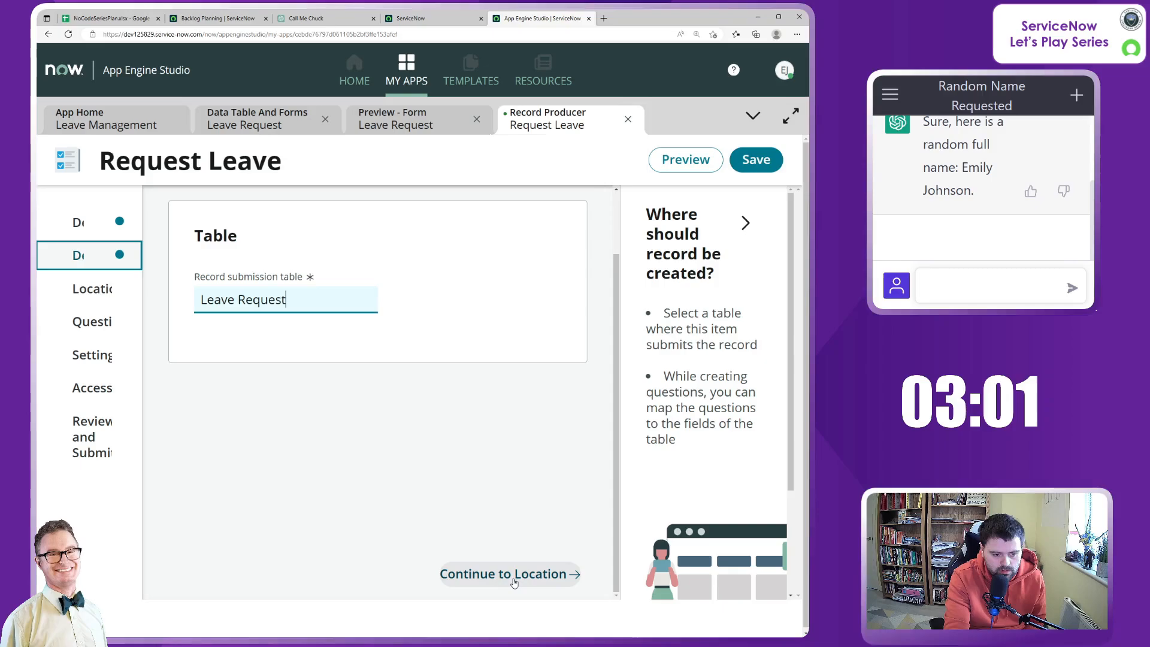
{"action": "left_click", "coordinate": [509, 574]}
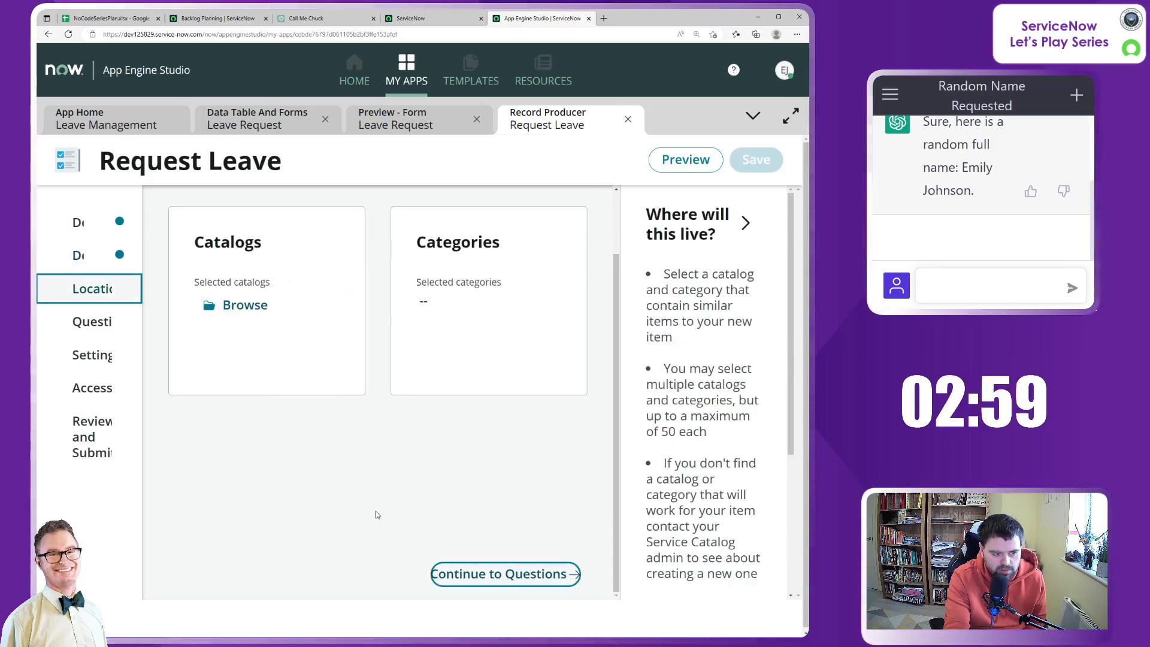
Step: Add Service Catalog to the item's selected catalogs and save
{"action": "left_click", "coordinate": [245, 305]}
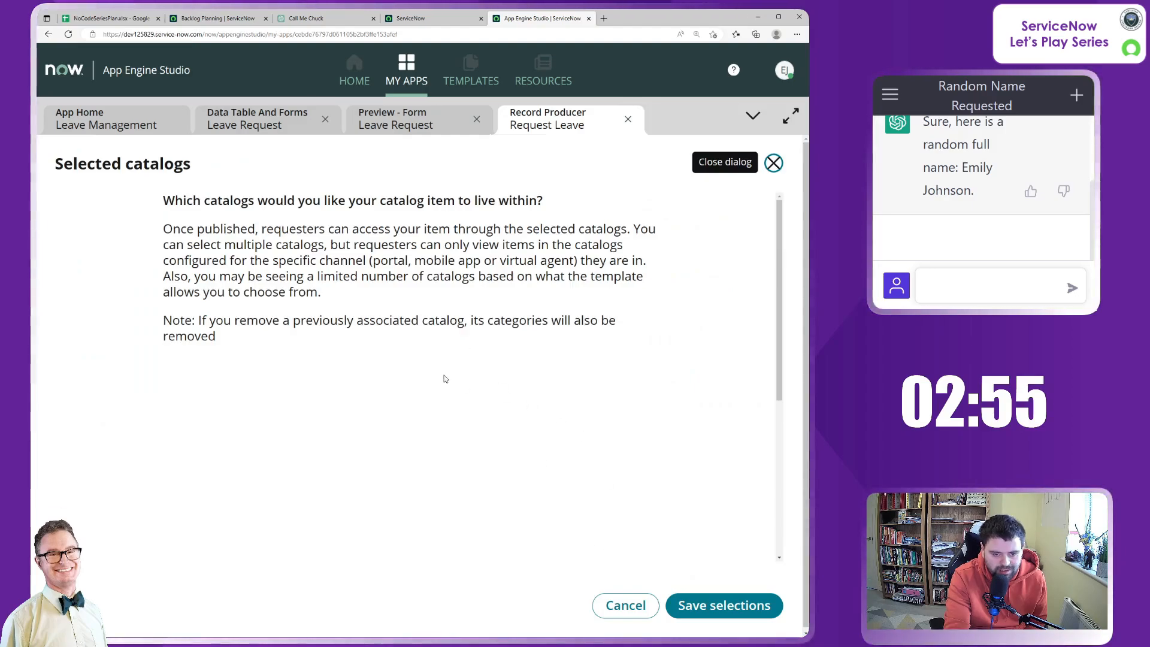
{"action": "scroll", "scroll_direction": "down", "scroll_amount": 3}
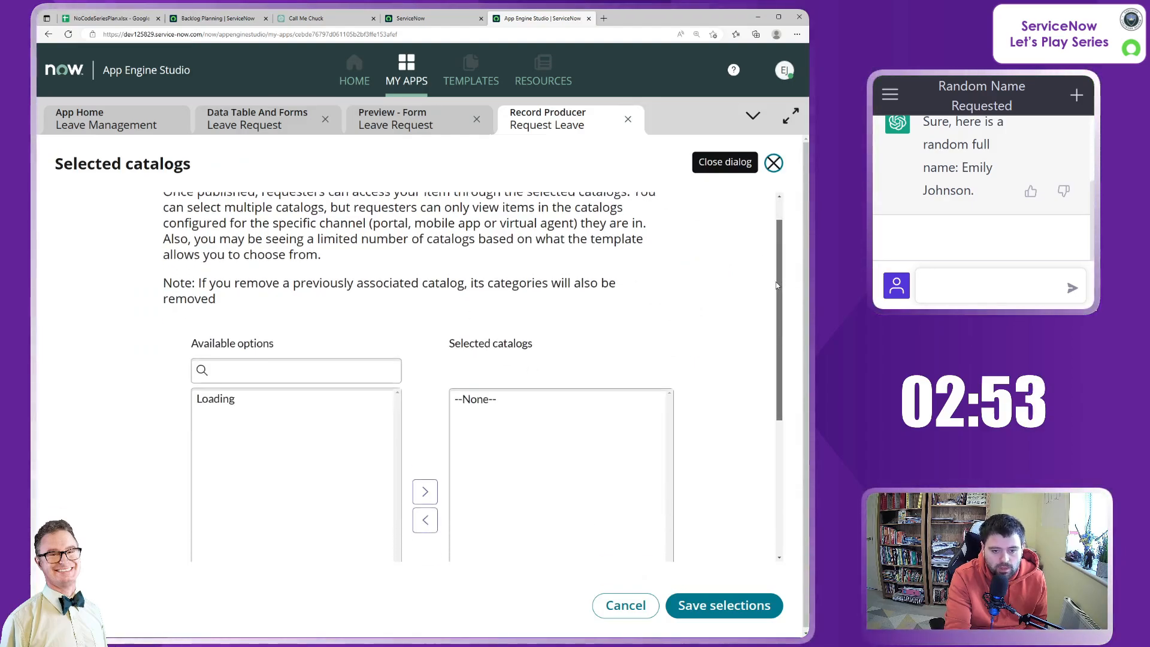
{"action": "scroll", "scroll_direction": "down", "scroll_amount": 3}
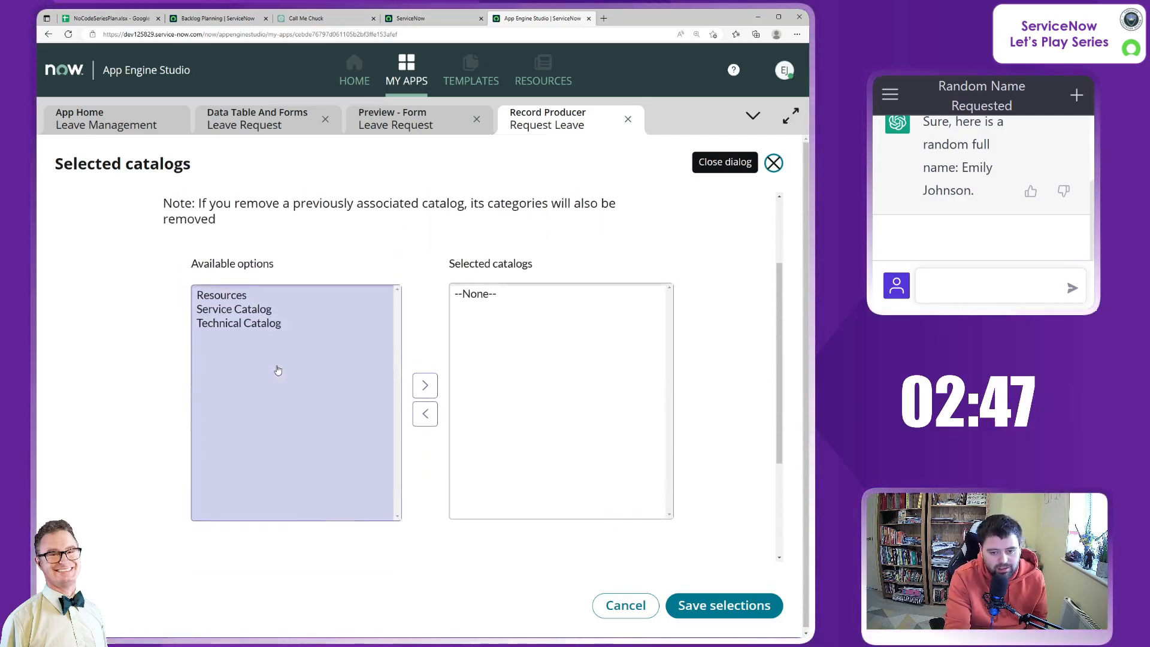
{"action": "left_click", "coordinate": [235, 309]}
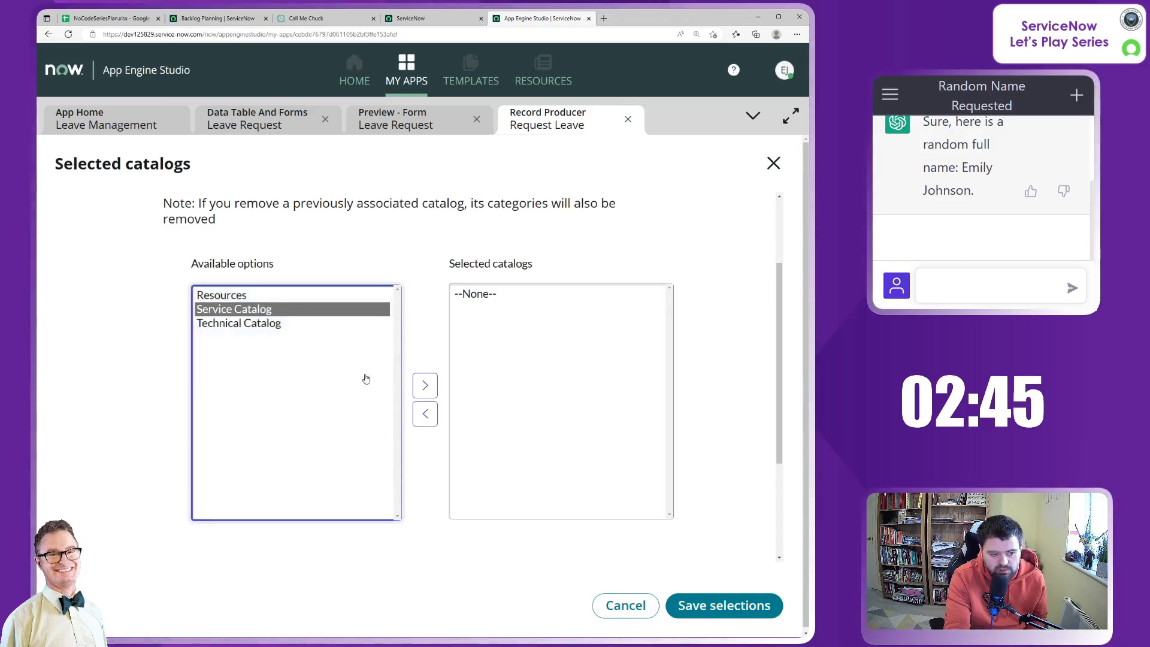
{"action": "left_click", "coordinate": [424, 385]}
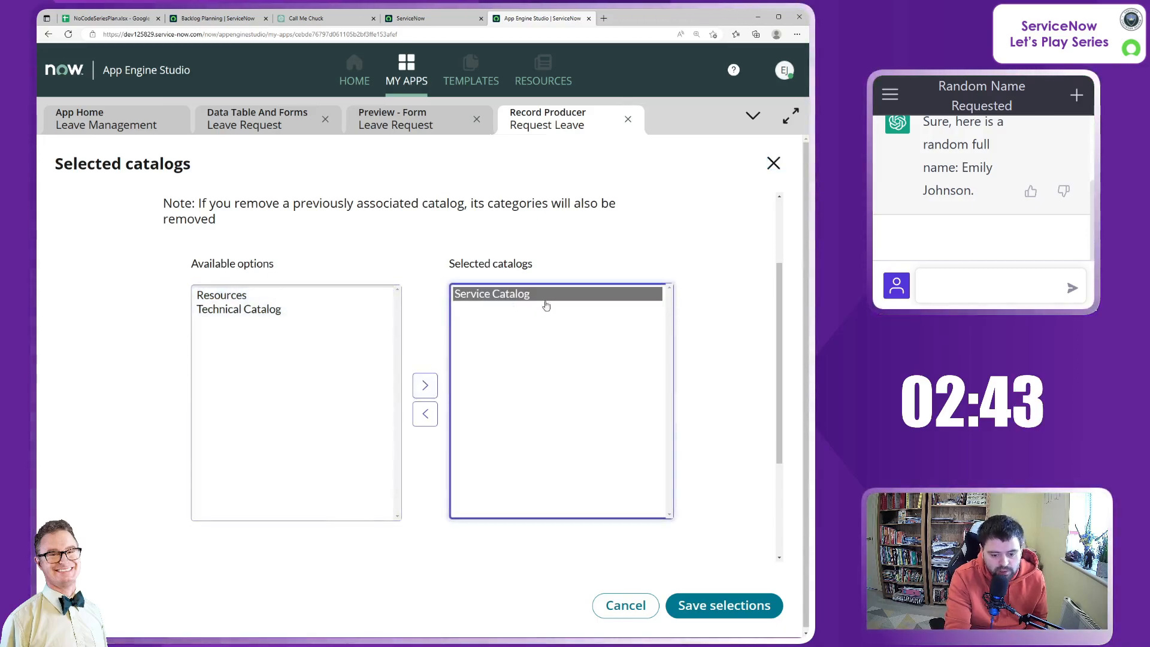
{"action": "mouse_move", "coordinate": [675, 362]}
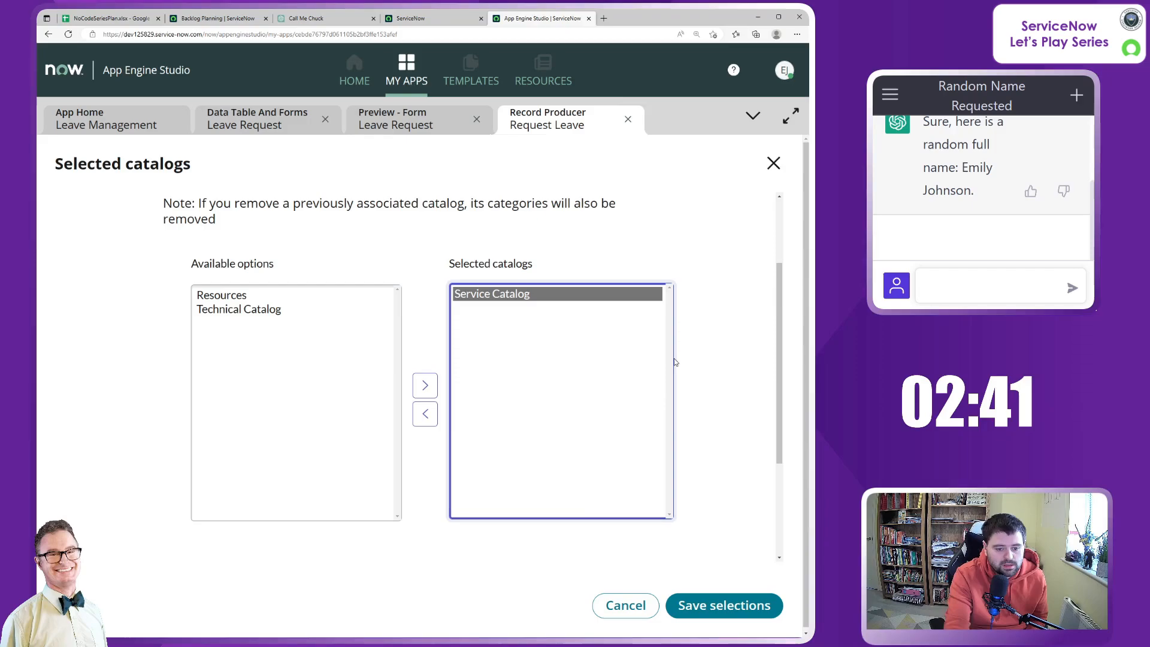
{"action": "left_click", "coordinate": [723, 605]}
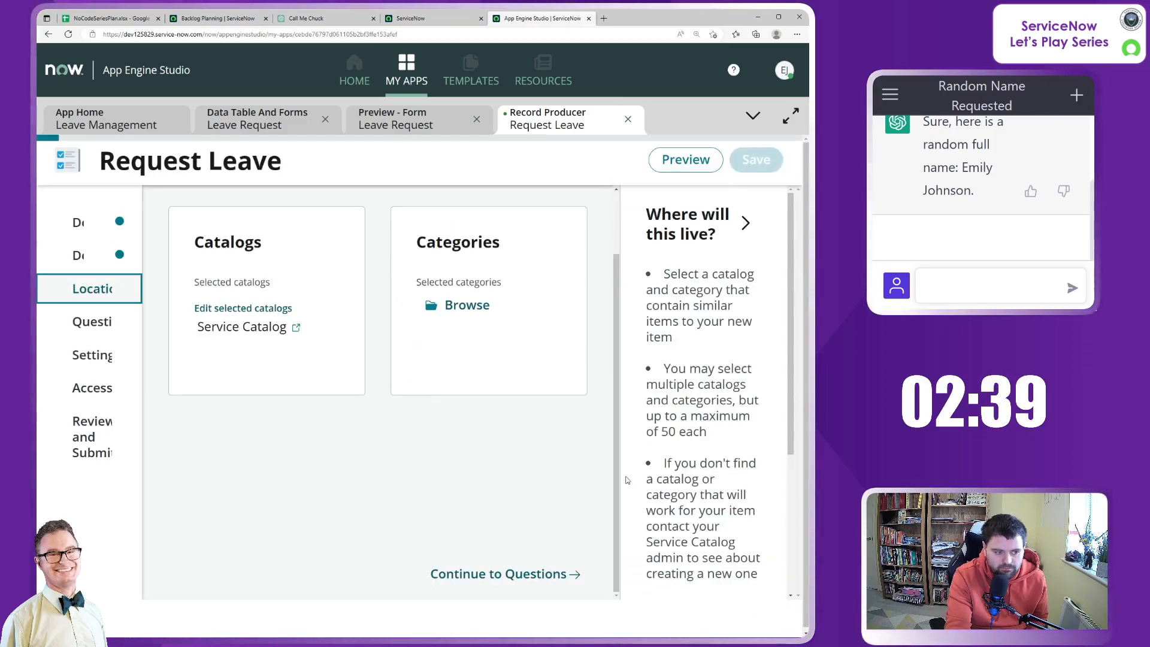
Step: Place the item under the 'Can We Help You?' category and save
{"action": "left_click", "coordinate": [467, 304]}
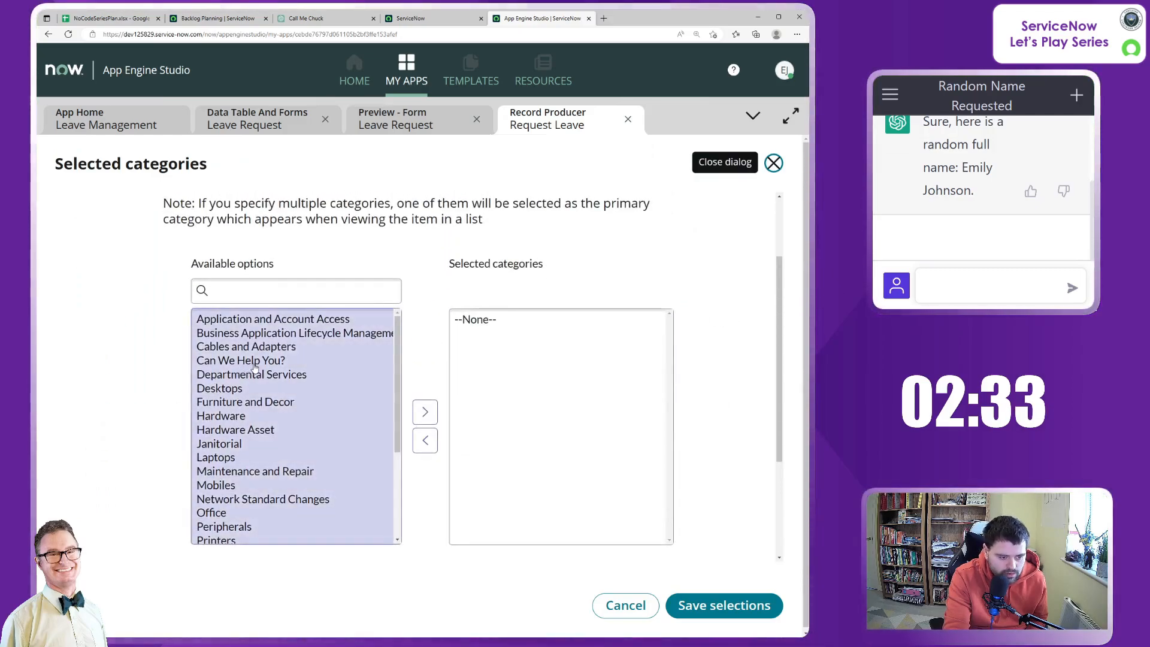
{"action": "left_click", "coordinate": [425, 411]}
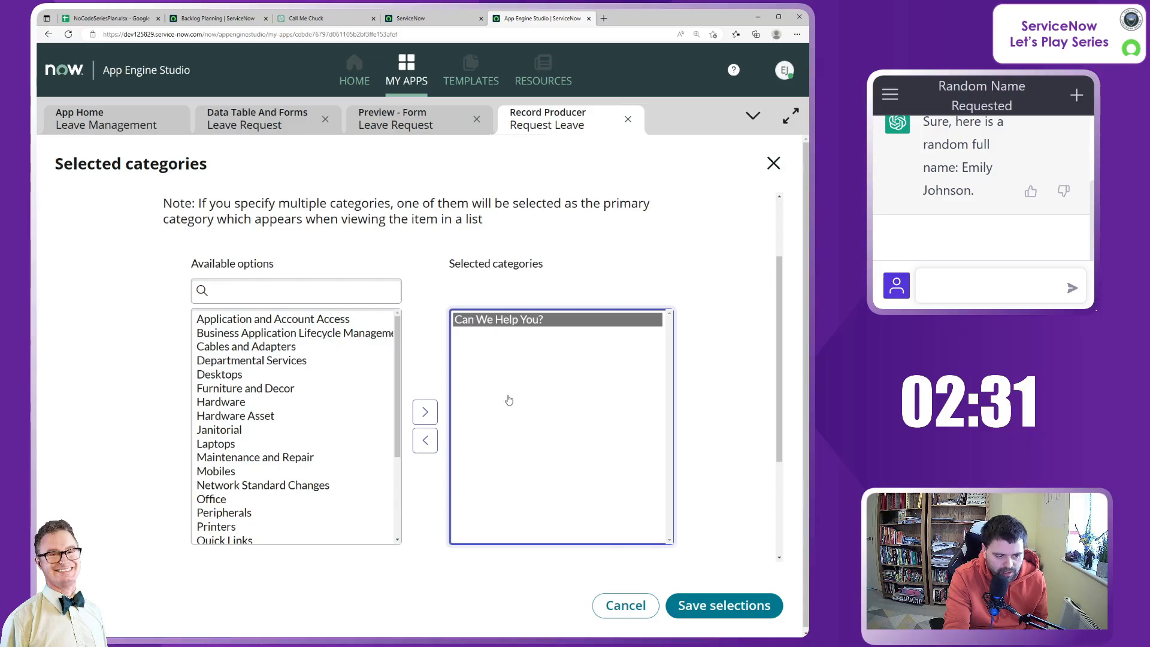
{"action": "left_click", "coordinate": [722, 605]}
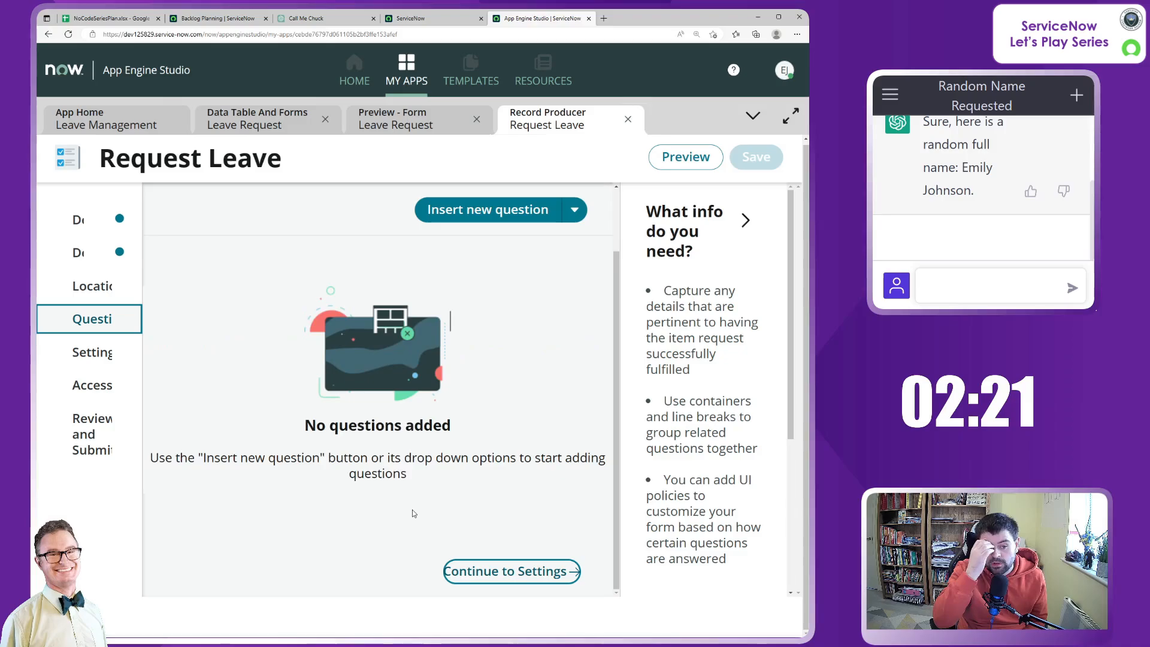
{"action": "mouse_move", "coordinate": [497, 239]}
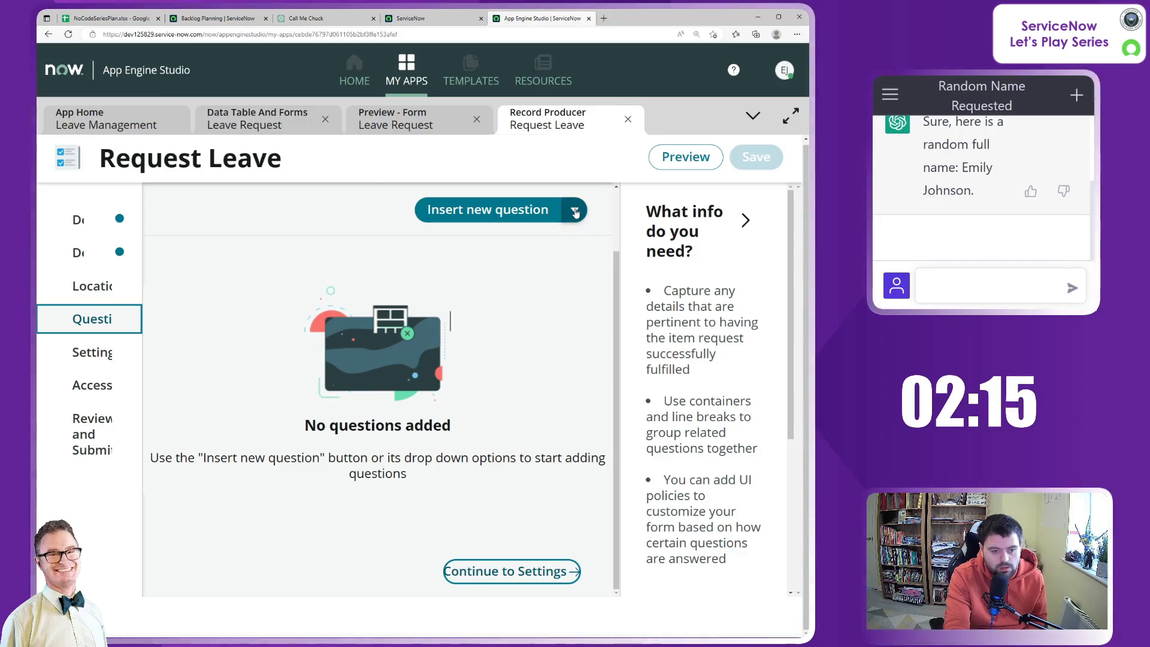
Step: Look for a 'Leave Request' question set, cancel when none exists, and insert a new question
{"action": "left_click", "coordinate": [574, 209]}
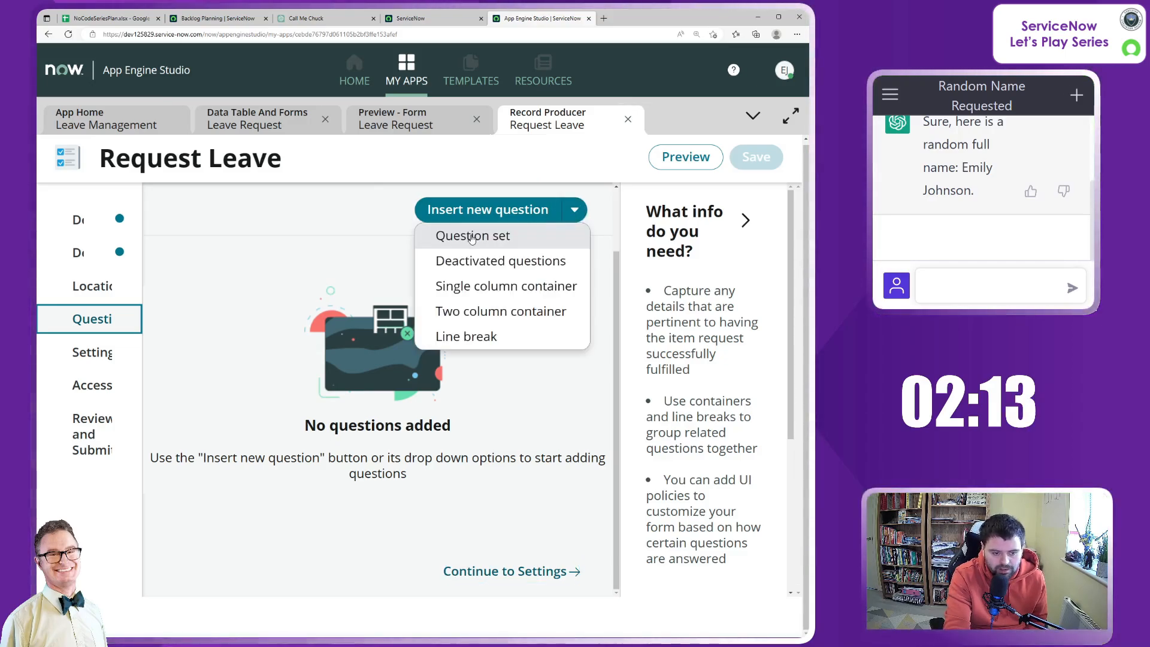
{"action": "left_click", "coordinate": [472, 235]}
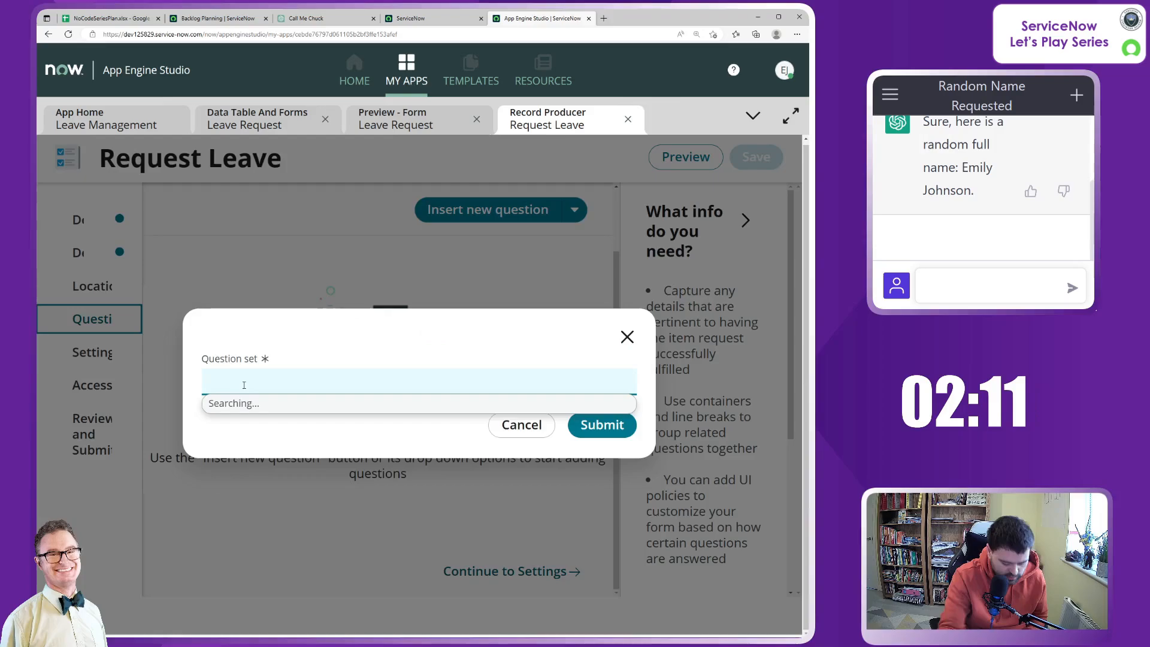
{"action": "type", "text": "Leave Request"}
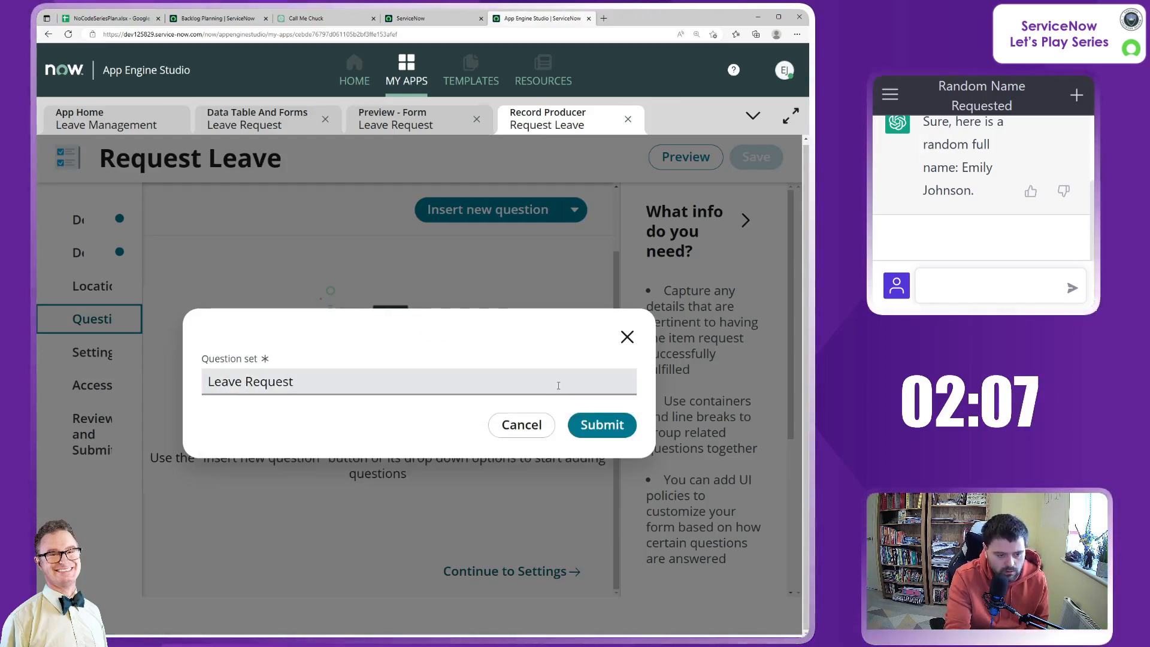
{"action": "left_click", "coordinate": [601, 425]}
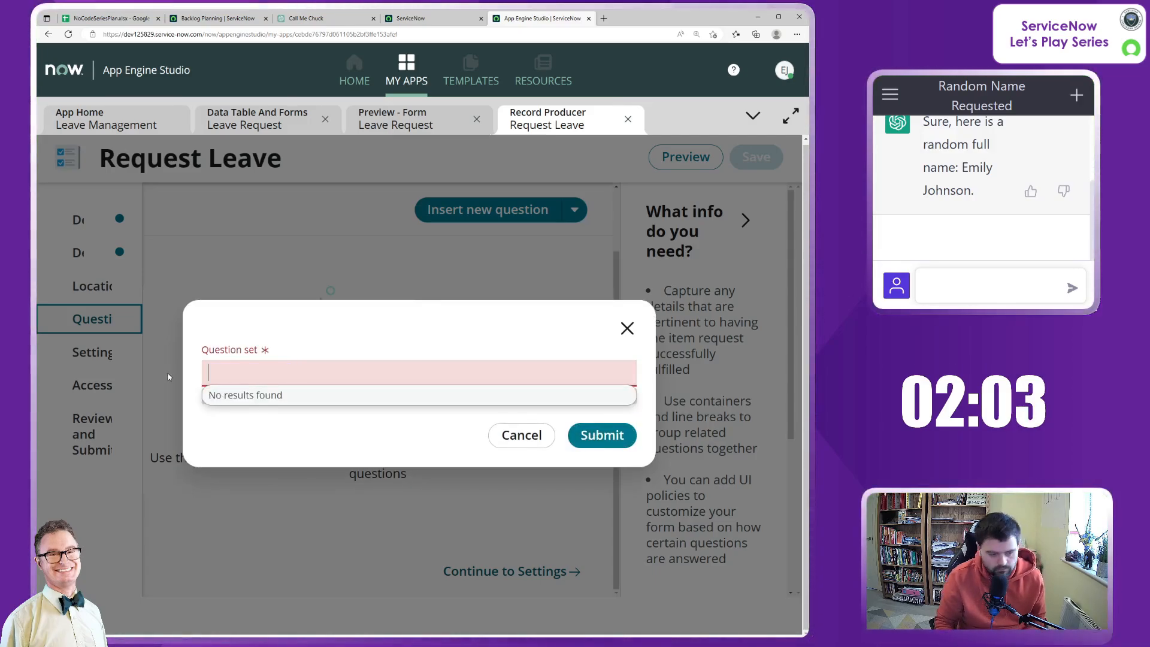
{"action": "left_click", "coordinate": [520, 434]}
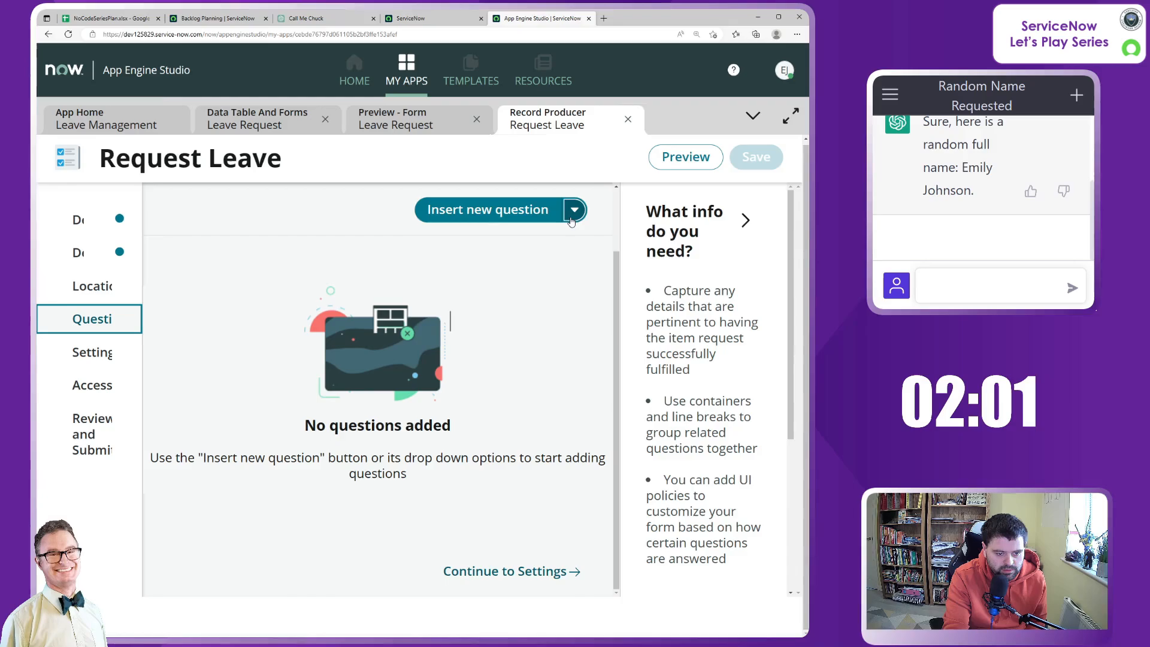
{"action": "left_click", "coordinate": [575, 210]}
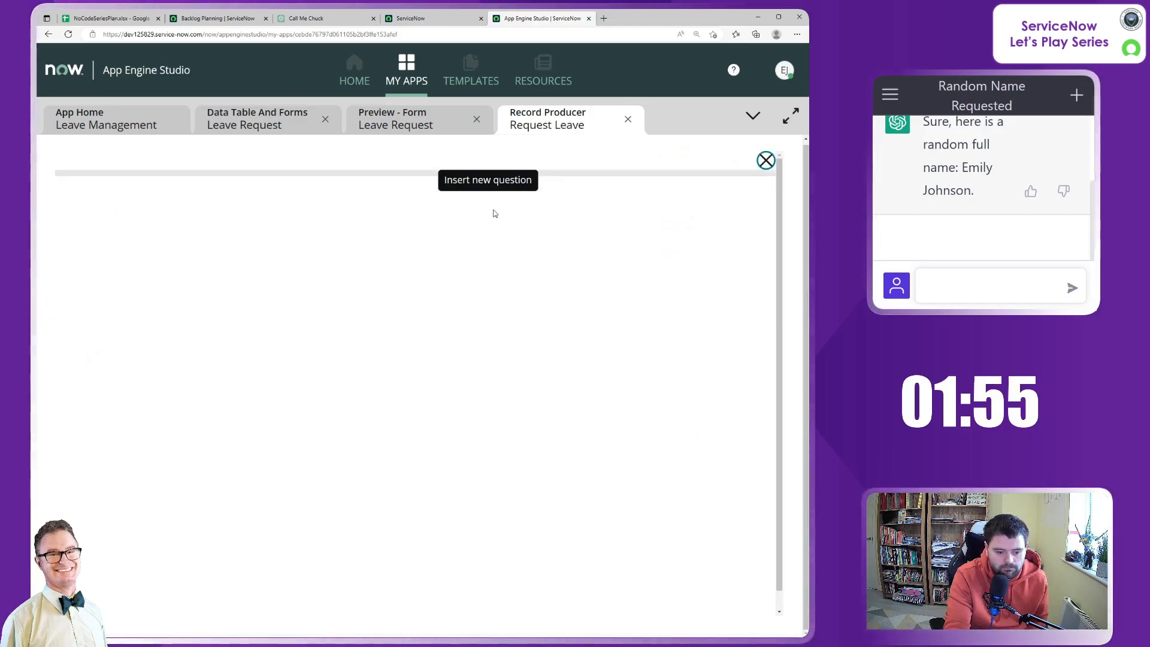
Step: Set the new question's type to Choice with a record-reference answer
{"action": "left_click", "coordinate": [488, 180]}
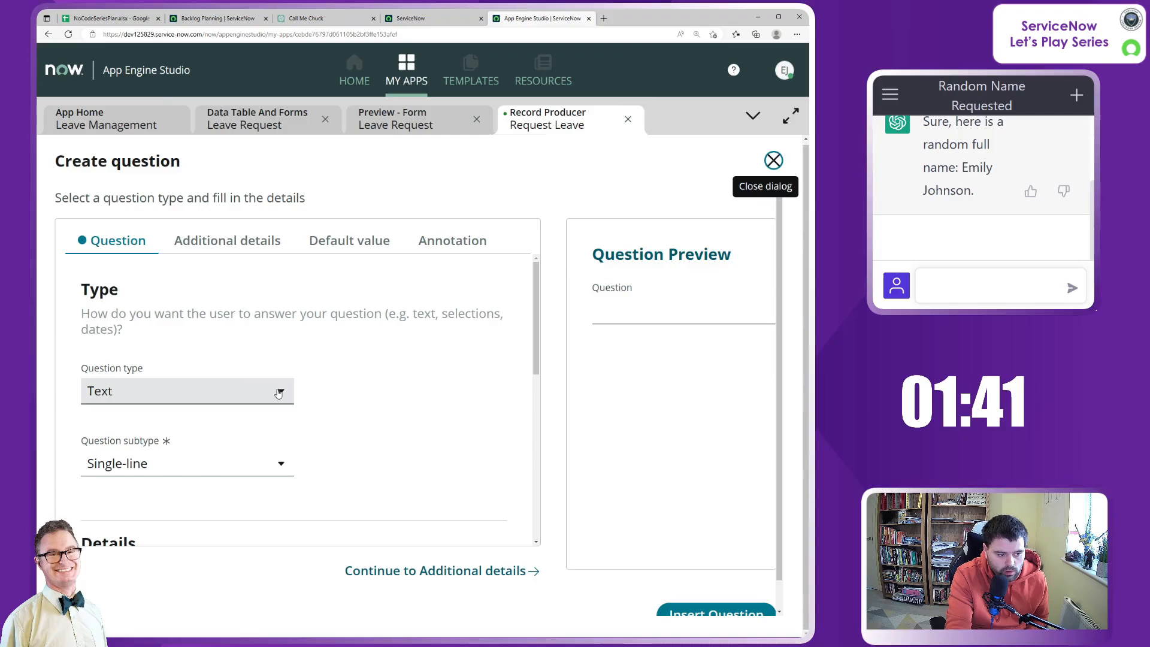
{"action": "left_click", "coordinate": [186, 391]}
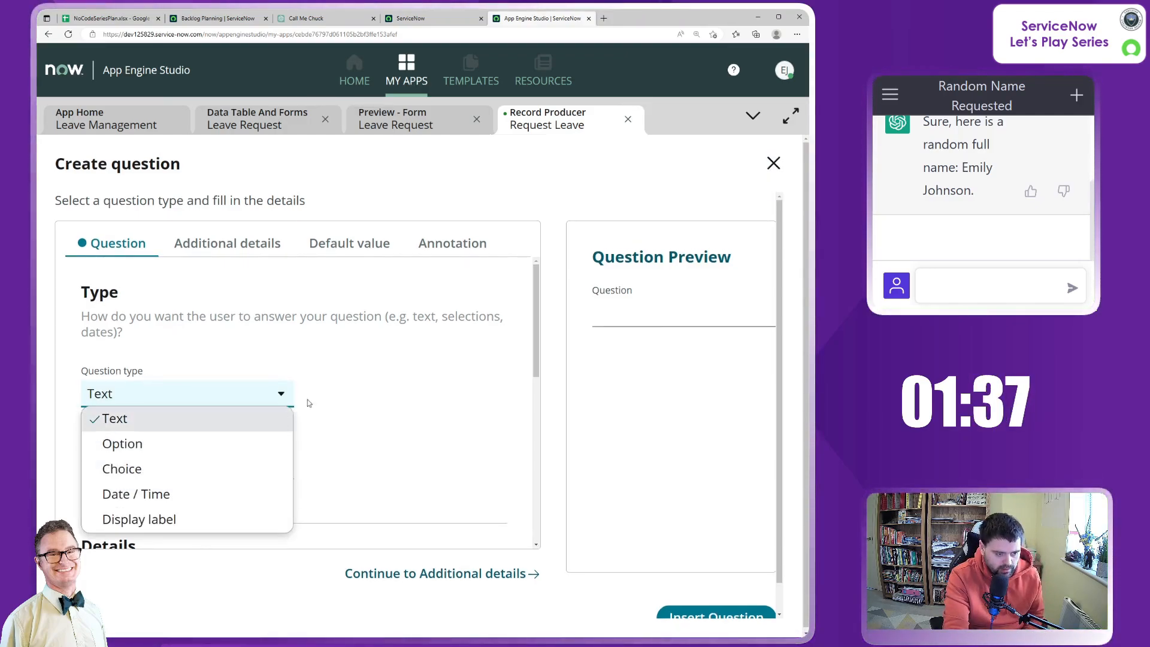
{"action": "left_click", "coordinate": [113, 418]}
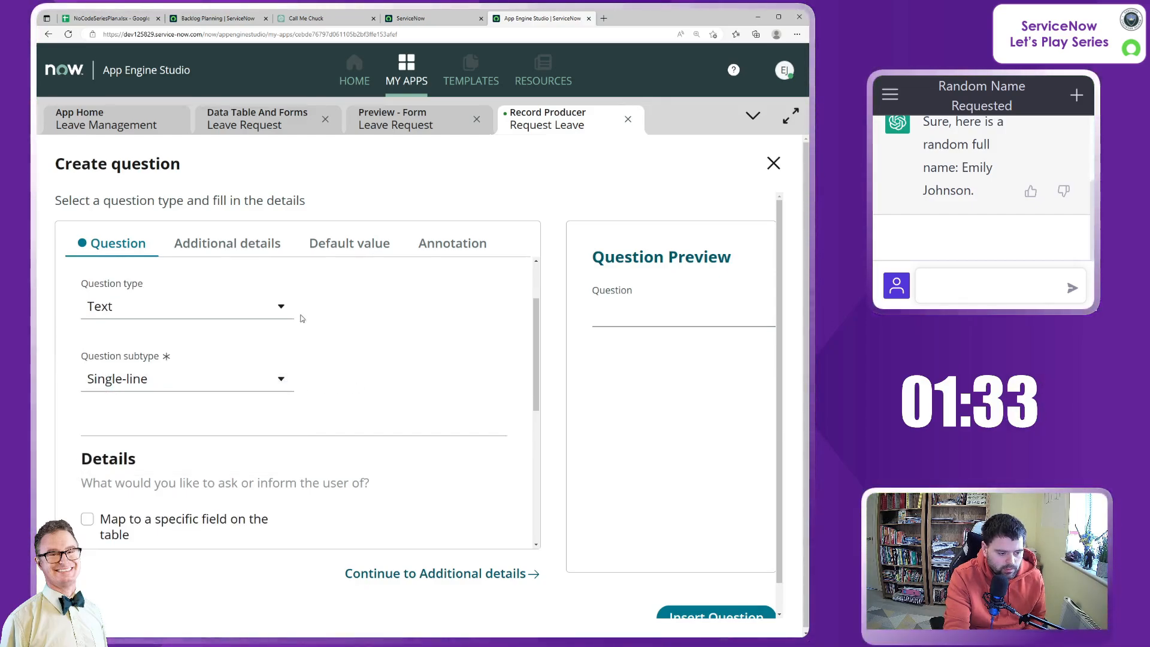
{"action": "left_click", "coordinate": [186, 304]}
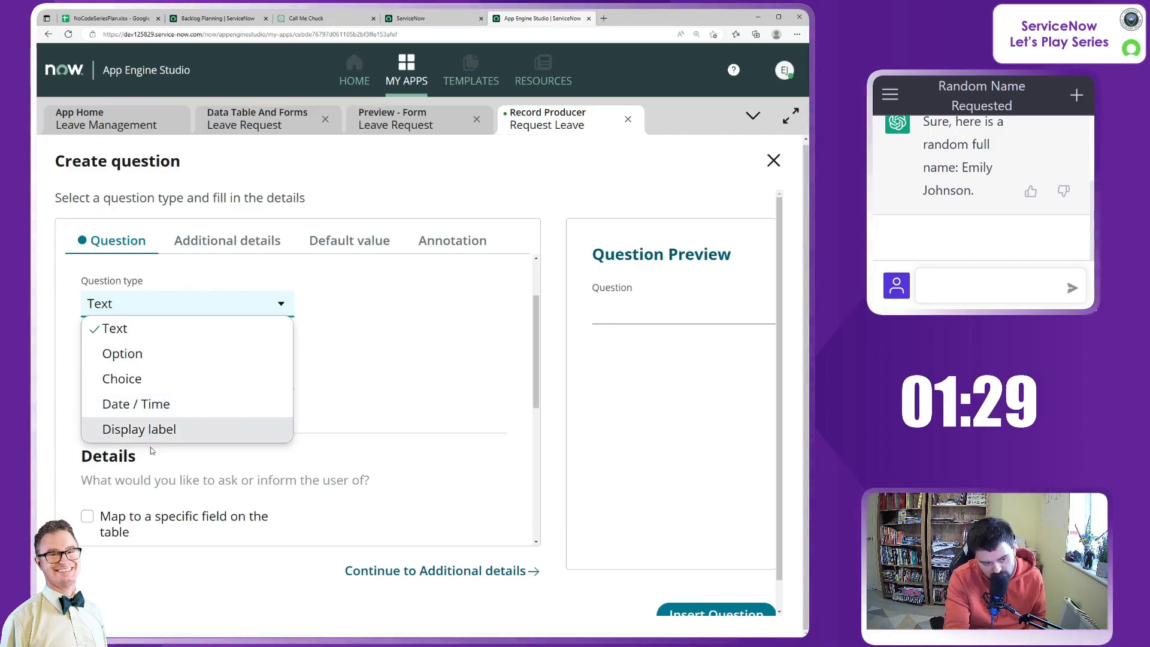
{"action": "mouse_move", "coordinate": [122, 353]}
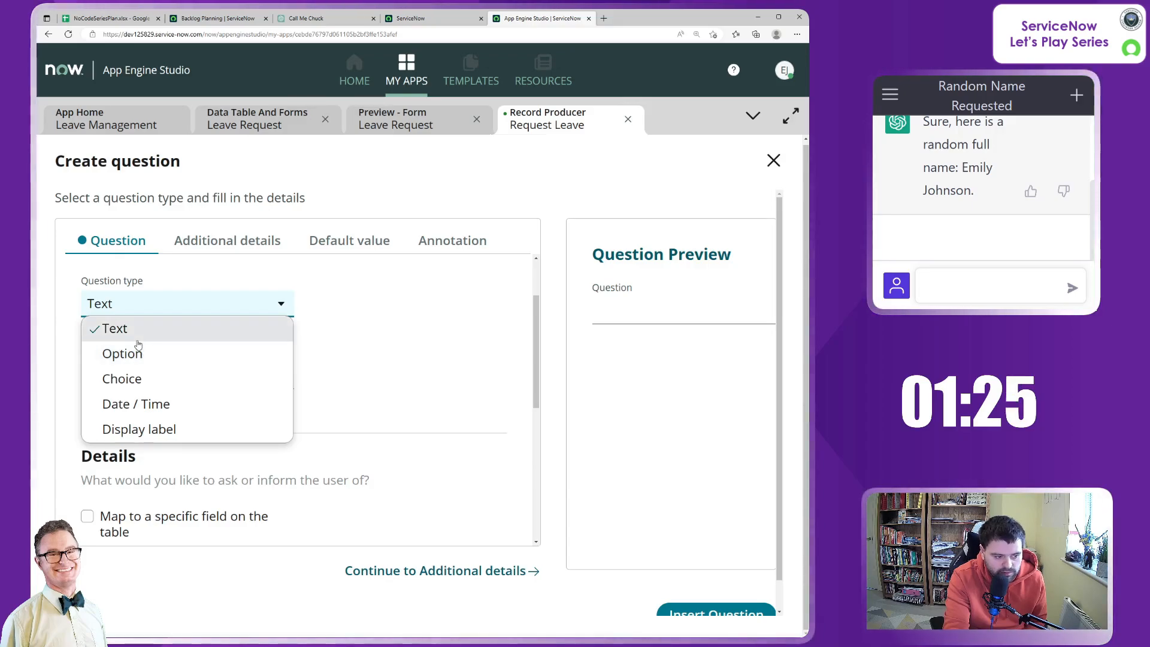
{"action": "mouse_move", "coordinate": [121, 354]}
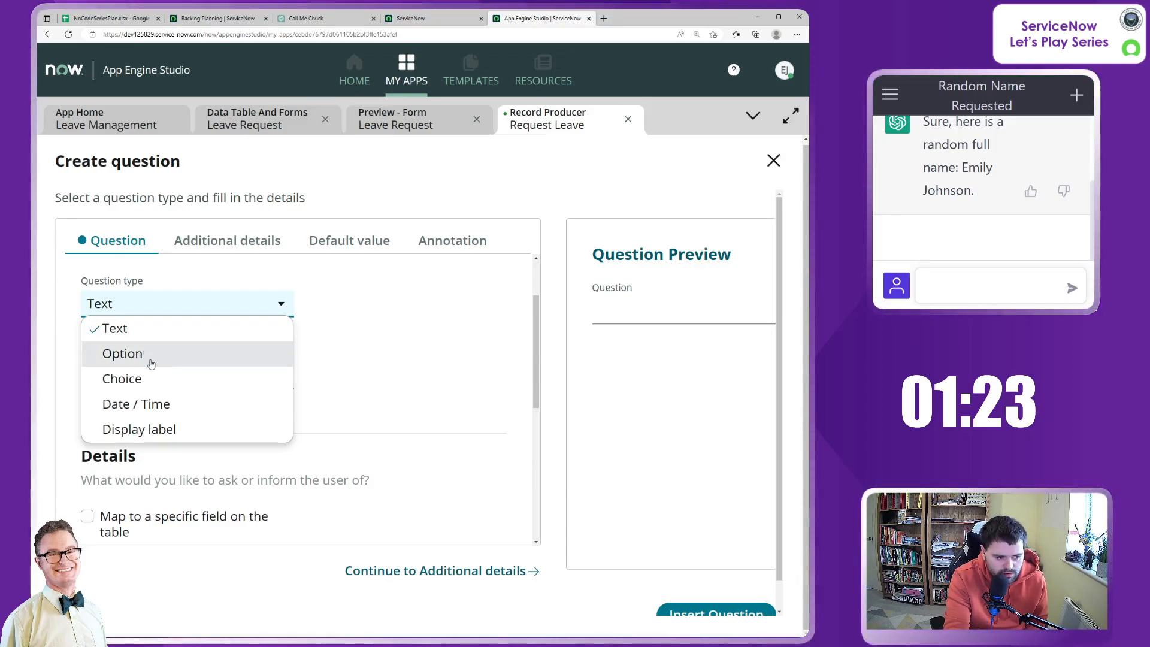
{"action": "left_click", "coordinate": [121, 353]}
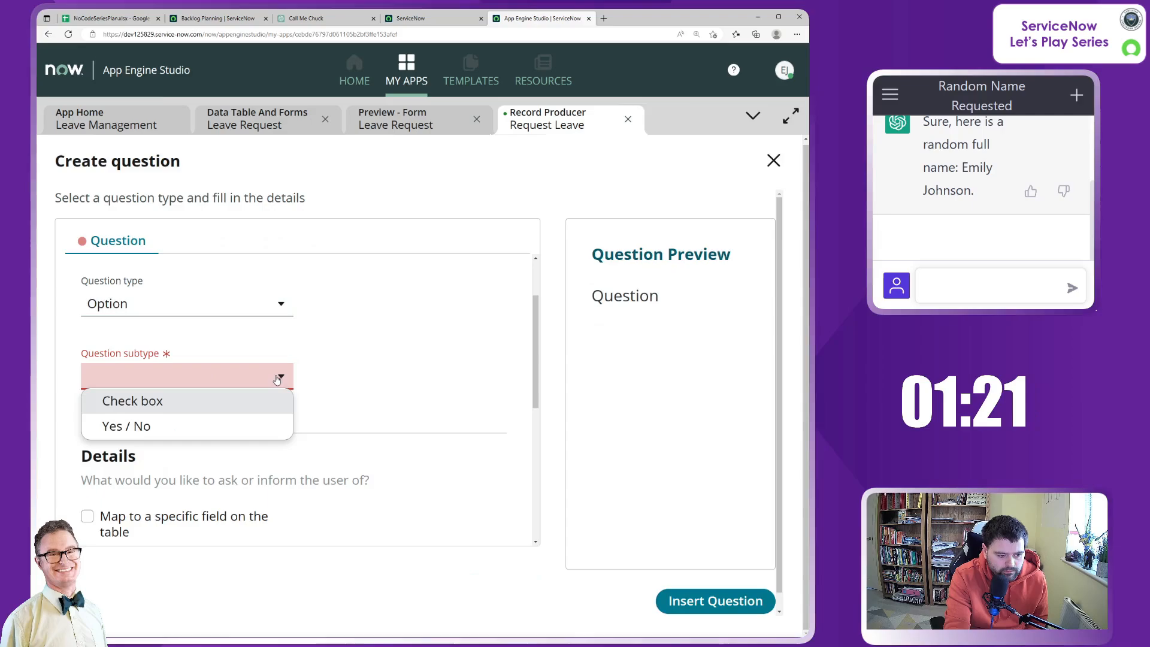
{"action": "left_click", "coordinate": [186, 303]}
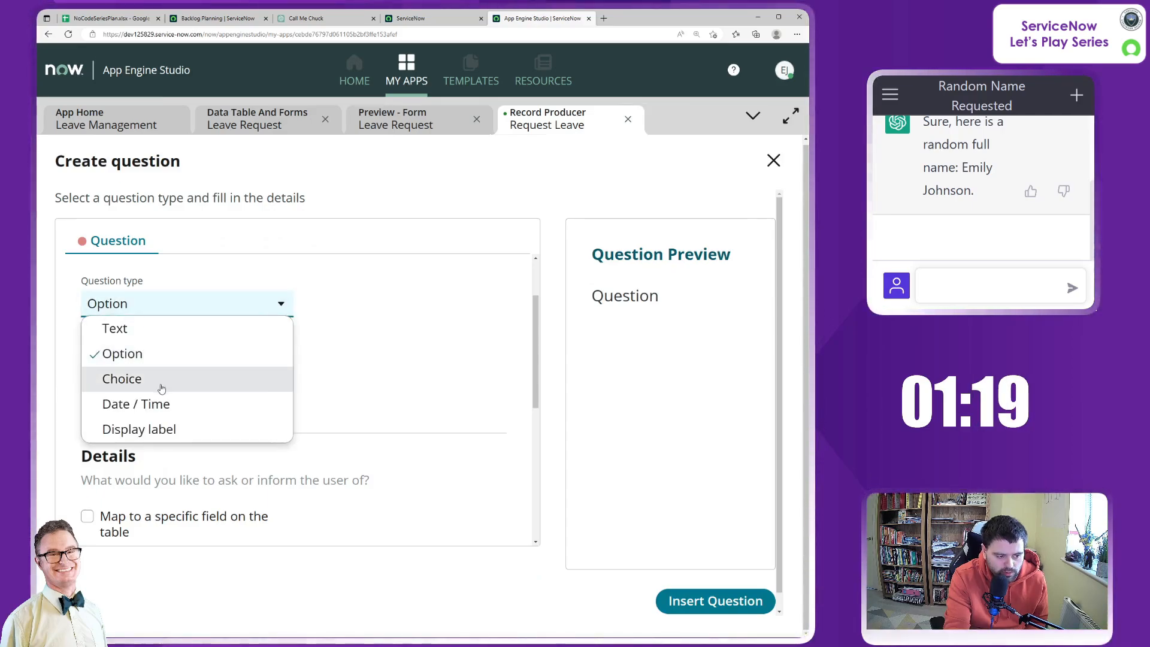
{"action": "left_click", "coordinate": [121, 379]}
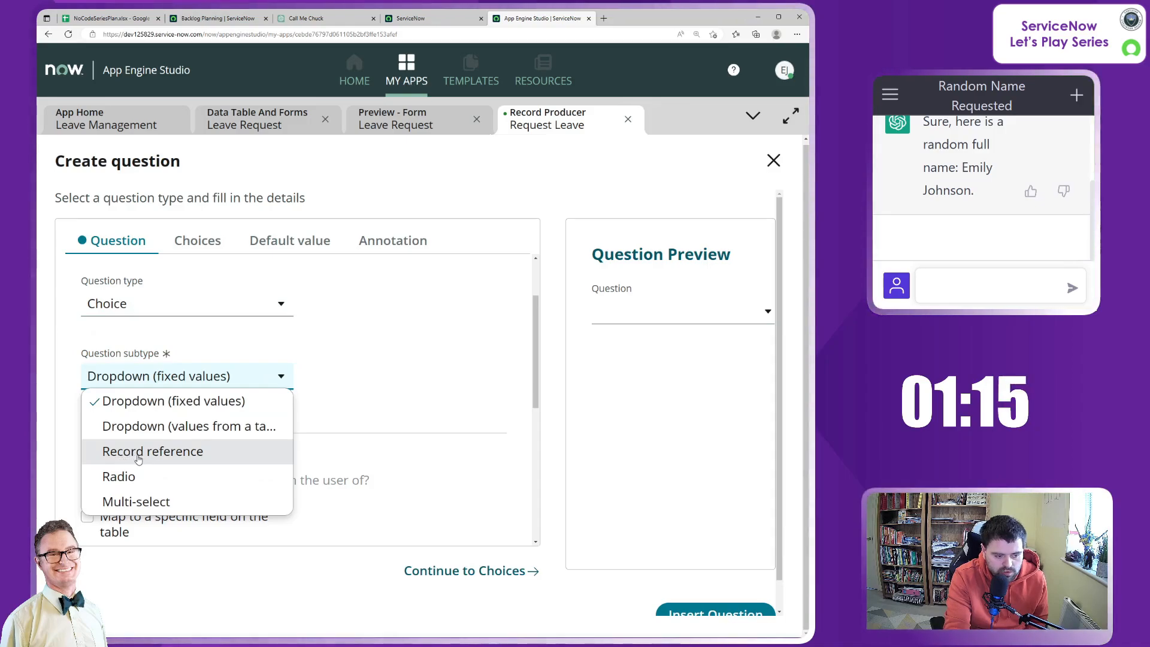
{"action": "left_click", "coordinate": [151, 451]}
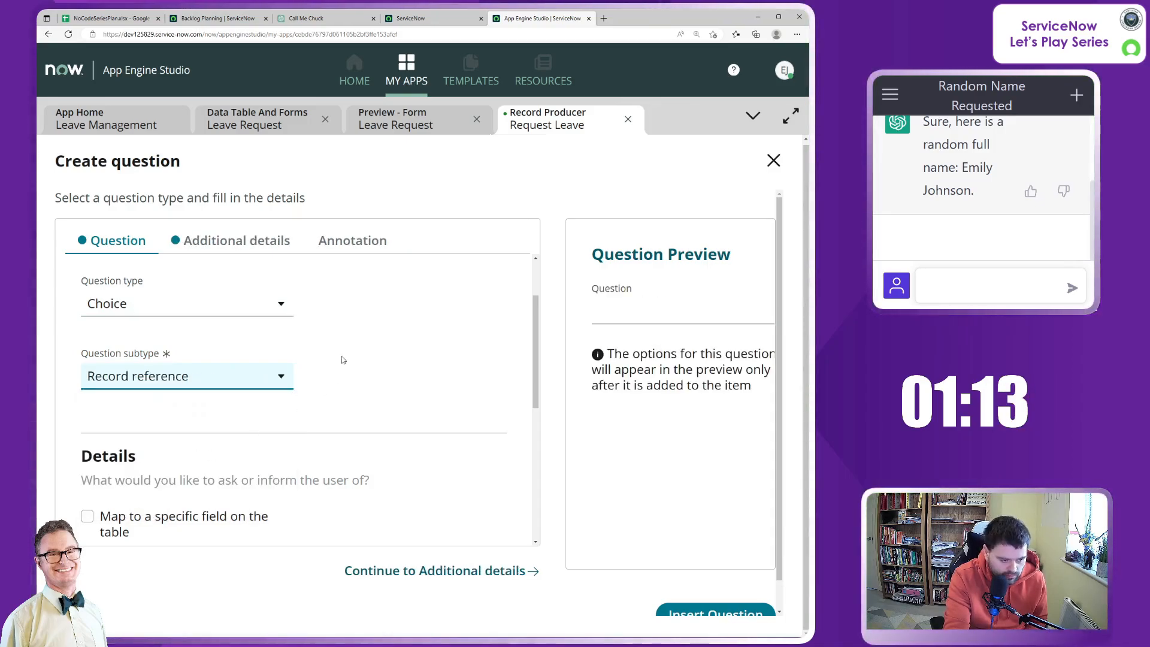
{"action": "scroll", "scroll_direction": "down", "scroll_amount": 3}
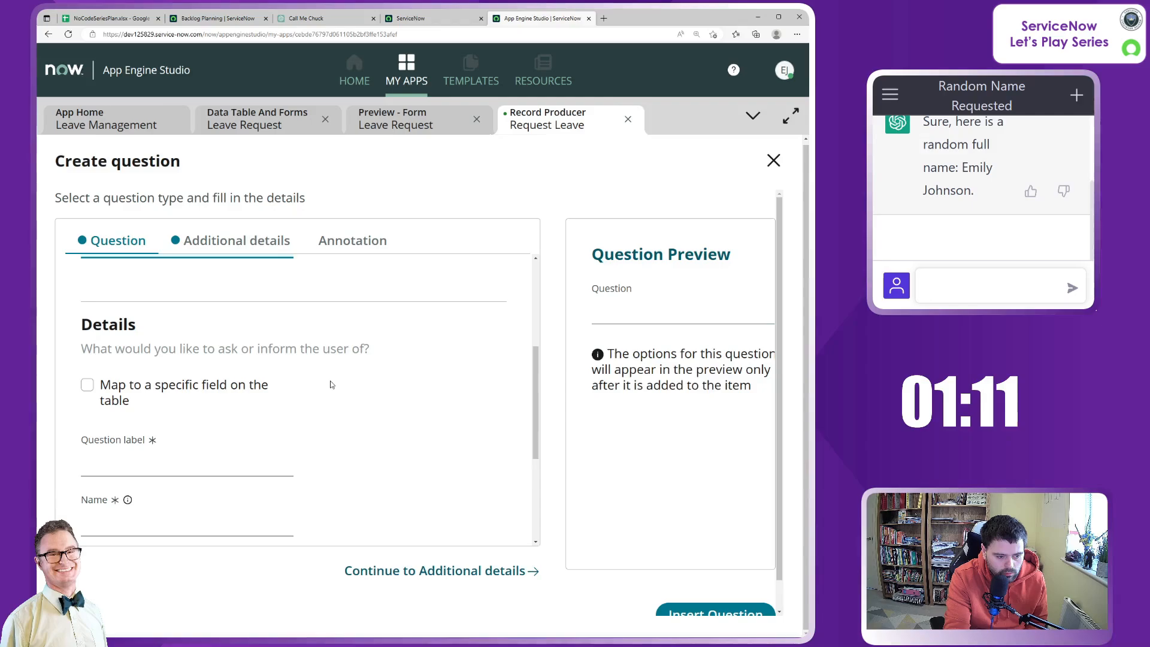
Step: Label the question 'Requester' and make it mandatory
{"action": "left_click", "coordinate": [186, 464]}
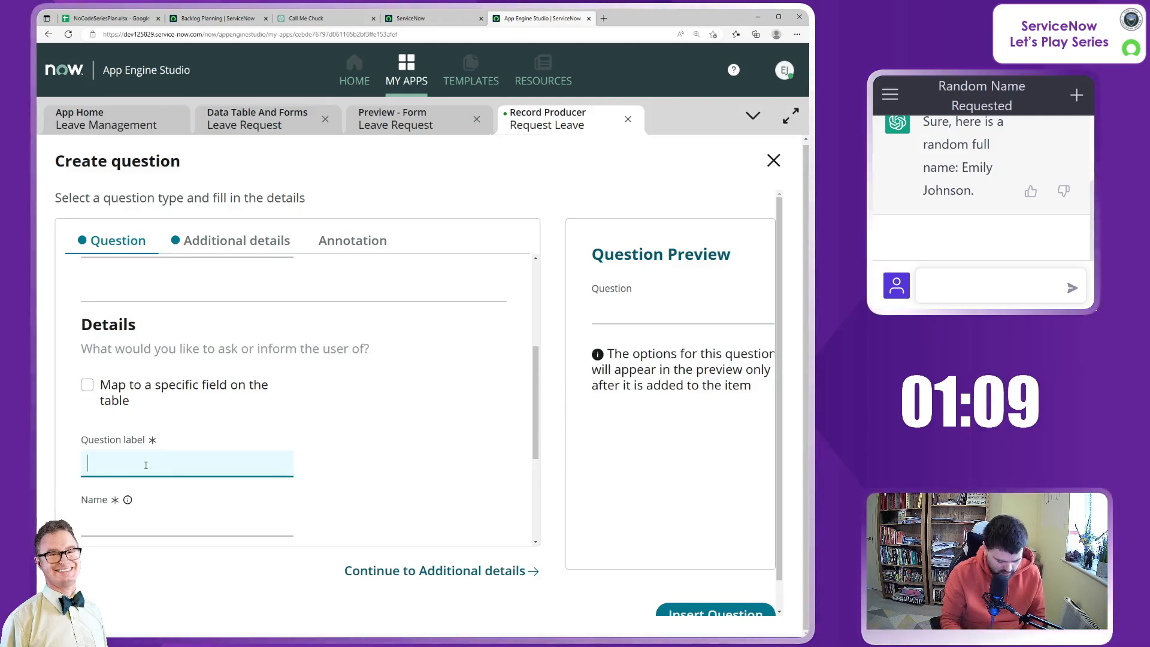
{"action": "type", "text": "Requester"}
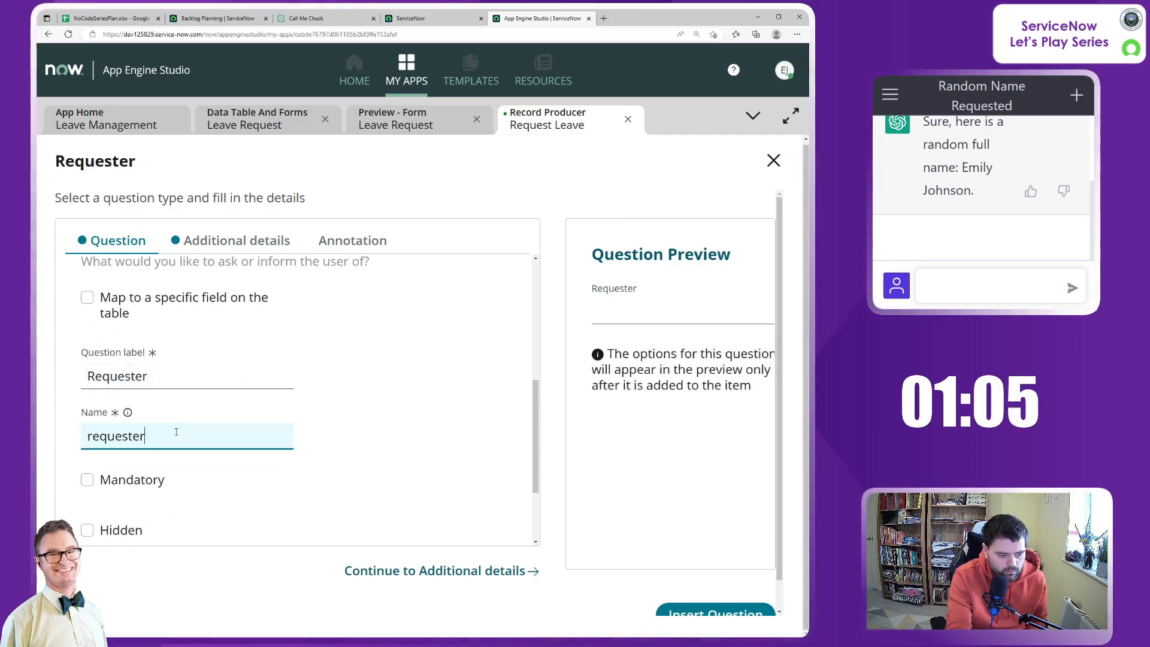
{"action": "left_click", "coordinate": [86, 479]}
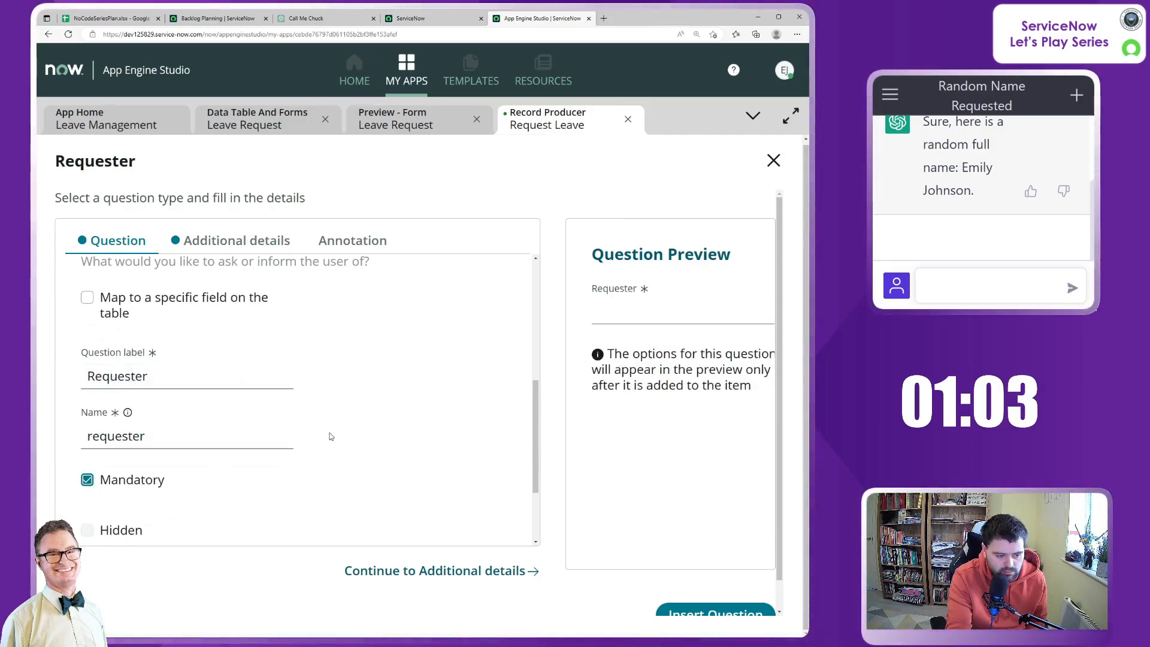
{"action": "left_click", "coordinate": [237, 239]}
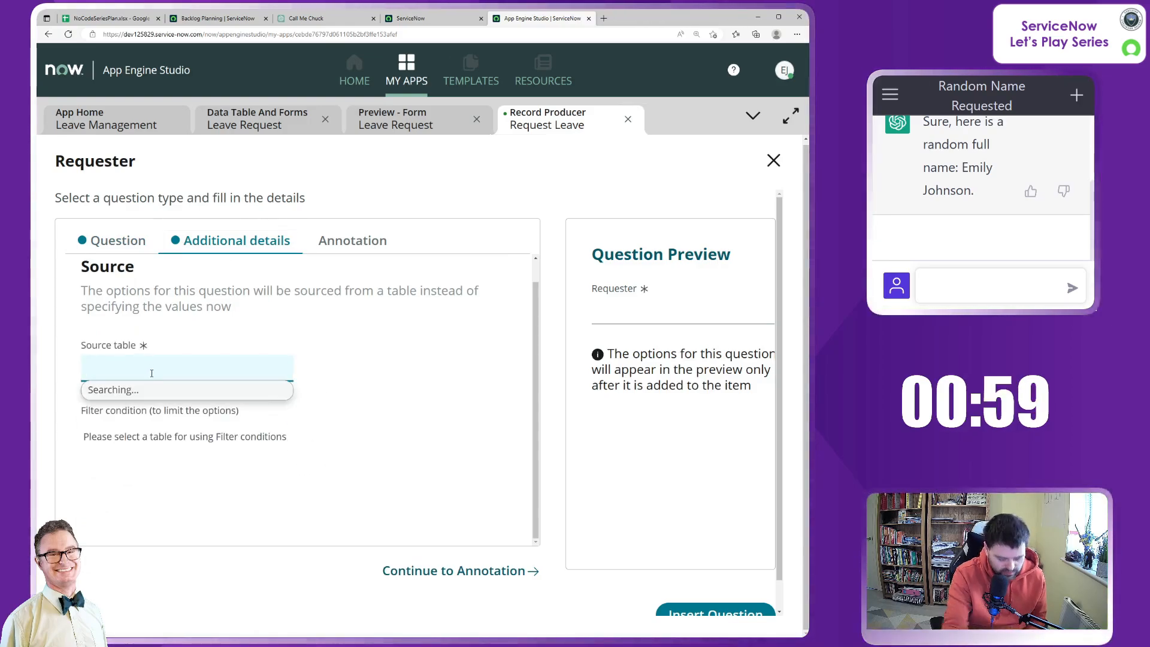
Step: Source the Requester question from the Users table, set a default value, and insert it
{"action": "type", "text": "Users"}
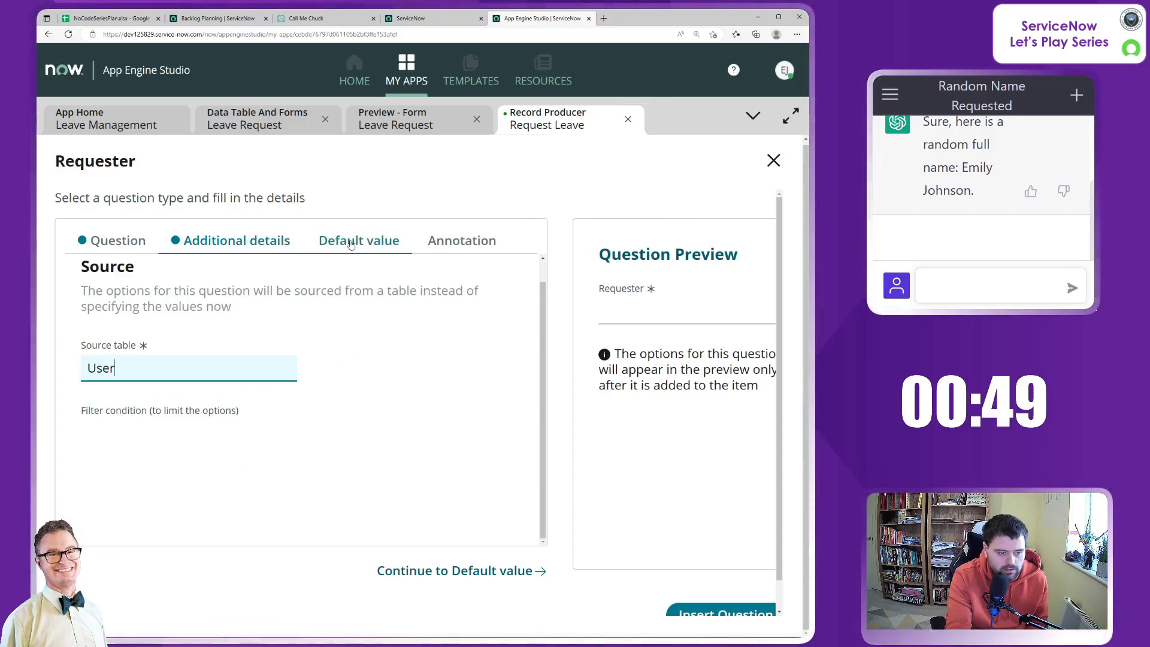
{"action": "left_click", "coordinate": [359, 241]}
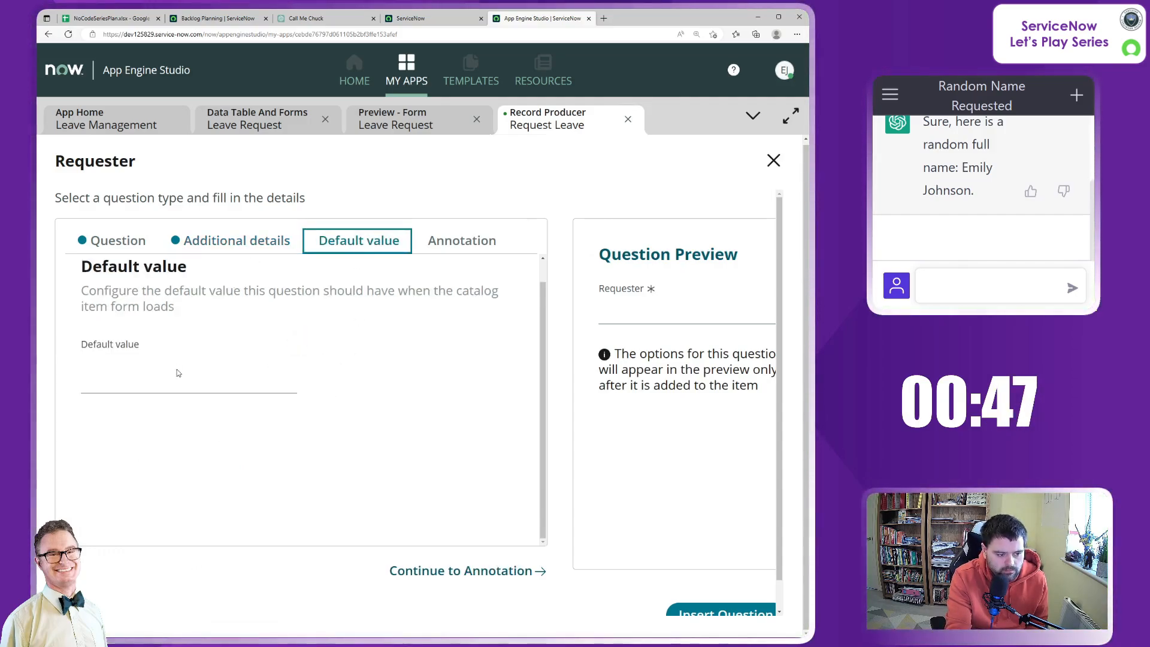
{"action": "left_click", "coordinate": [187, 378]}
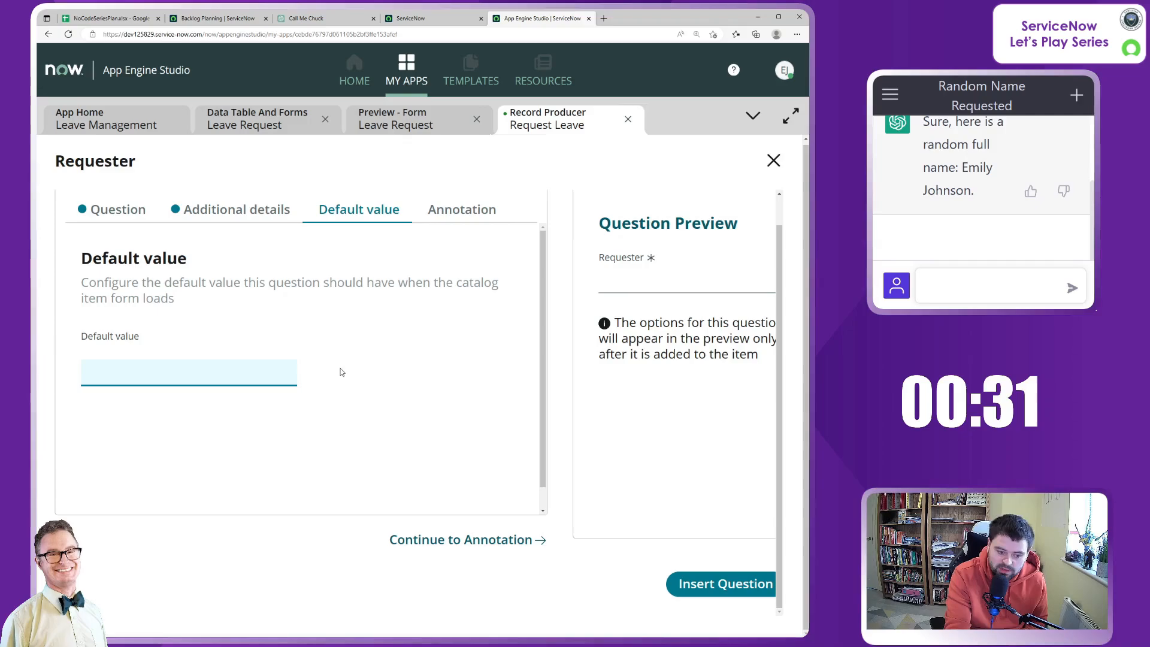
{"action": "left_click", "coordinate": [236, 209]}
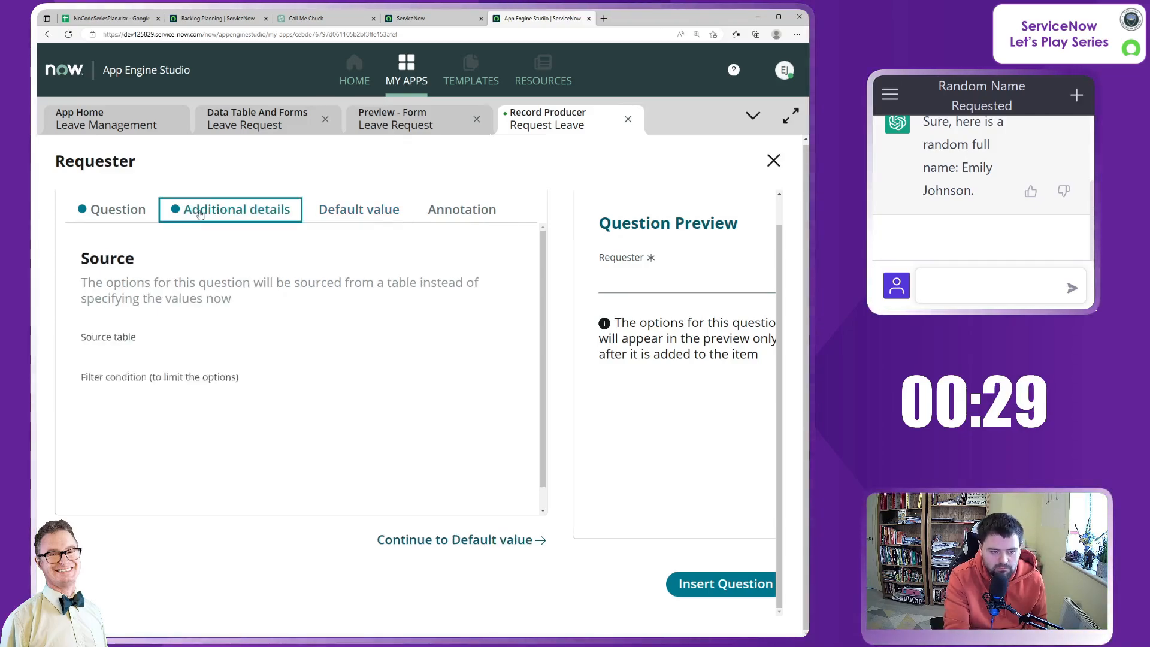
{"action": "left_click", "coordinate": [111, 209]}
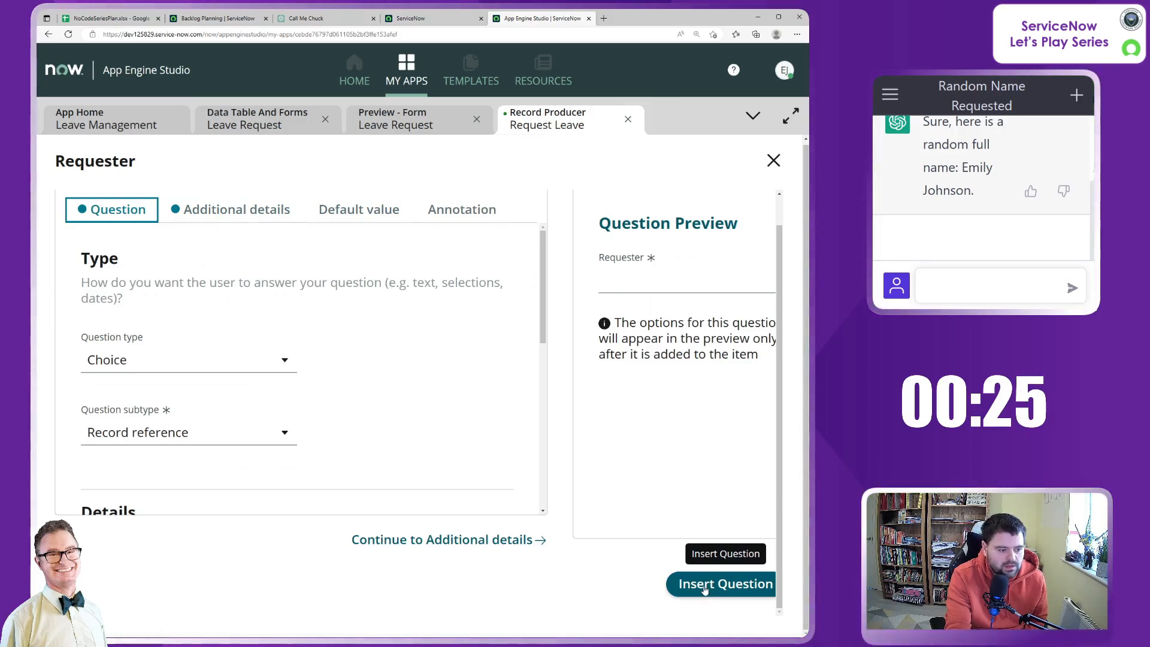
{"action": "left_click", "coordinate": [724, 584]}
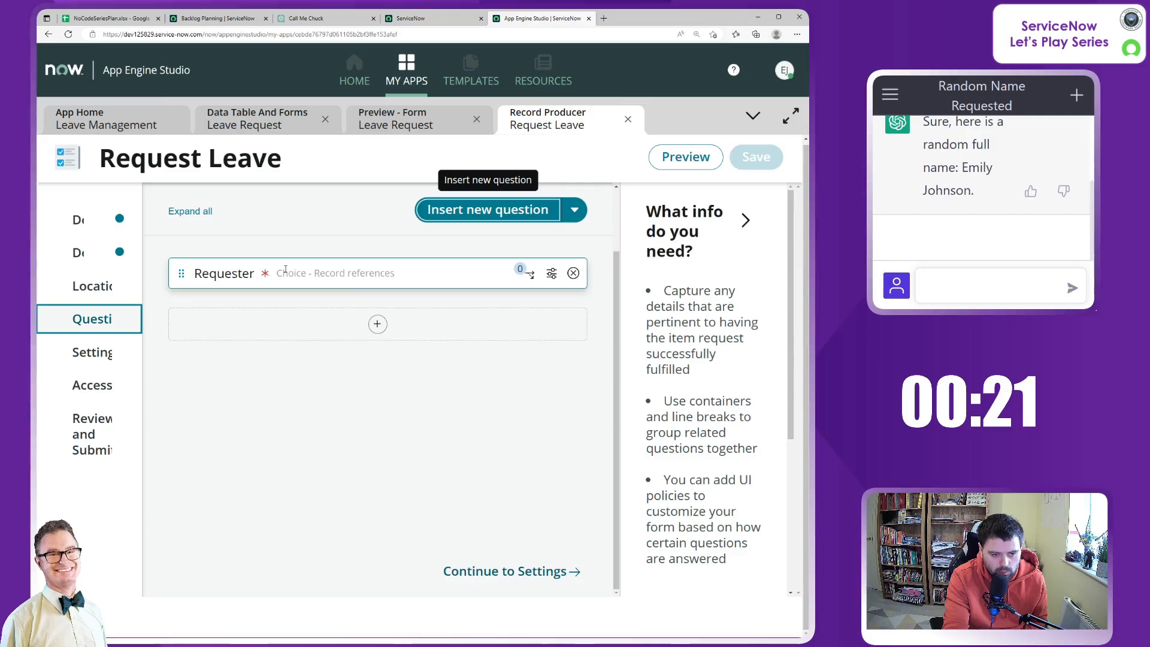
Step: Insert a new question with type Choice and subtype Radio
{"action": "left_click", "coordinate": [377, 324]}
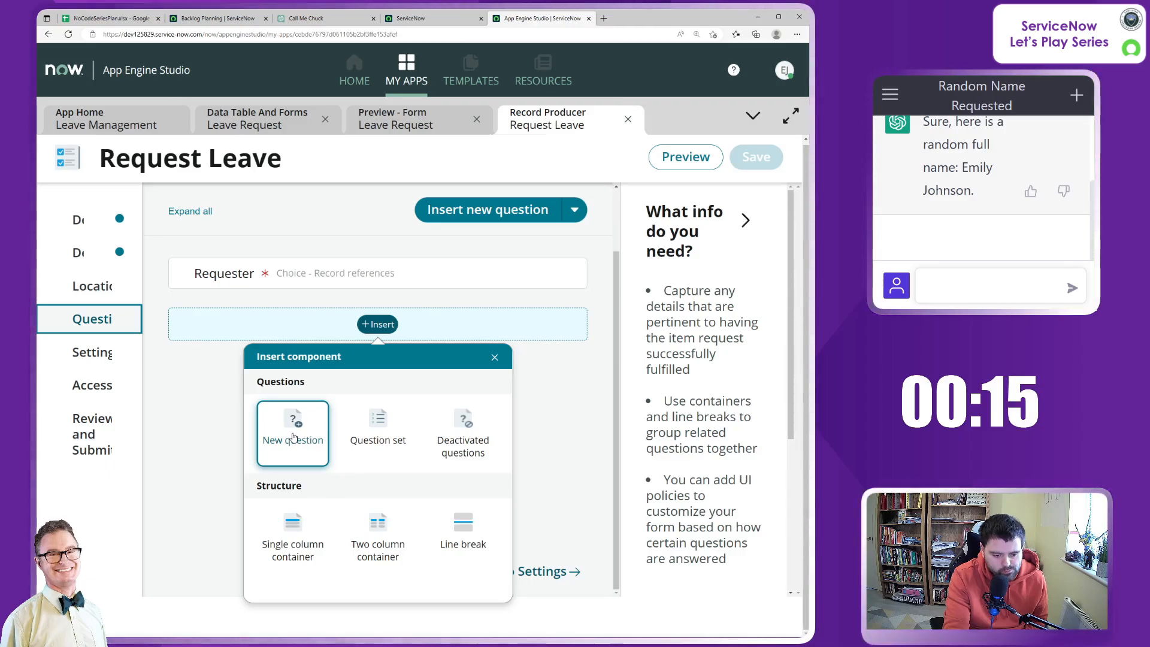
{"action": "left_click", "coordinate": [292, 432]}
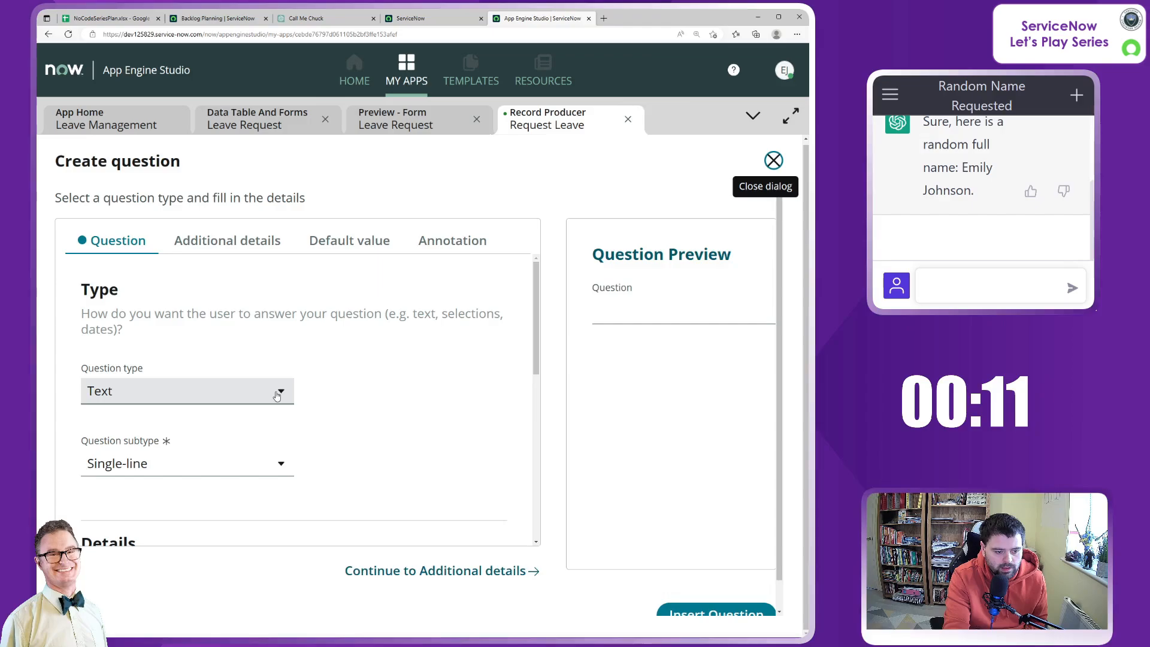
{"action": "left_click", "coordinate": [187, 390]}
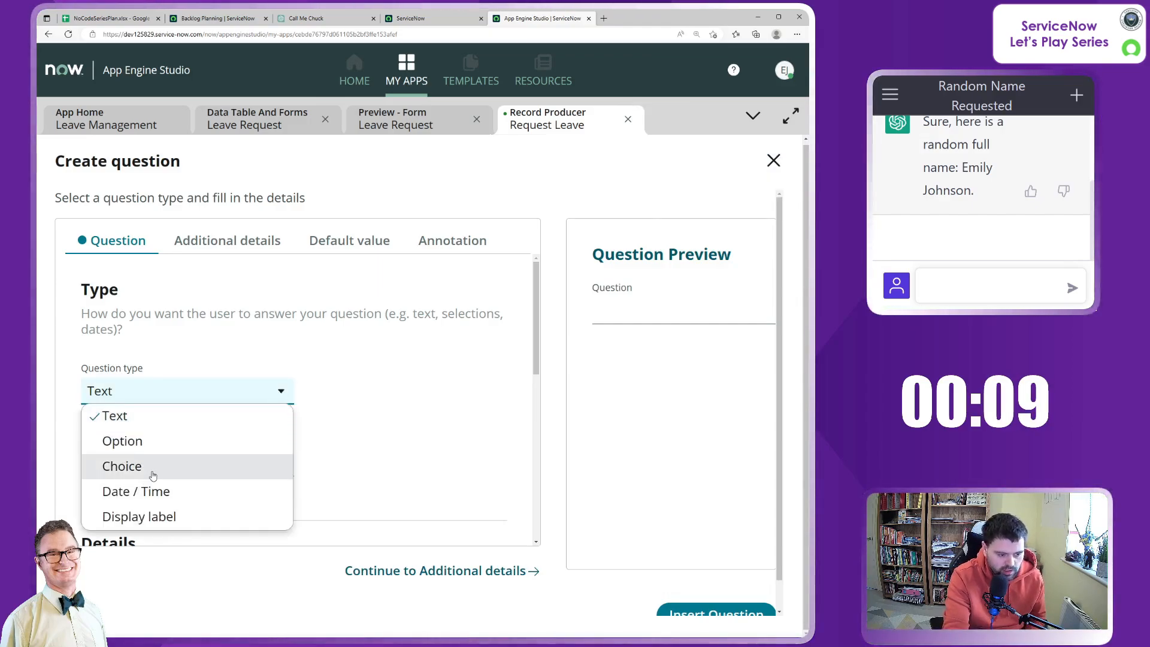
{"action": "left_click", "coordinate": [122, 466]}
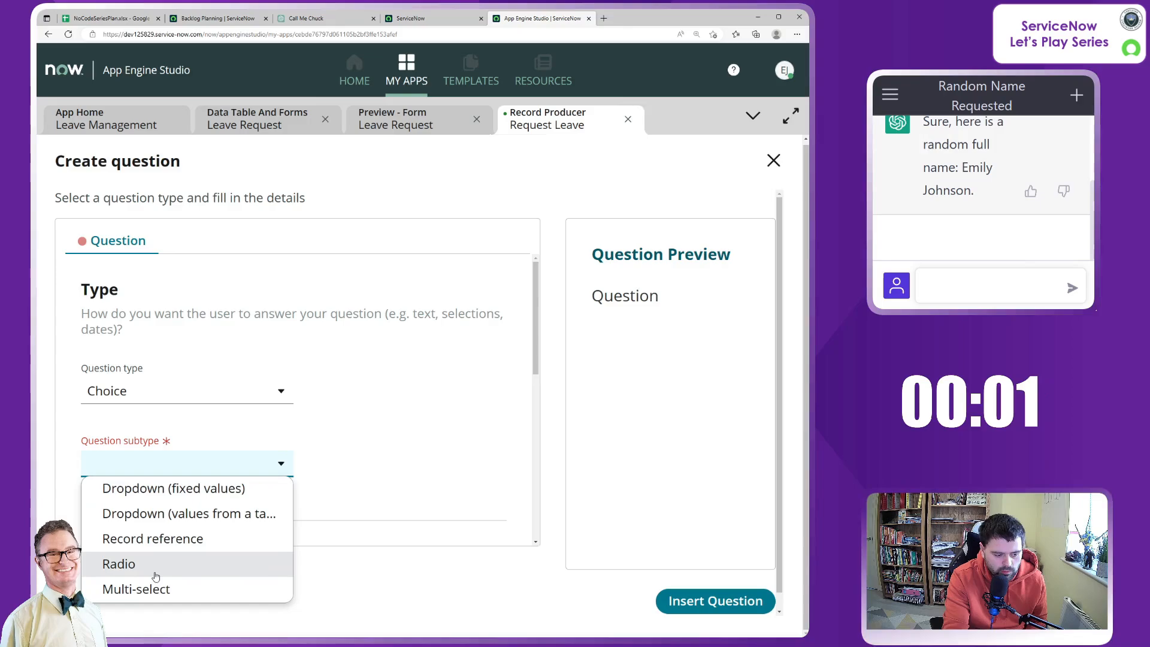
{"action": "left_click", "coordinate": [118, 563]}
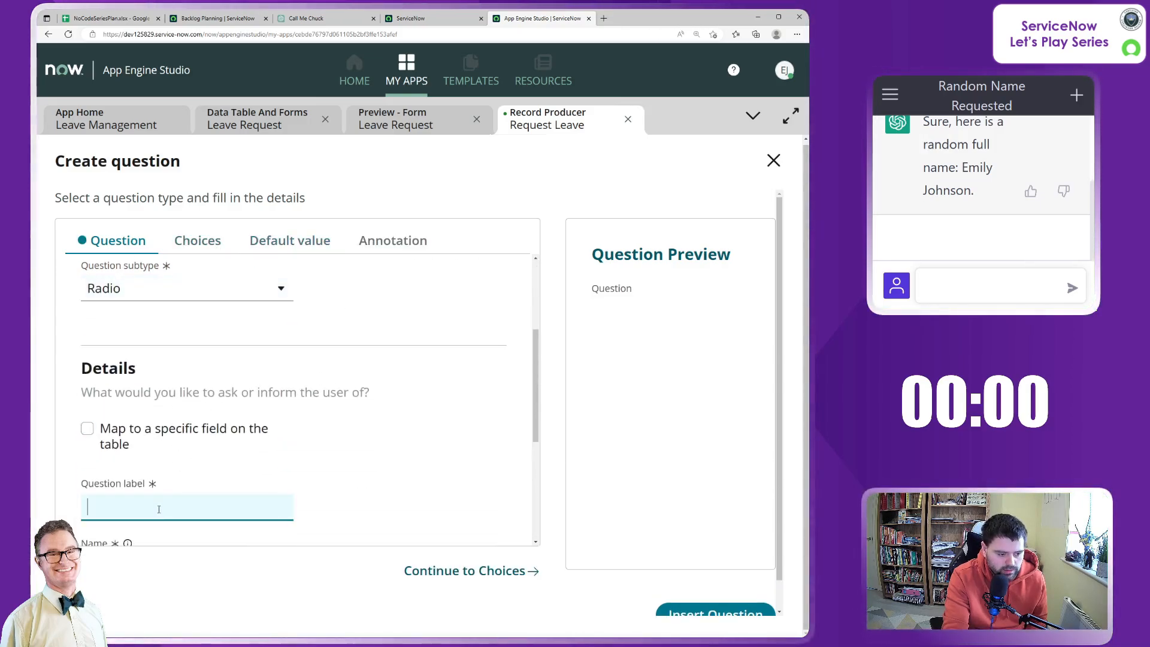
Step: Label the new question Type and mark it mandatory
{"action": "type", "text": "Type"}
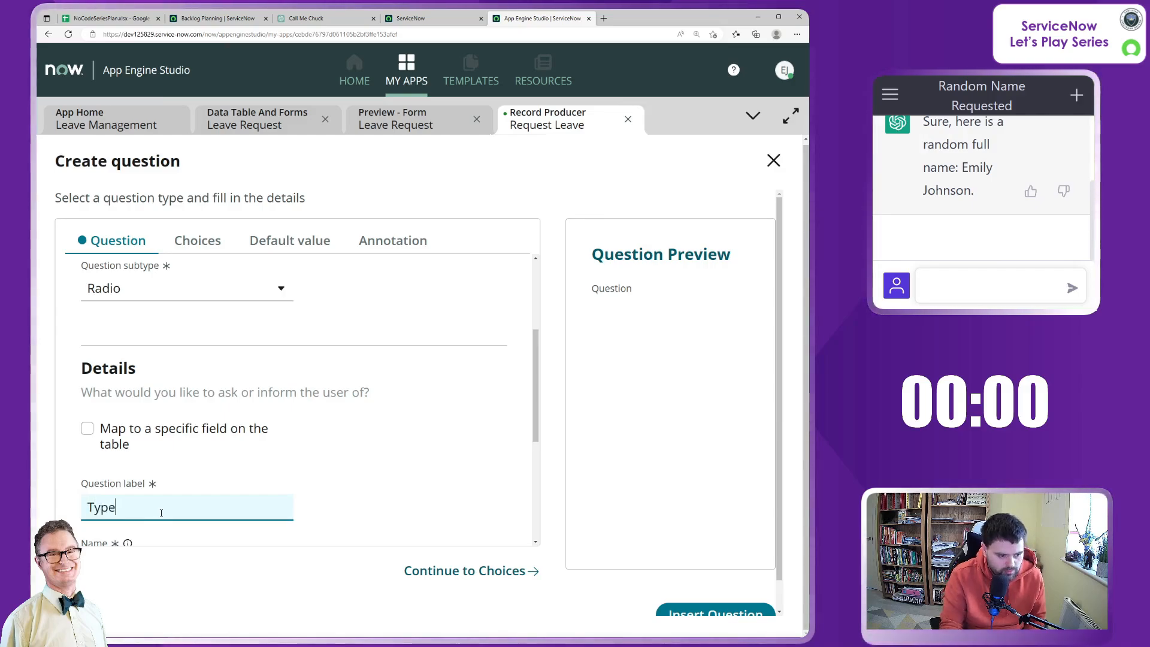
{"action": "type", "text": "Type"}
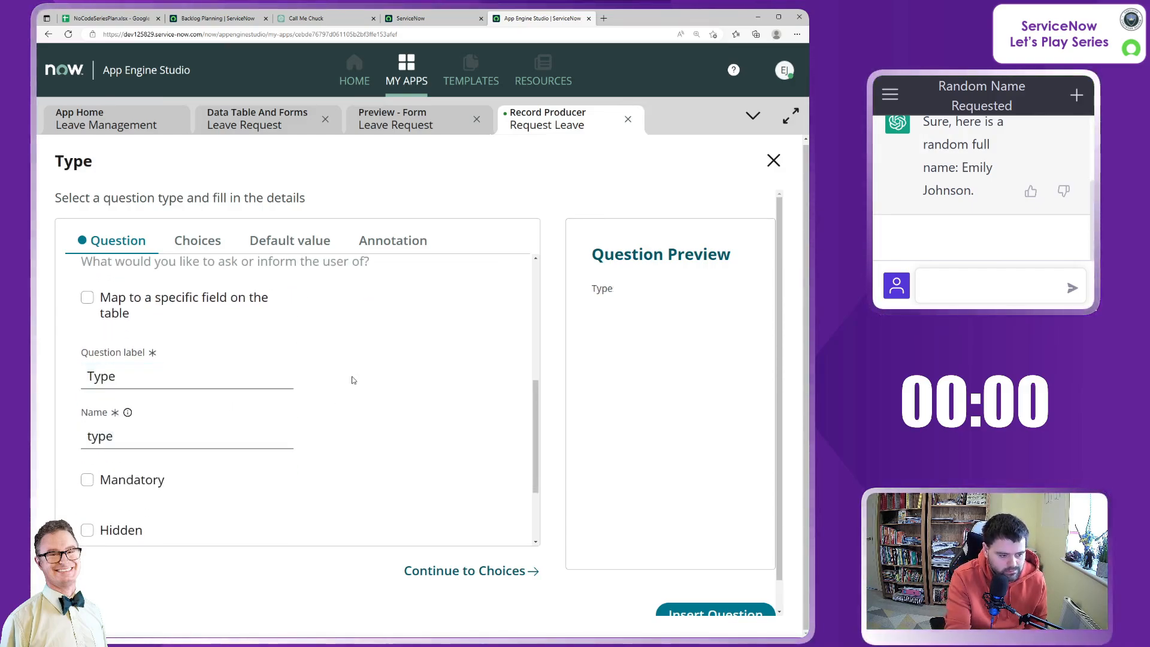
{"action": "left_click", "coordinate": [87, 392]}
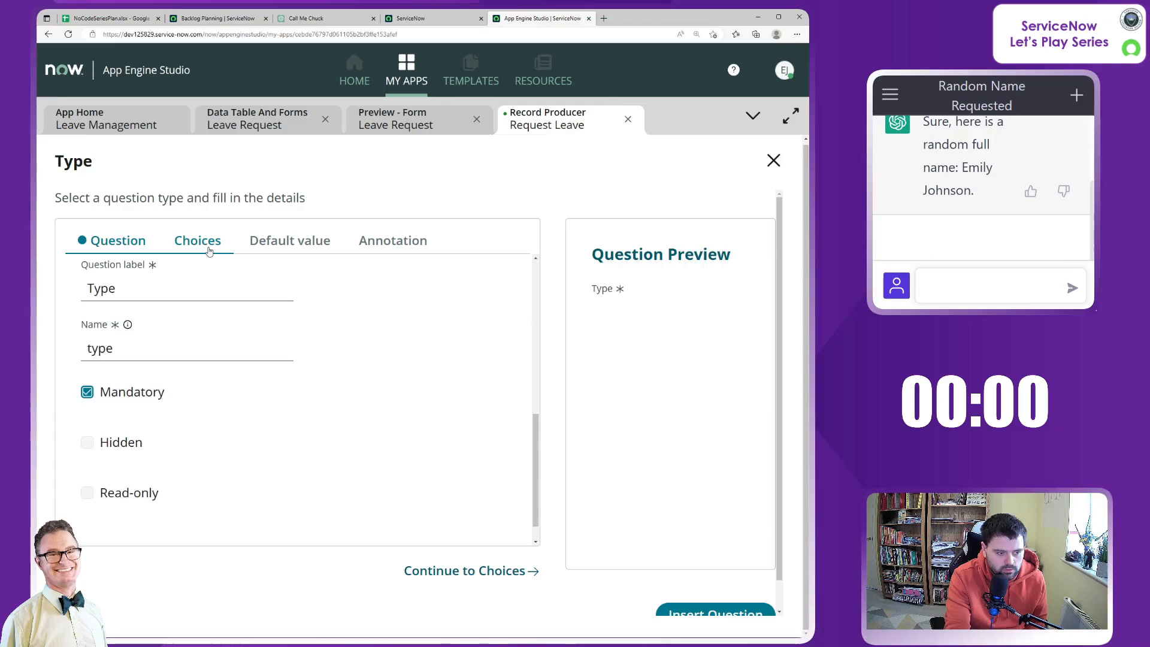
{"action": "left_click", "coordinate": [197, 240]}
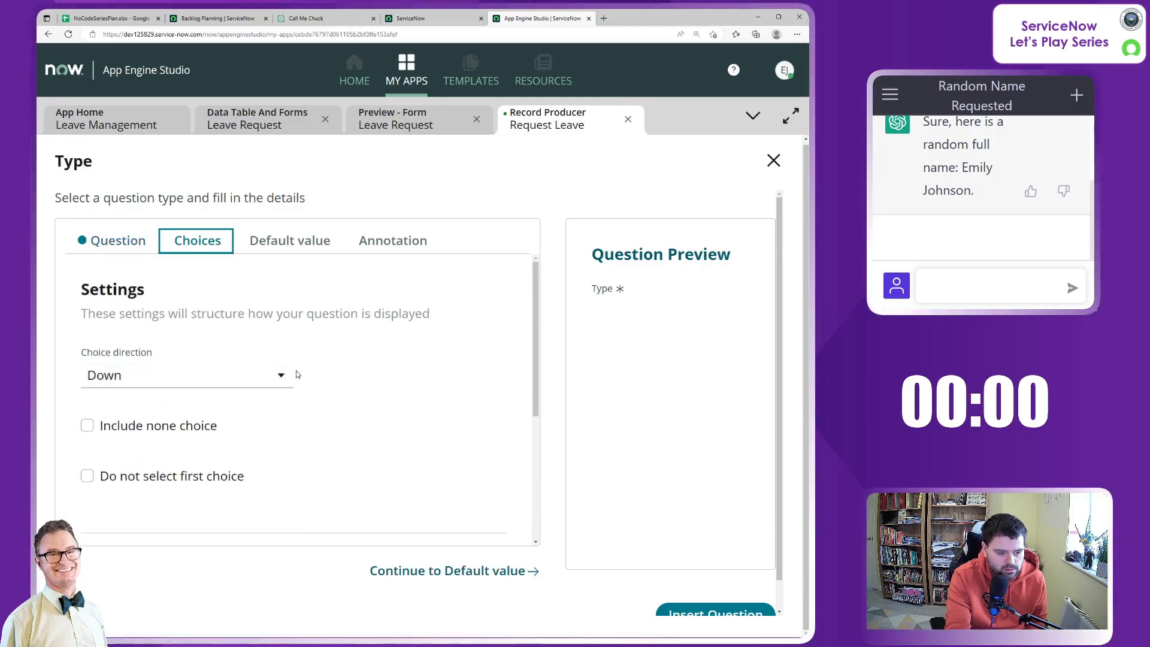
Step: Give the Type question the radio choices Vacation and Sickness and insert it
{"action": "scroll", "scroll_direction": "down", "scroll_amount": 3}
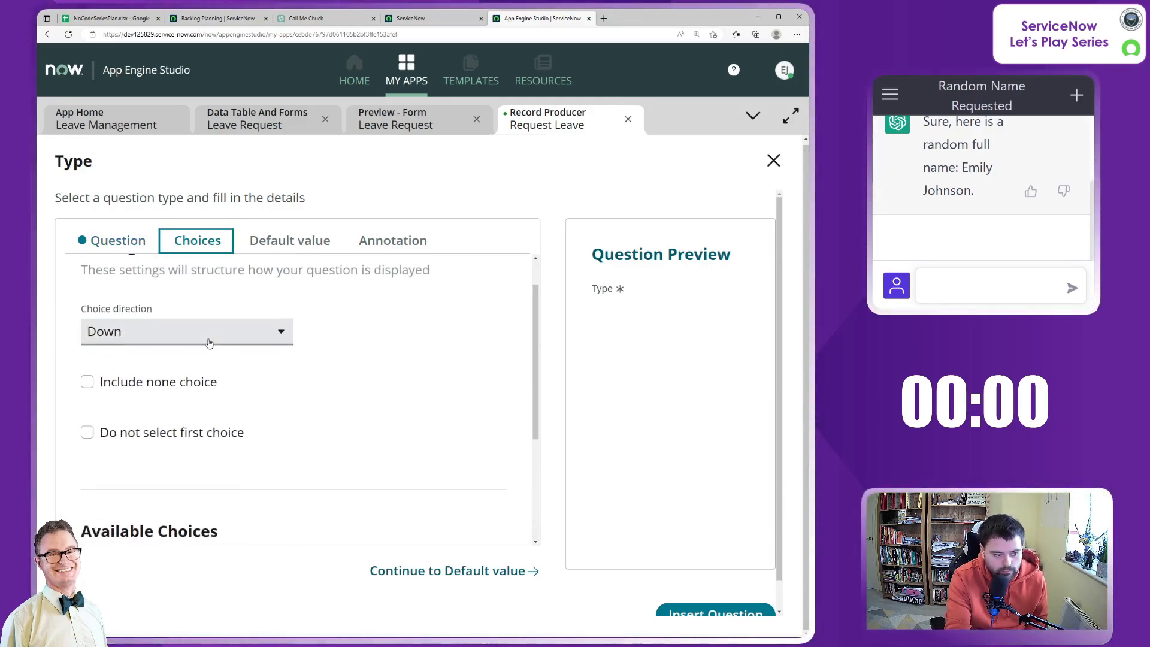
{"action": "scroll", "scroll_direction": "down", "scroll_amount": 3}
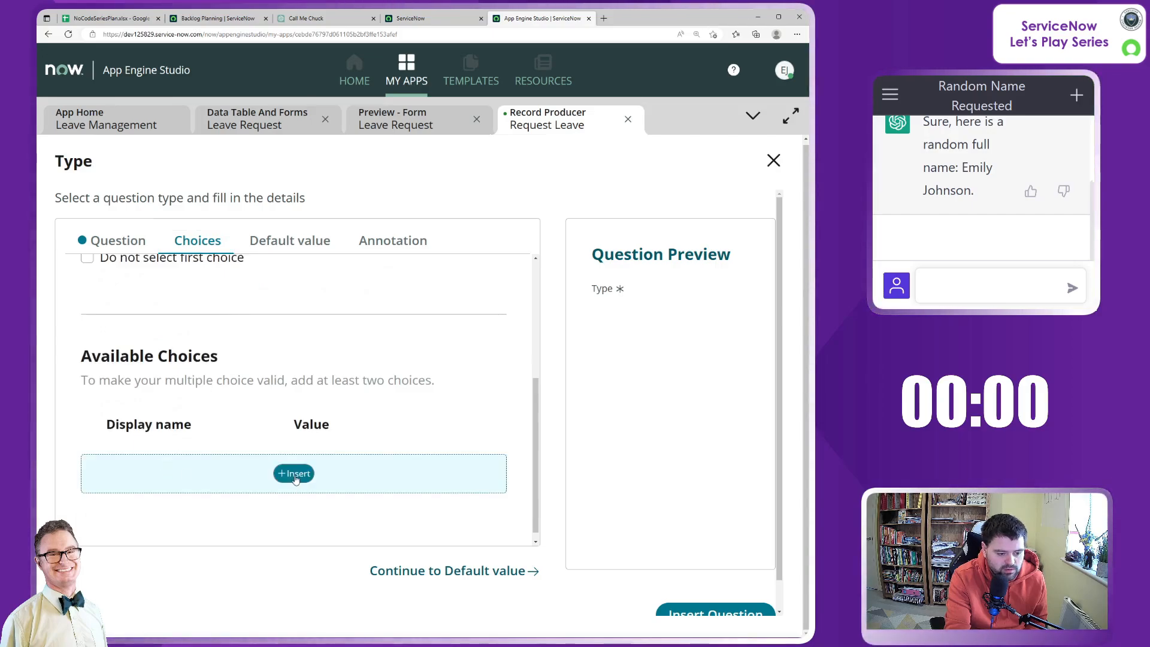
{"action": "left_click", "coordinate": [294, 473]}
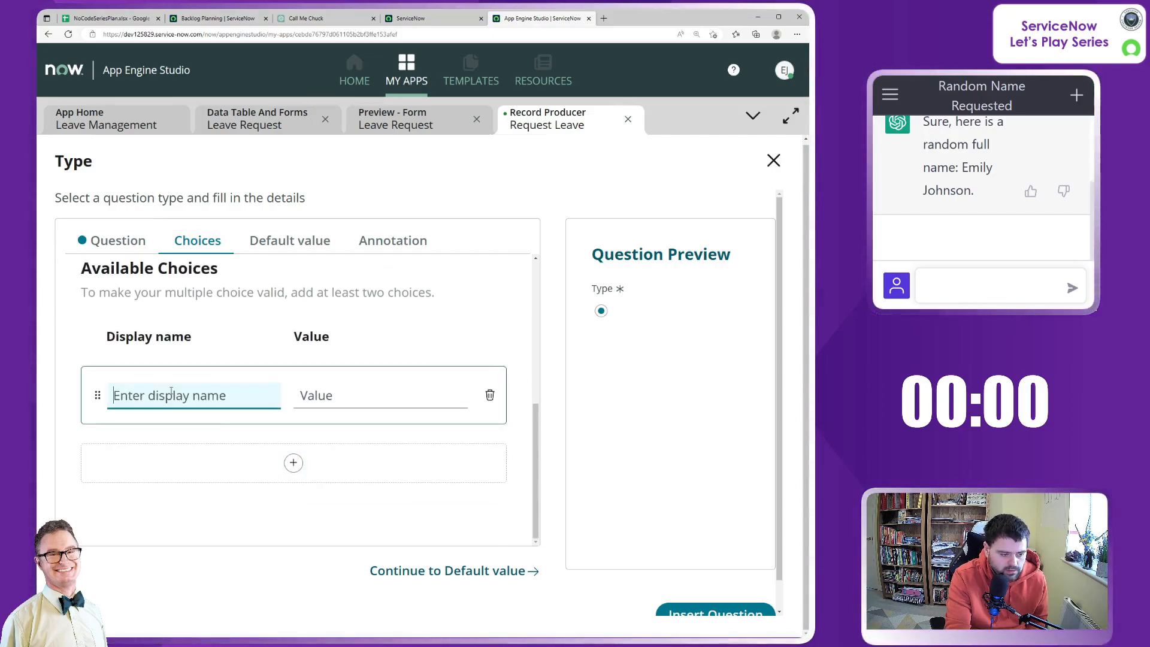
{"action": "type", "text": "Vacation"}
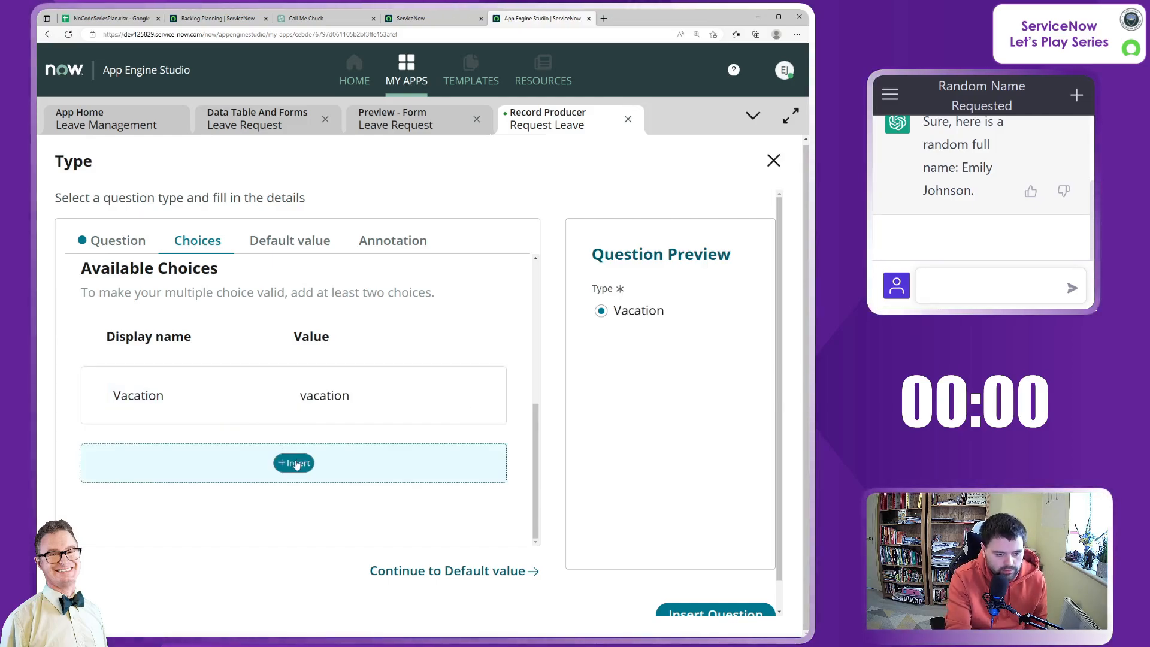
{"action": "left_click", "coordinate": [294, 463]}
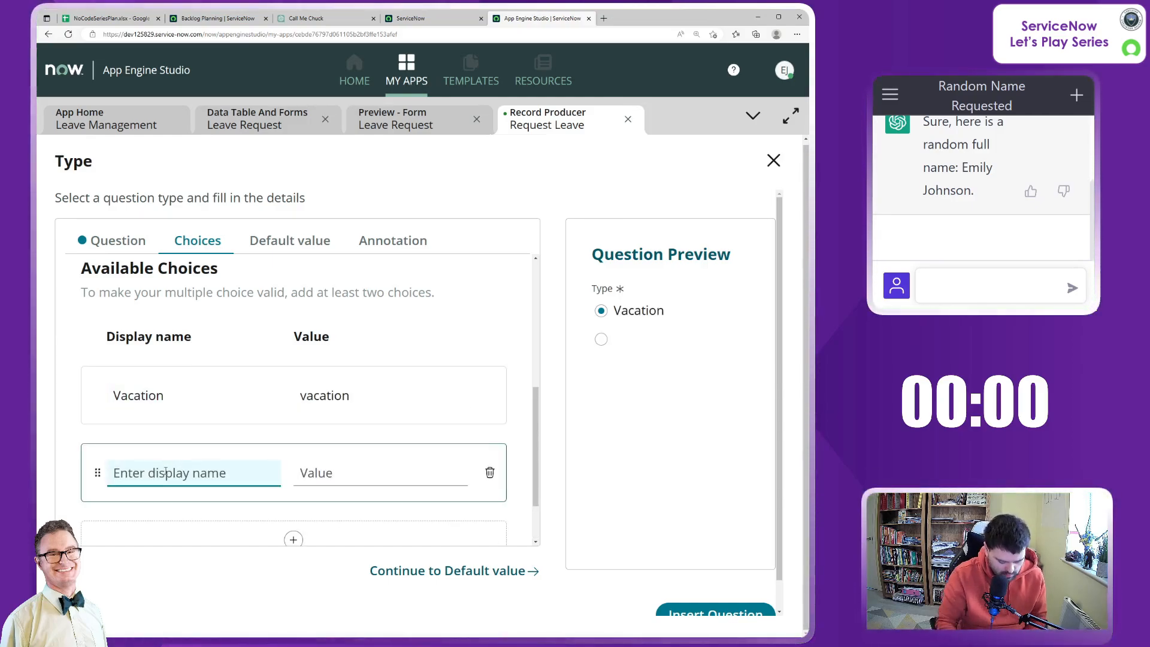
{"action": "type", "text": "Sickness"}
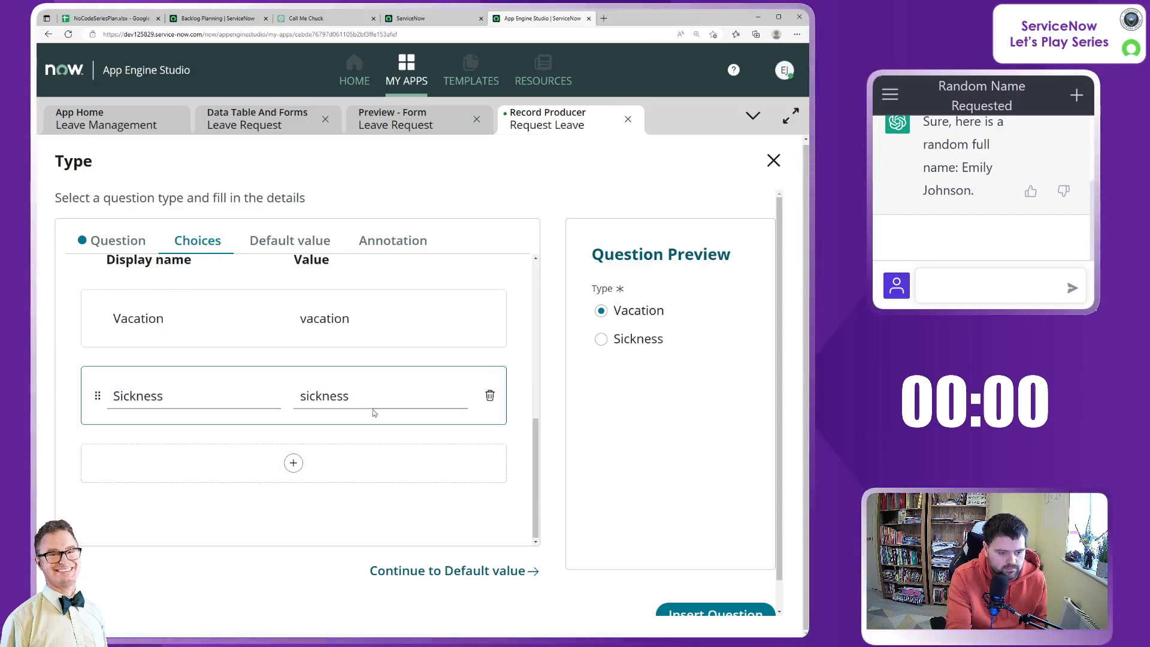
{"action": "left_click", "coordinate": [289, 239]}
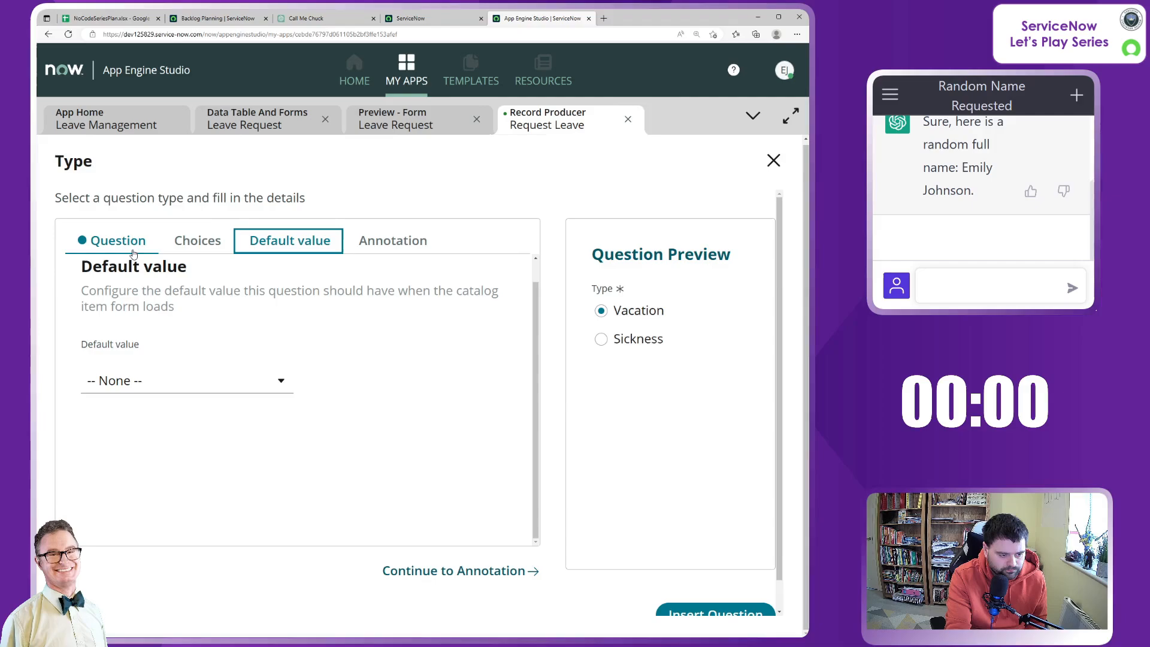
{"action": "left_click", "coordinate": [112, 240]}
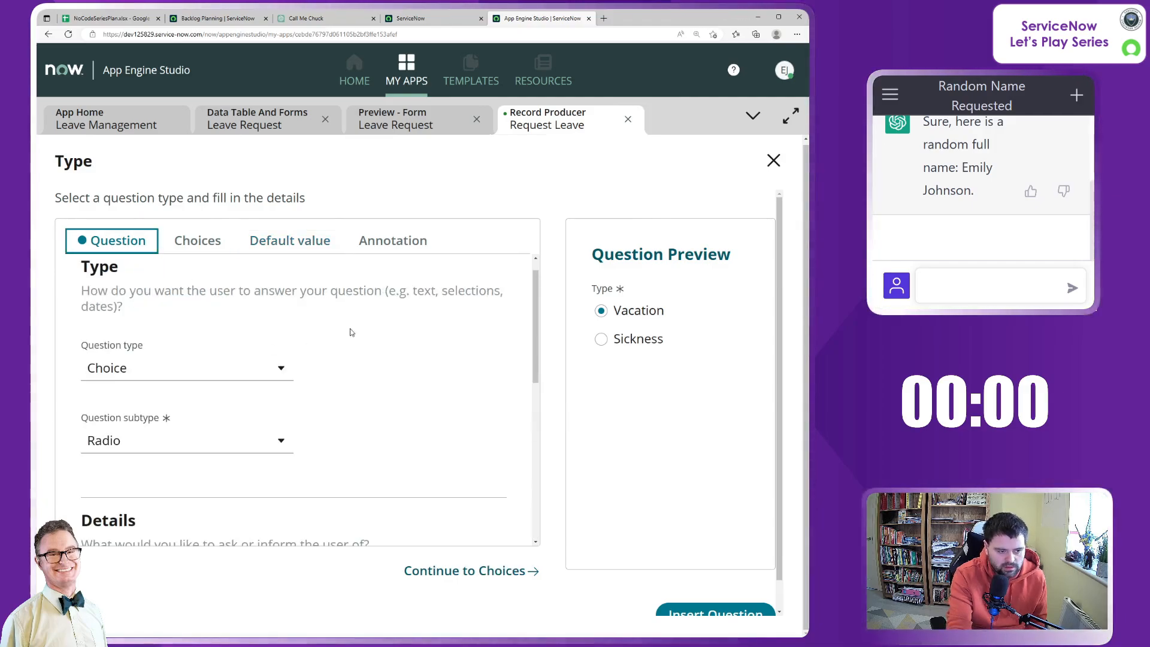
{"action": "scroll", "scroll_direction": "down", "scroll_amount": 3}
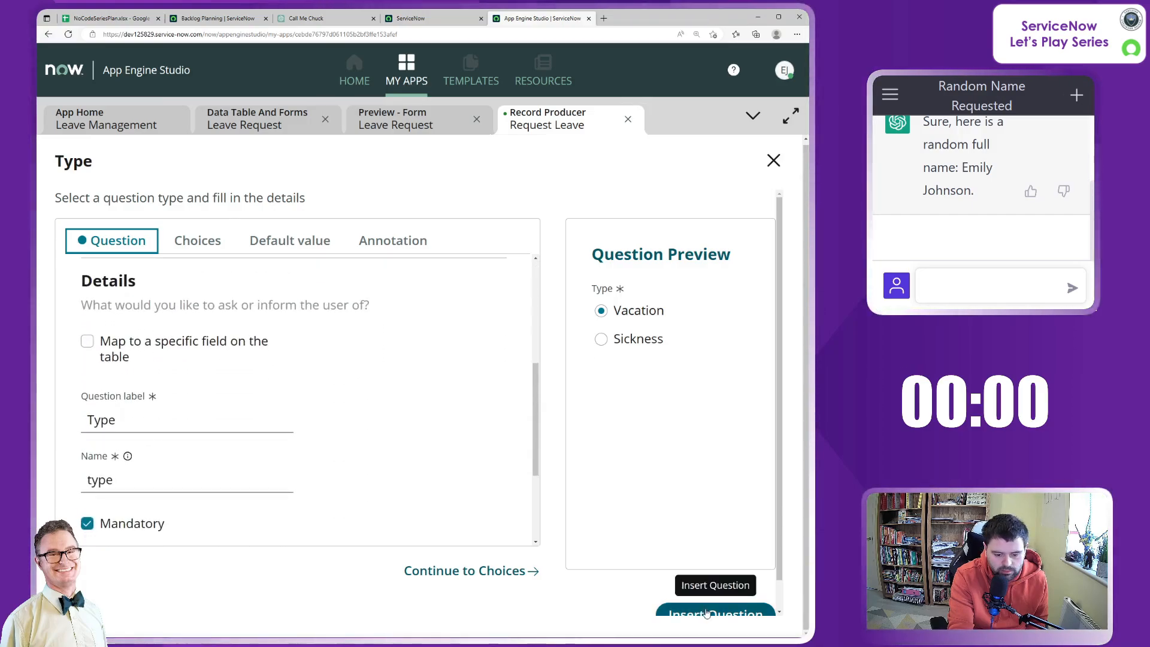
{"action": "left_click", "coordinate": [714, 612]}
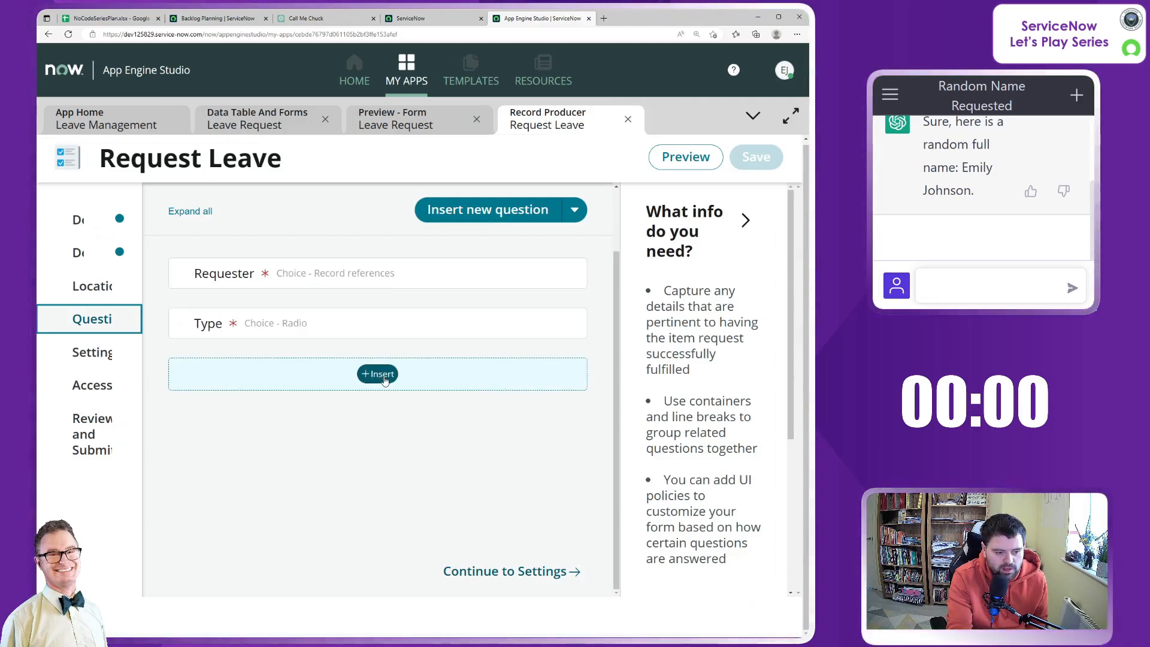
Step: Insert a two-column container titled Timeframe below the Type question
{"action": "left_click", "coordinate": [377, 373]}
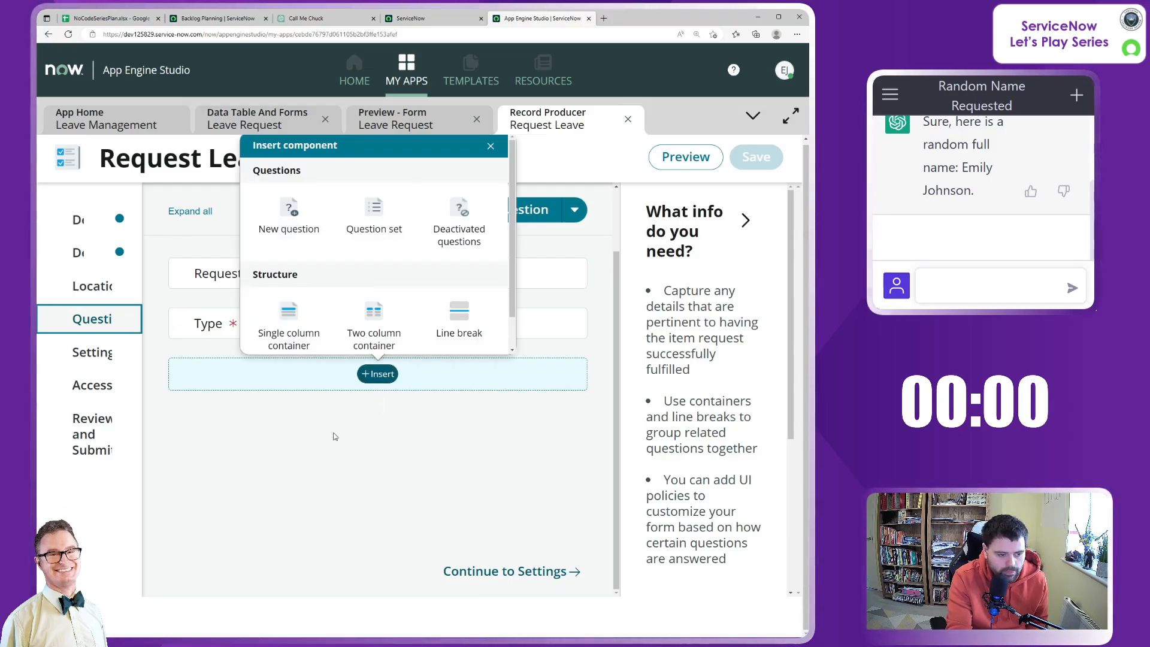
{"action": "mouse_move", "coordinate": [373, 323]}
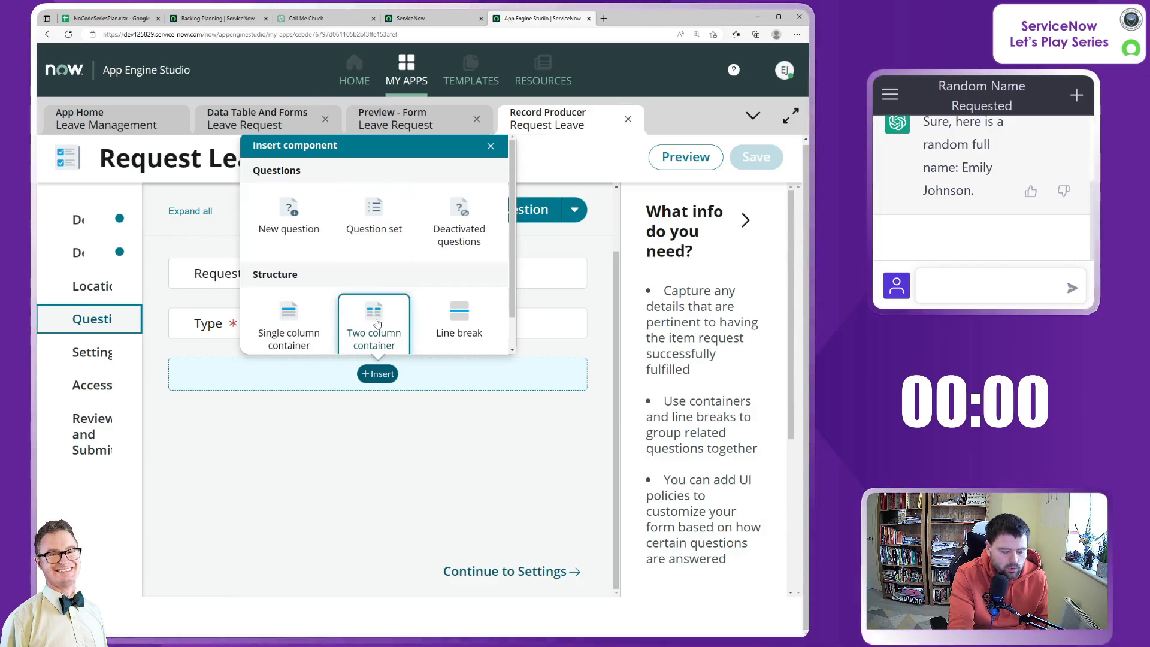
{"action": "mouse_move", "coordinate": [289, 318]}
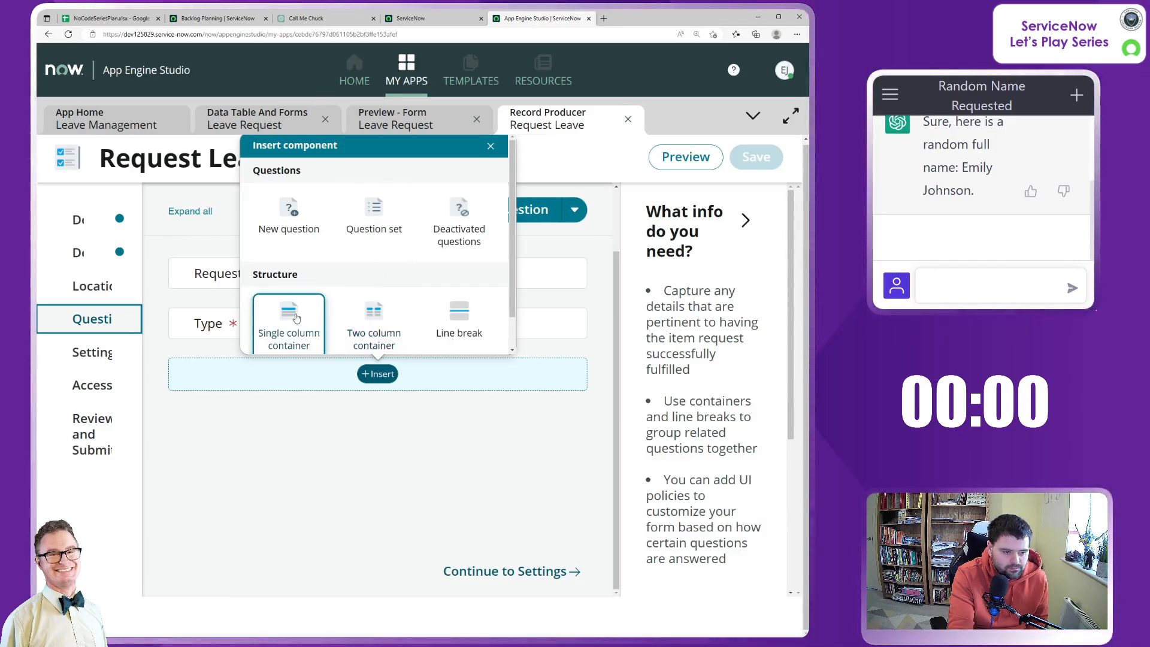
{"action": "left_click", "coordinate": [288, 324]}
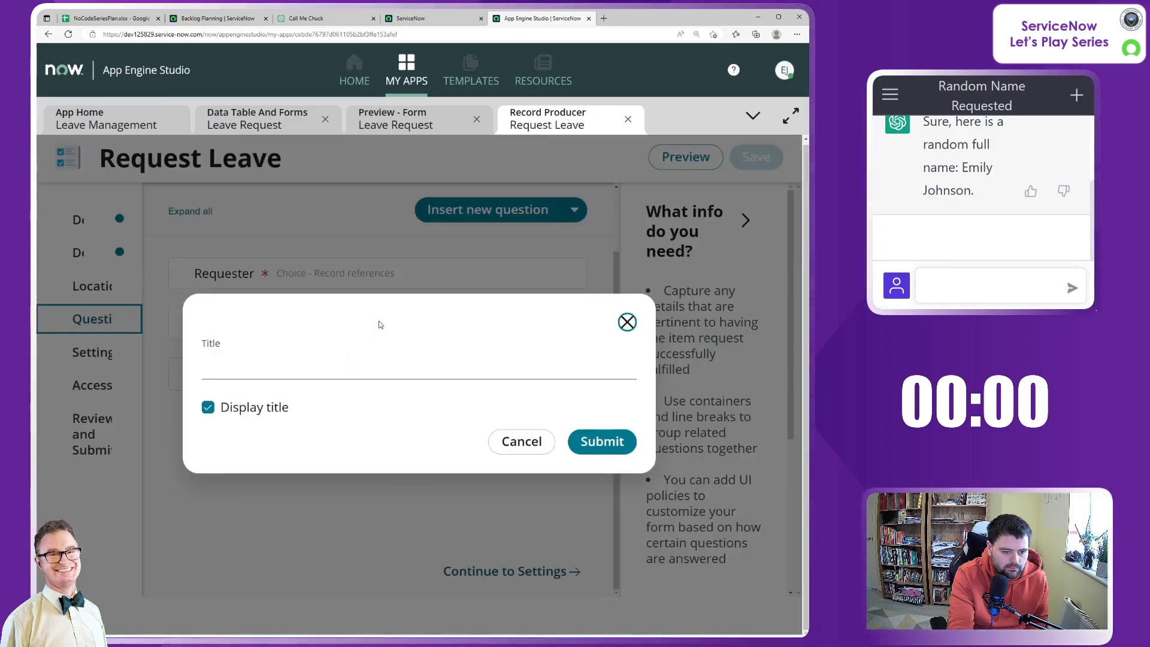
{"action": "mouse_move", "coordinate": [626, 322]}
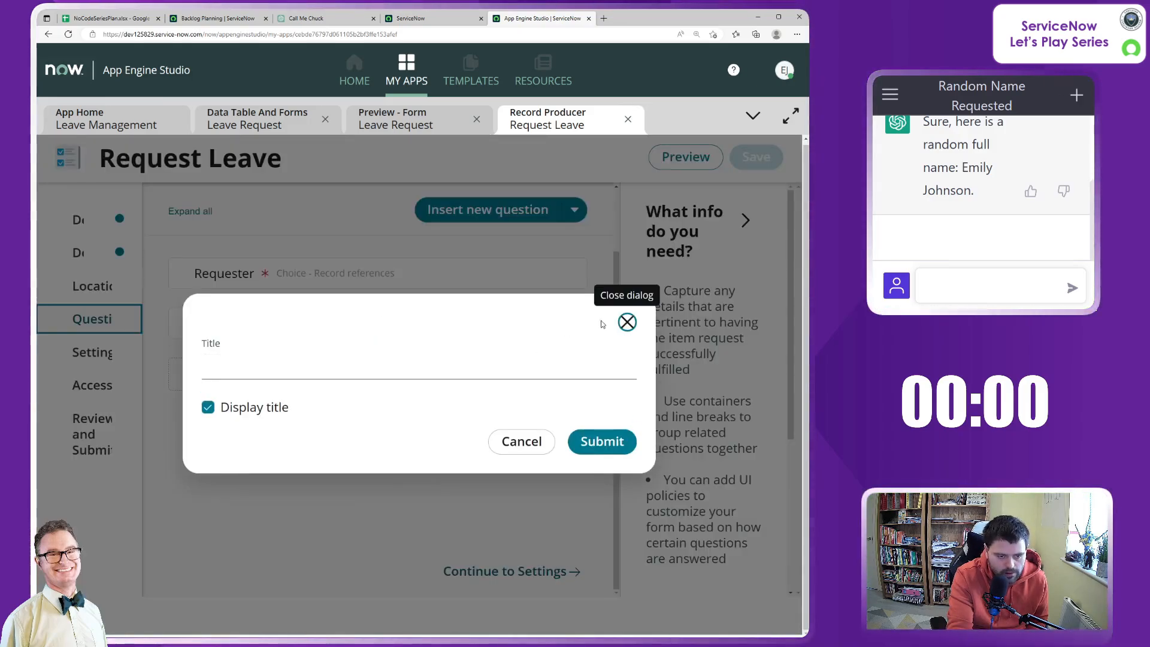
{"action": "left_click", "coordinate": [418, 366]}
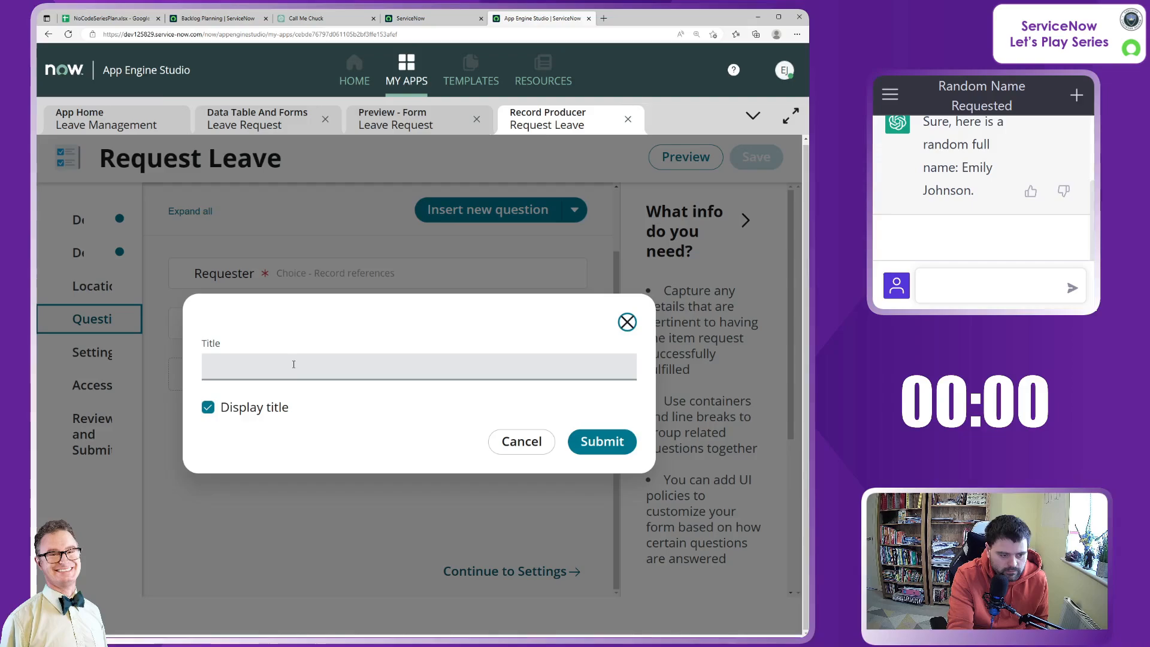
{"action": "left_click", "coordinate": [418, 366]}
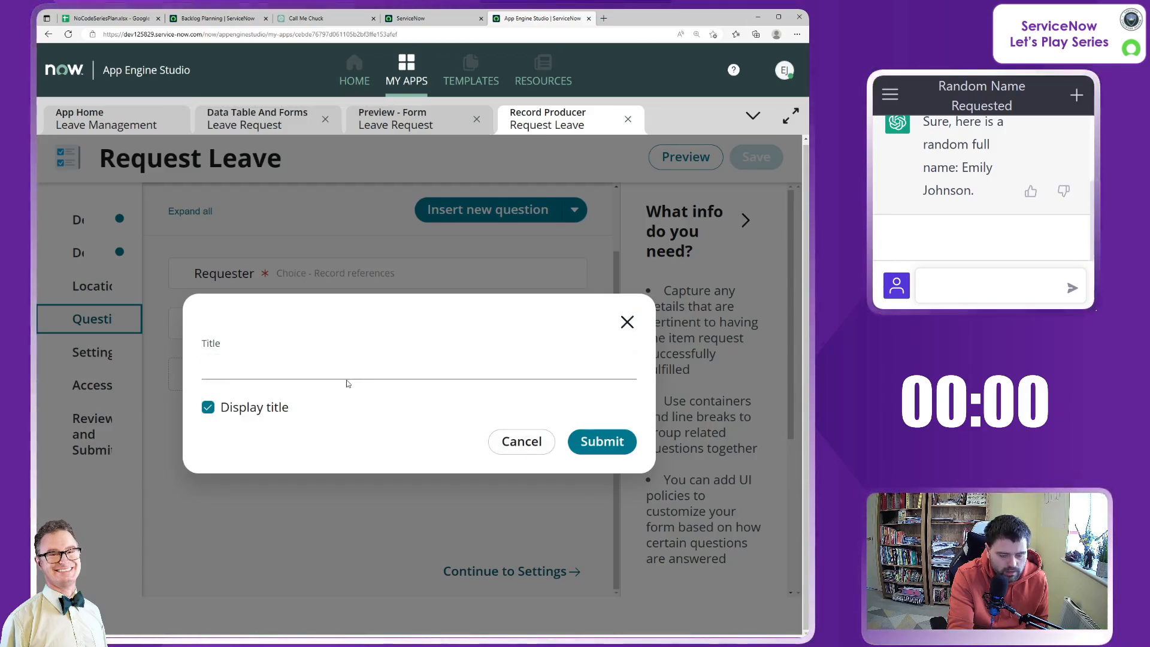
{"action": "left_click", "coordinate": [419, 366]}
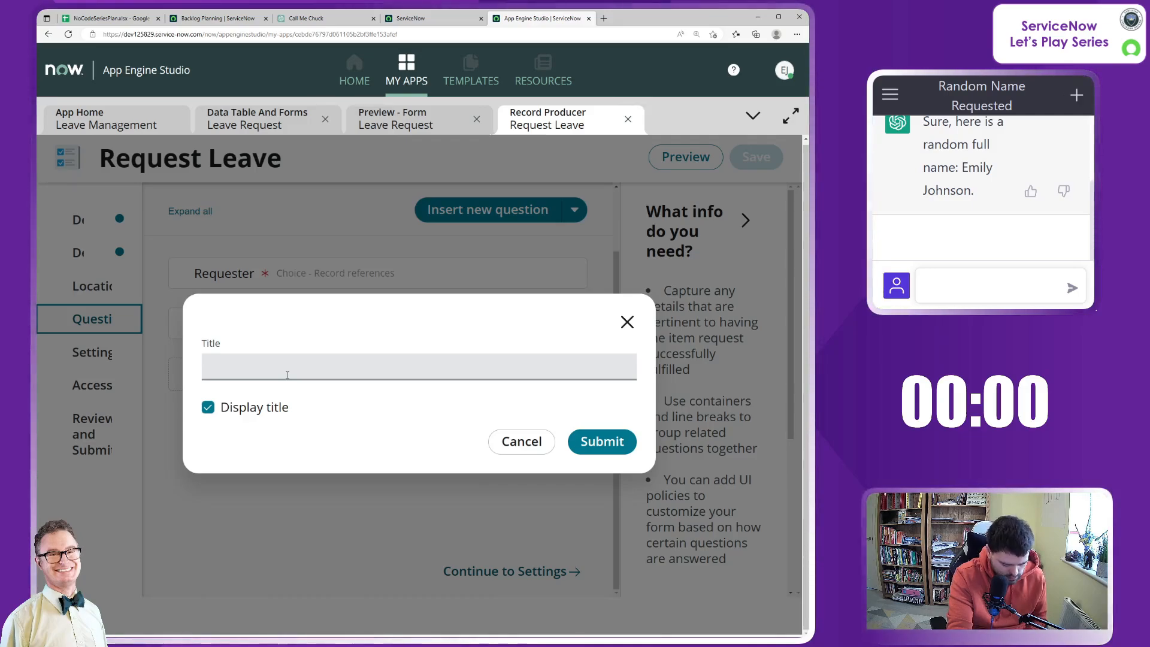
{"action": "type", "text": "Timef"}
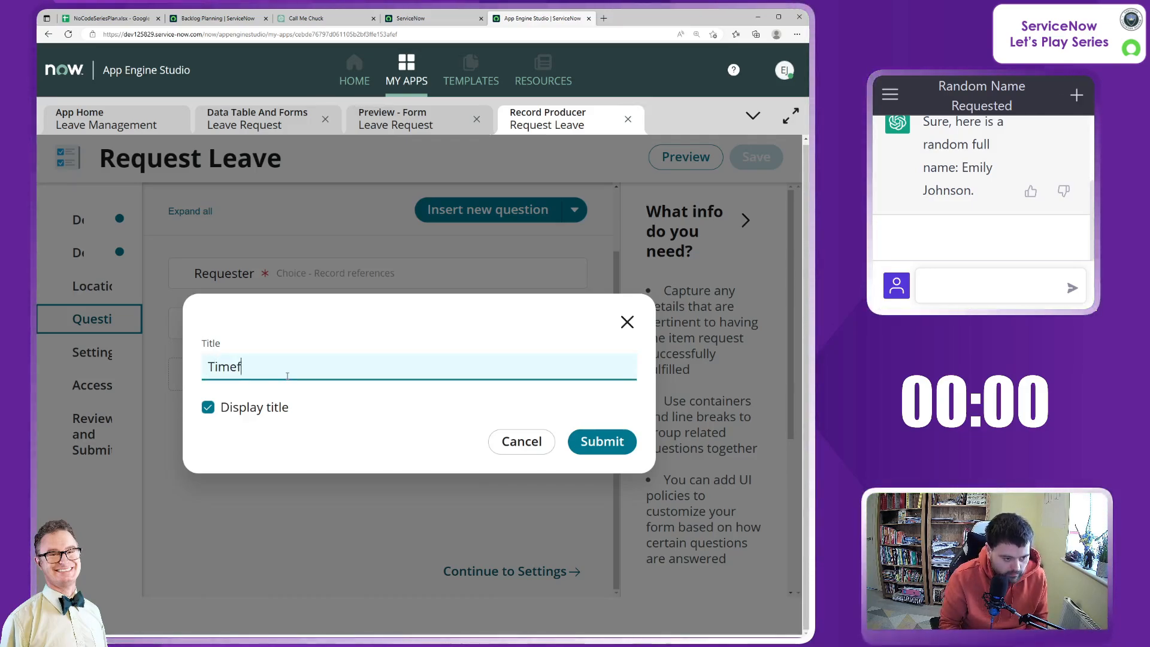
{"action": "left_click", "coordinate": [602, 441]}
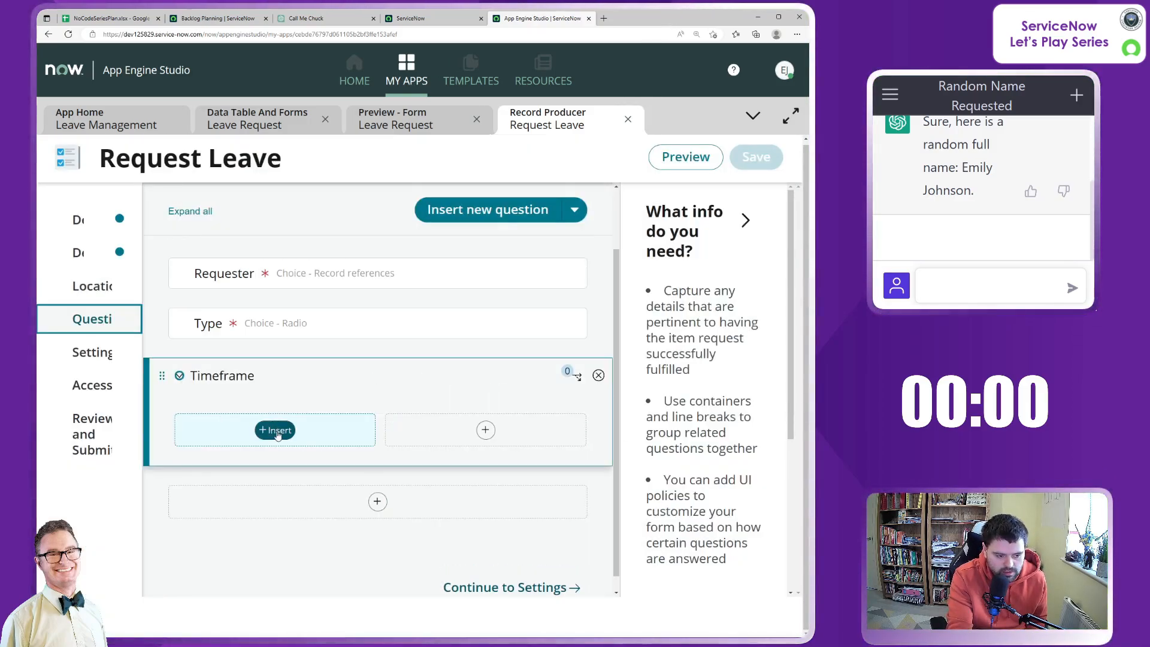
Step: Add a Date-only question labelled Start date inside the Timeframe container
{"action": "left_click", "coordinate": [274, 430]}
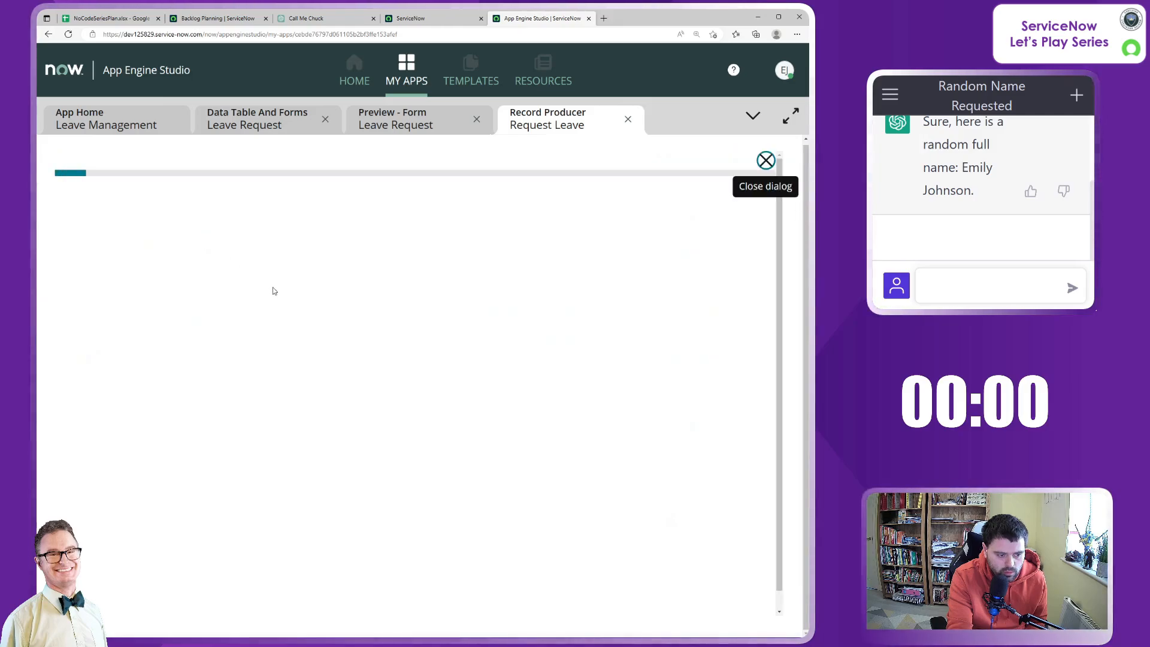
{"action": "left_click", "coordinate": [185, 390]}
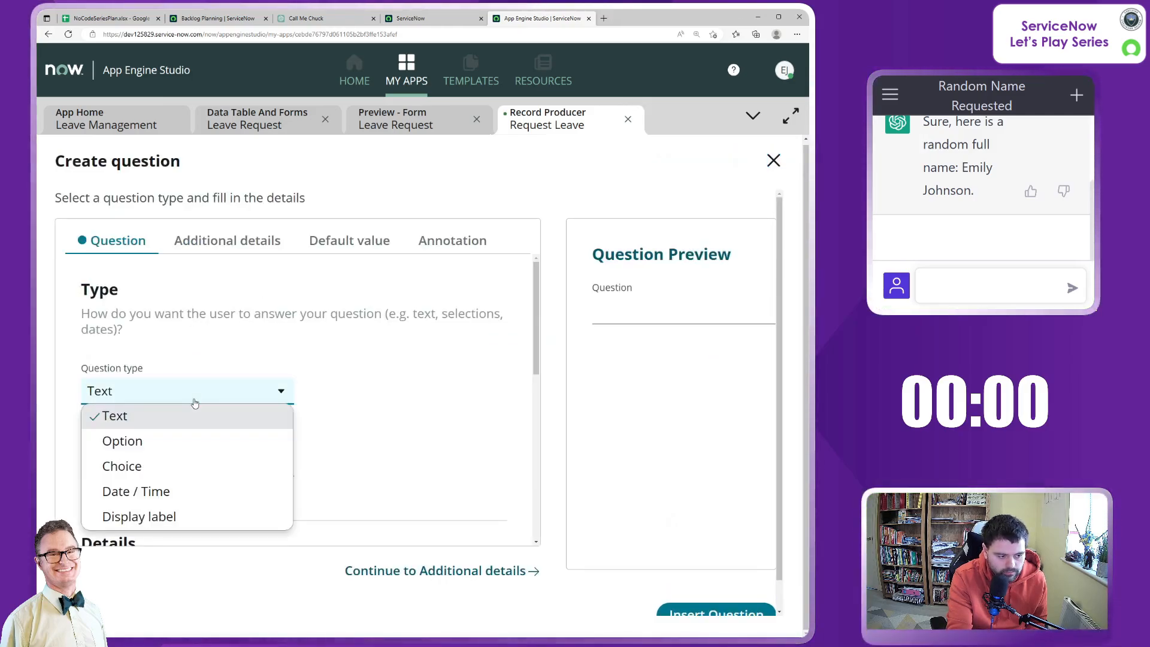
{"action": "left_click", "coordinate": [136, 490]}
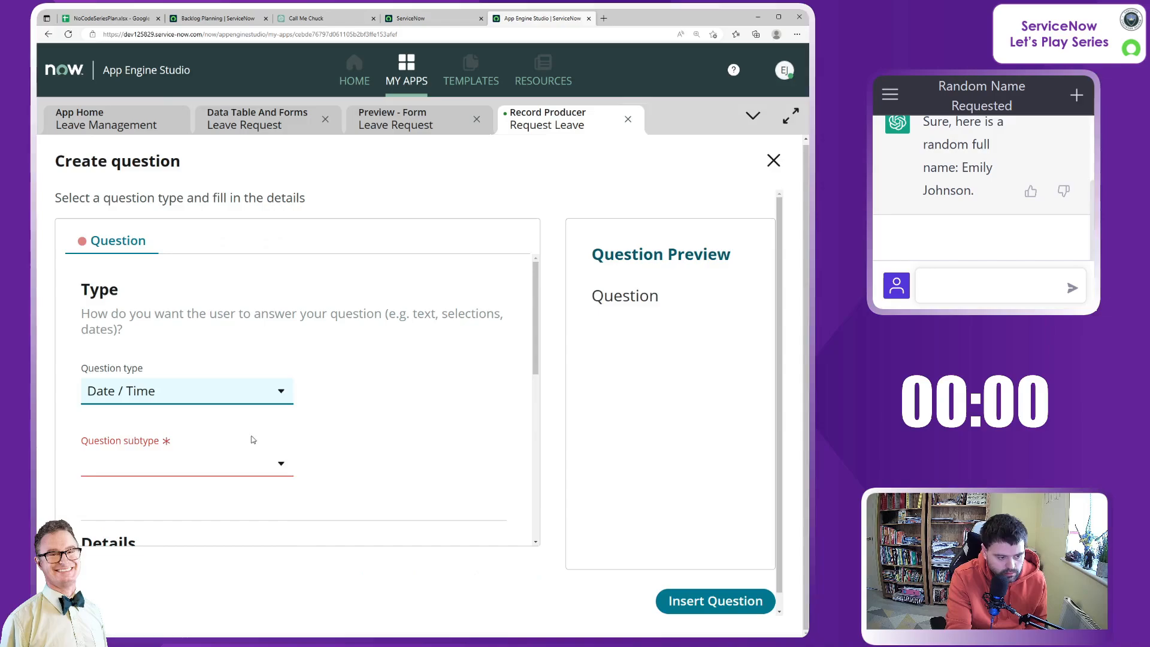
{"action": "left_click", "coordinate": [187, 463]}
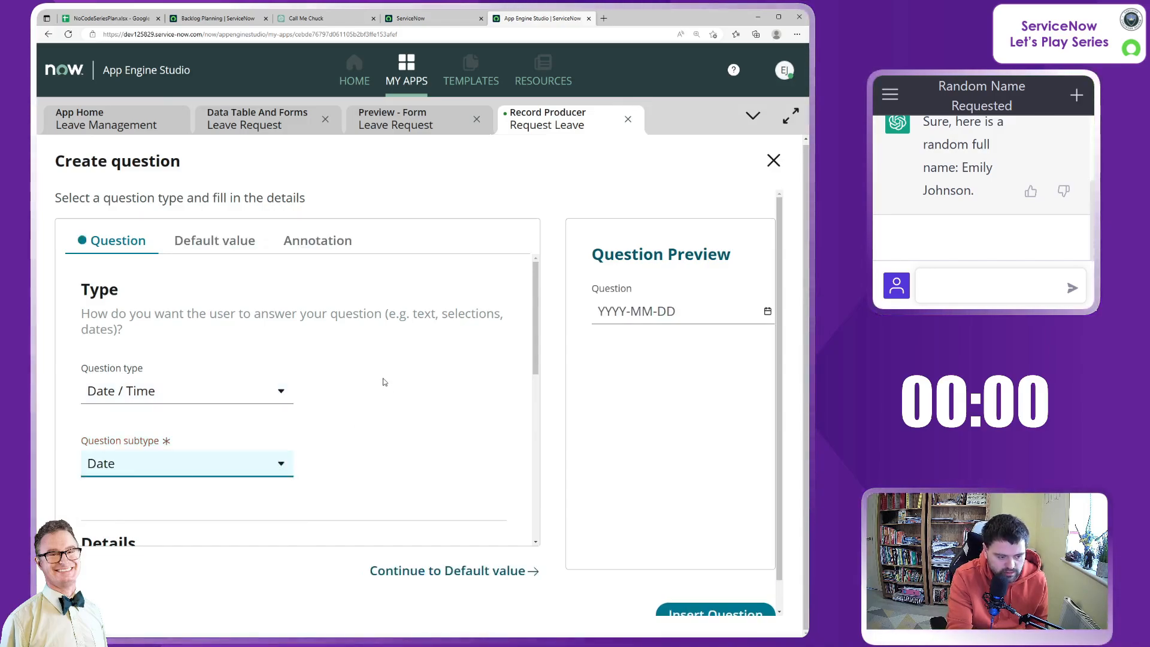
{"action": "scroll", "scroll_direction": "down", "scroll_amount": 3}
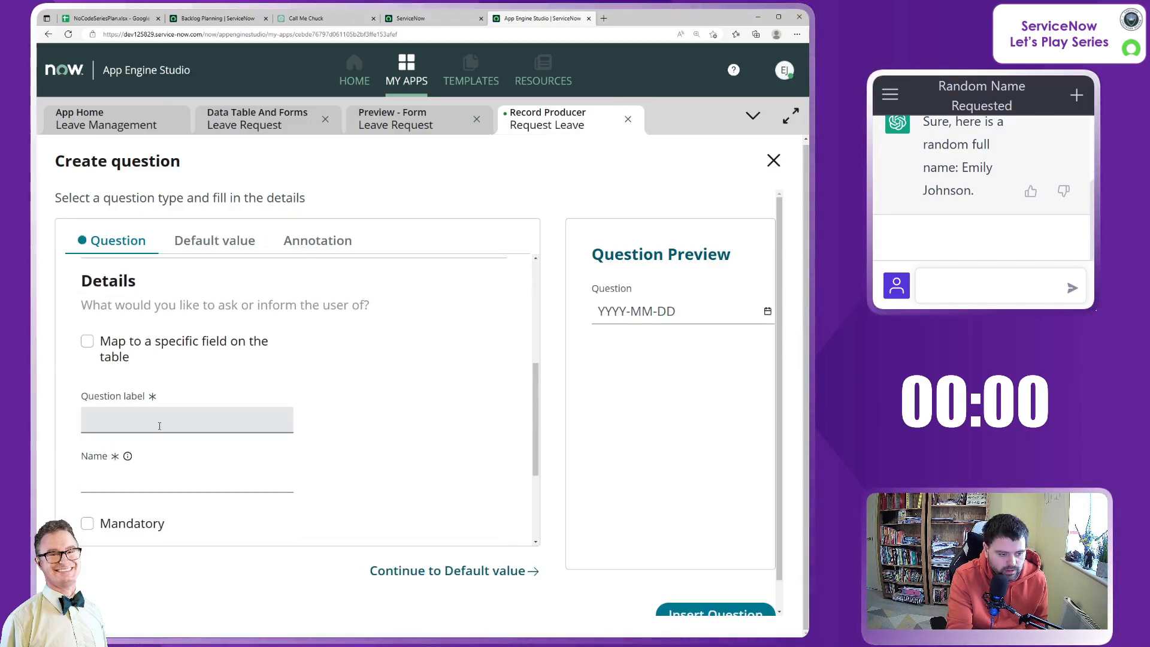
{"action": "left_click", "coordinate": [186, 419]}
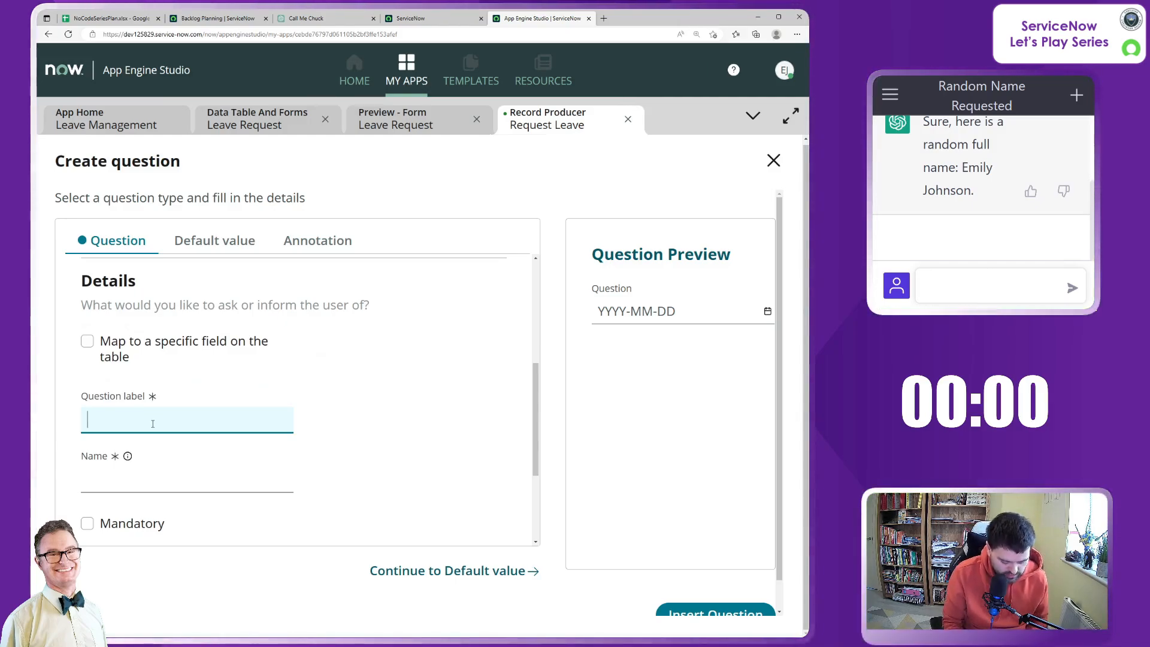
{"action": "type", "text": "Start date"}
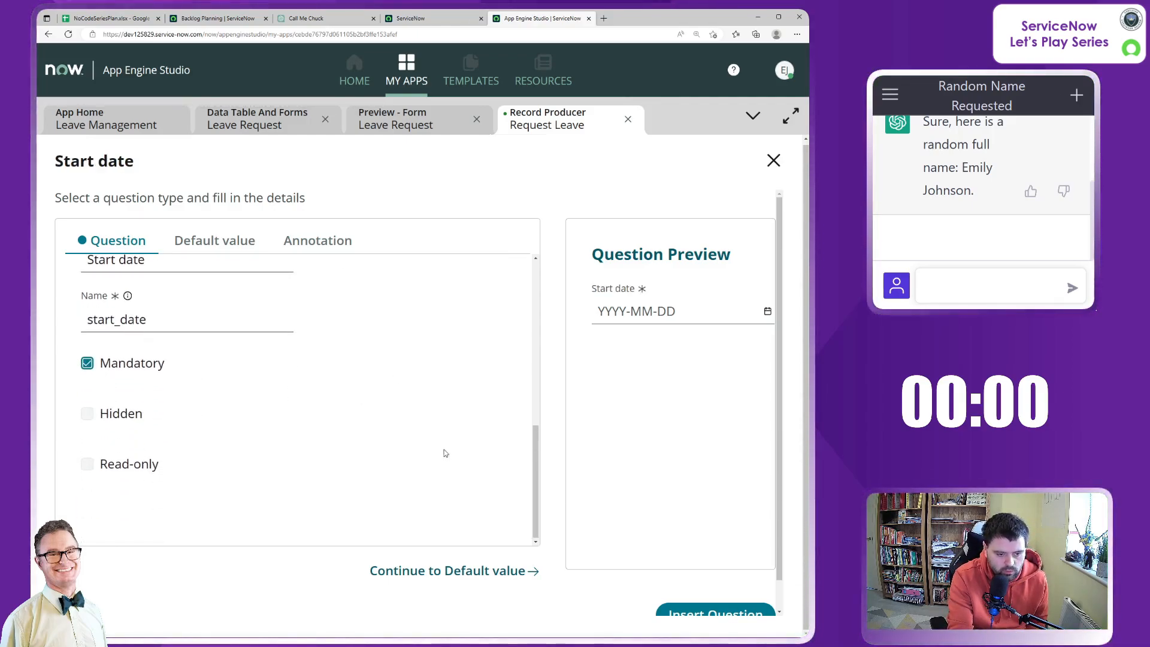
{"action": "left_click", "coordinate": [715, 614]}
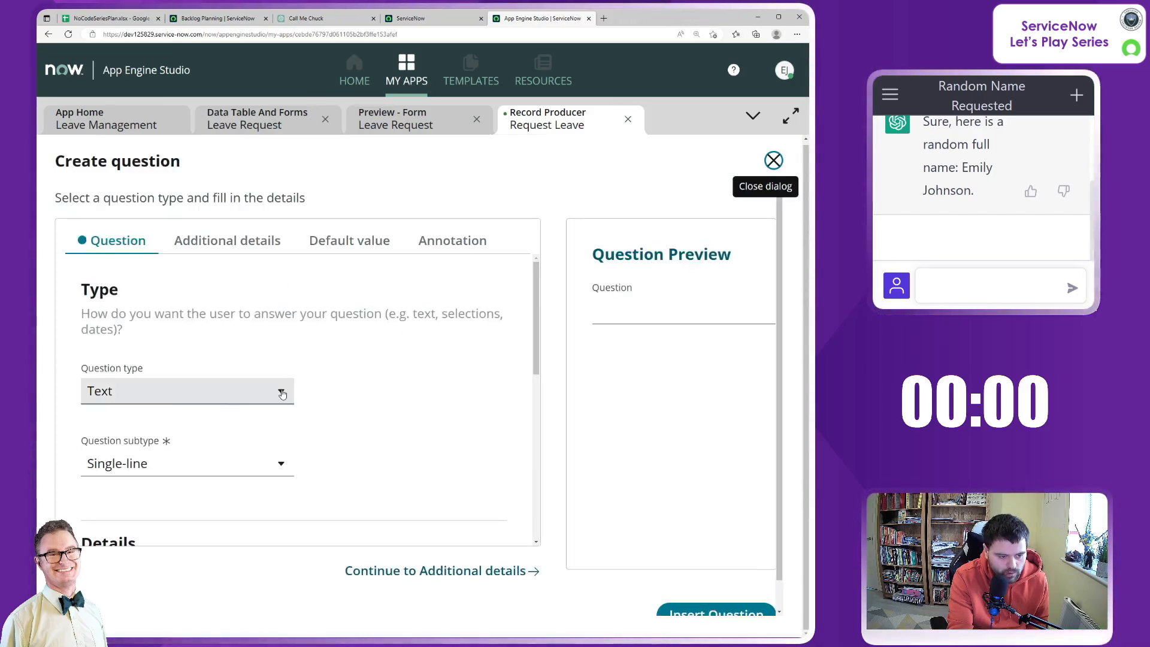
Step: Add a mandatory Date question labelled End date beside Start date
{"action": "left_click", "coordinate": [187, 391]}
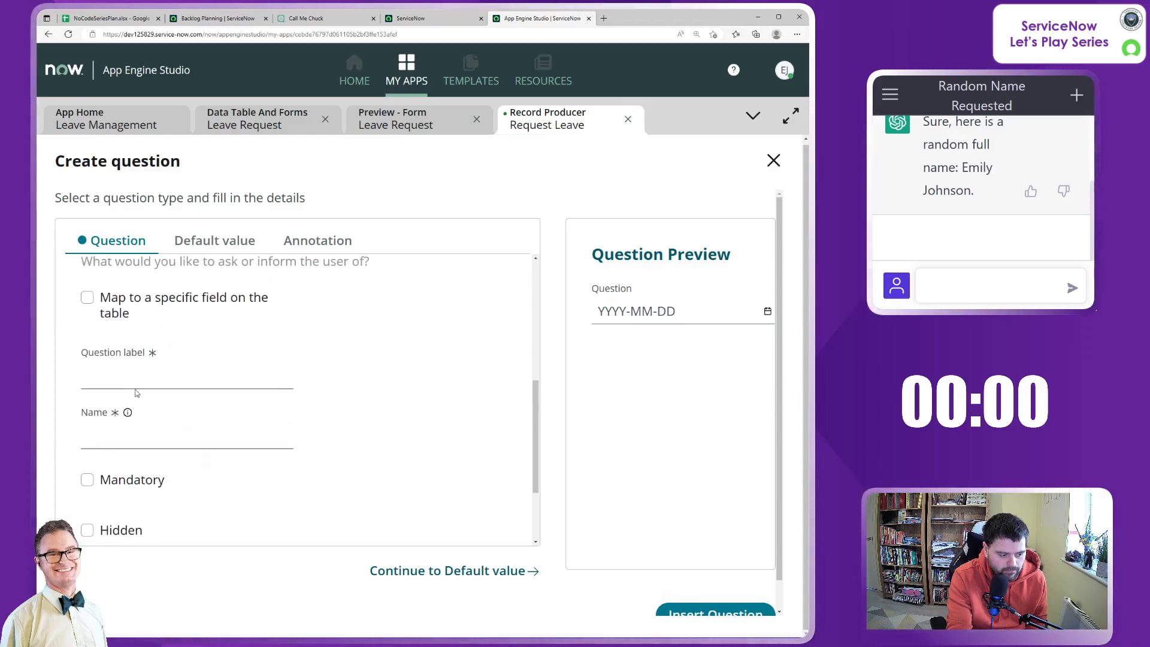
{"action": "type", "text": "End date"}
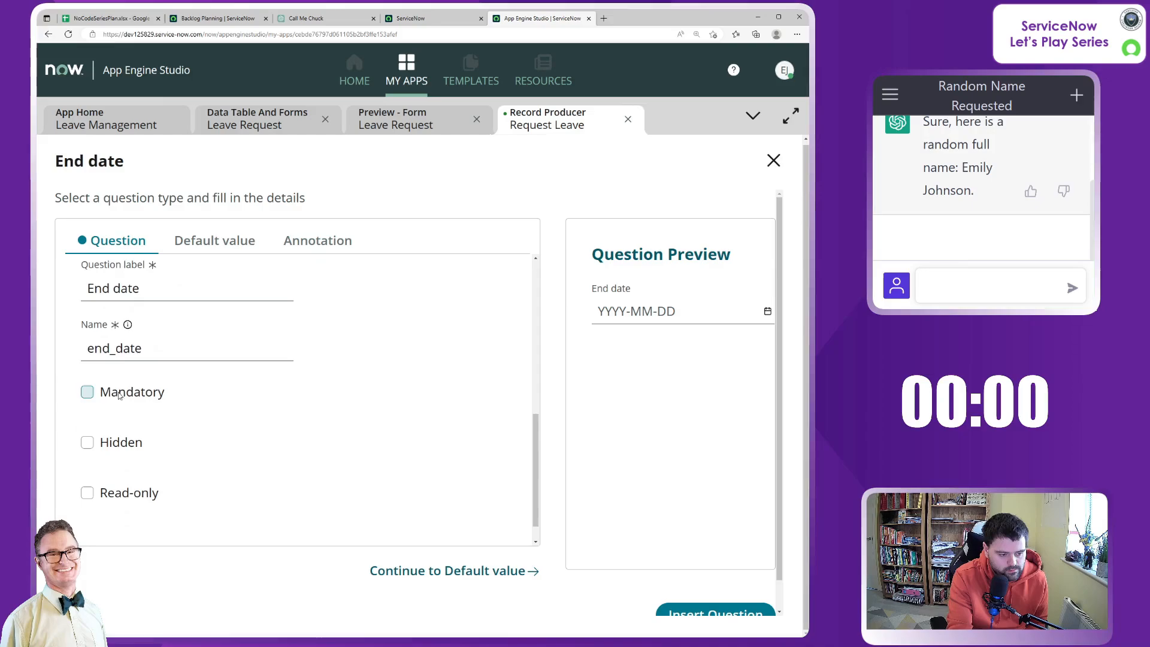
{"action": "left_click", "coordinate": [86, 392]}
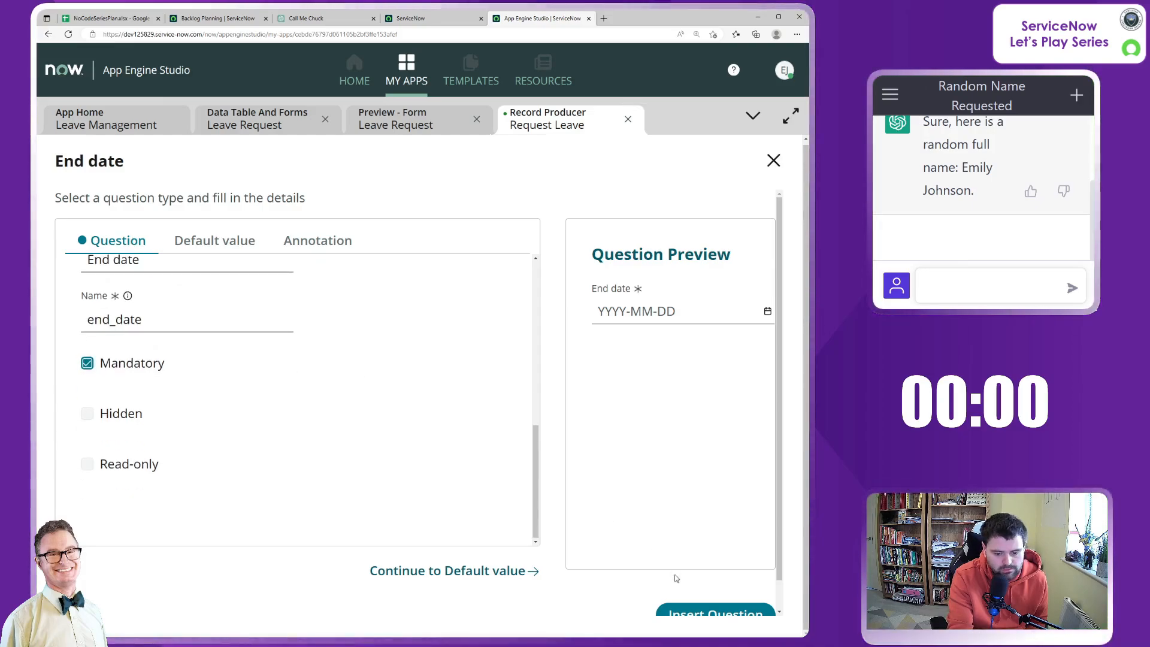
{"action": "left_click", "coordinate": [715, 613]}
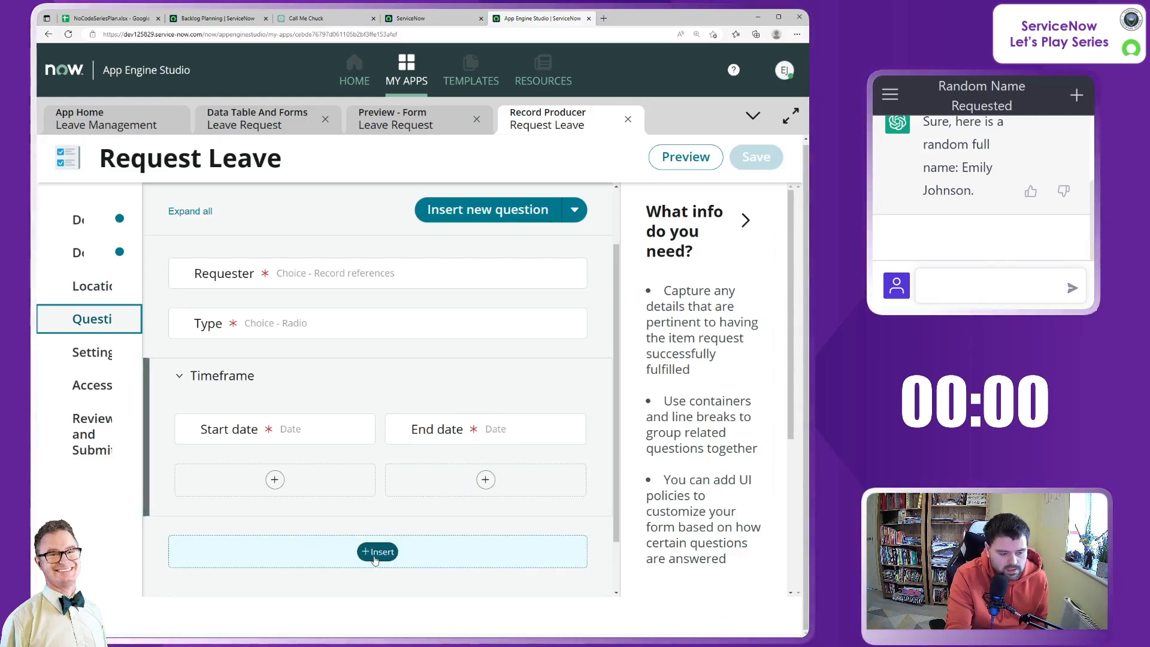
Step: Add a multi-line text Justification question below the Timeframe container, then reopen Requester
{"action": "left_click", "coordinate": [376, 551]}
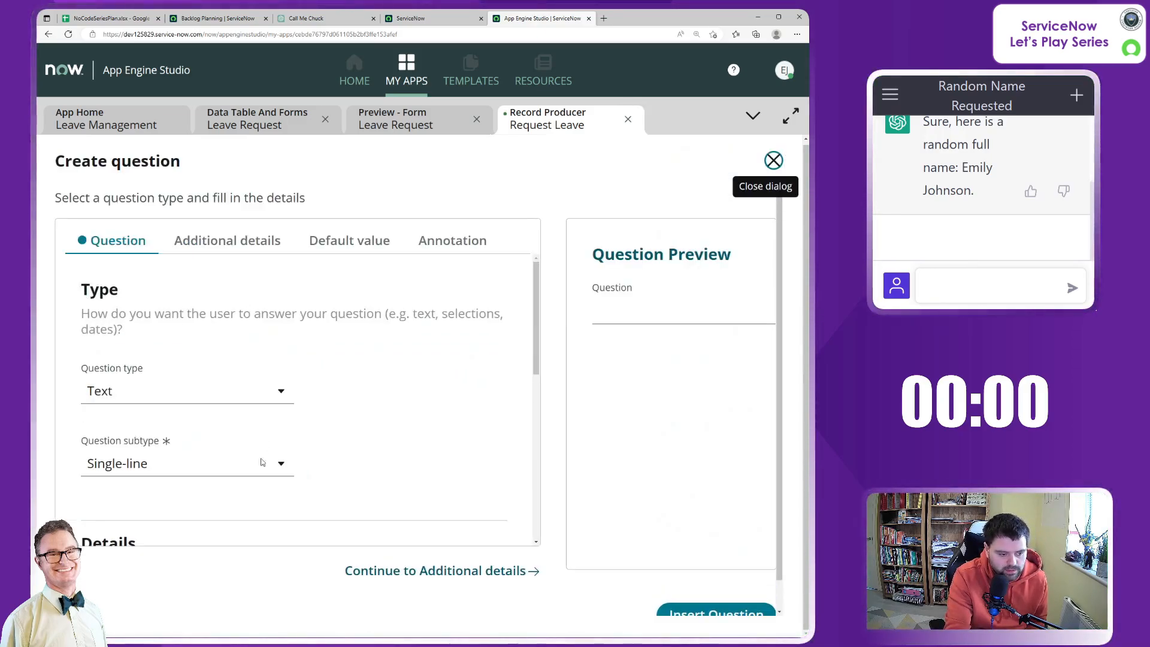
{"action": "left_click", "coordinate": [187, 463]}
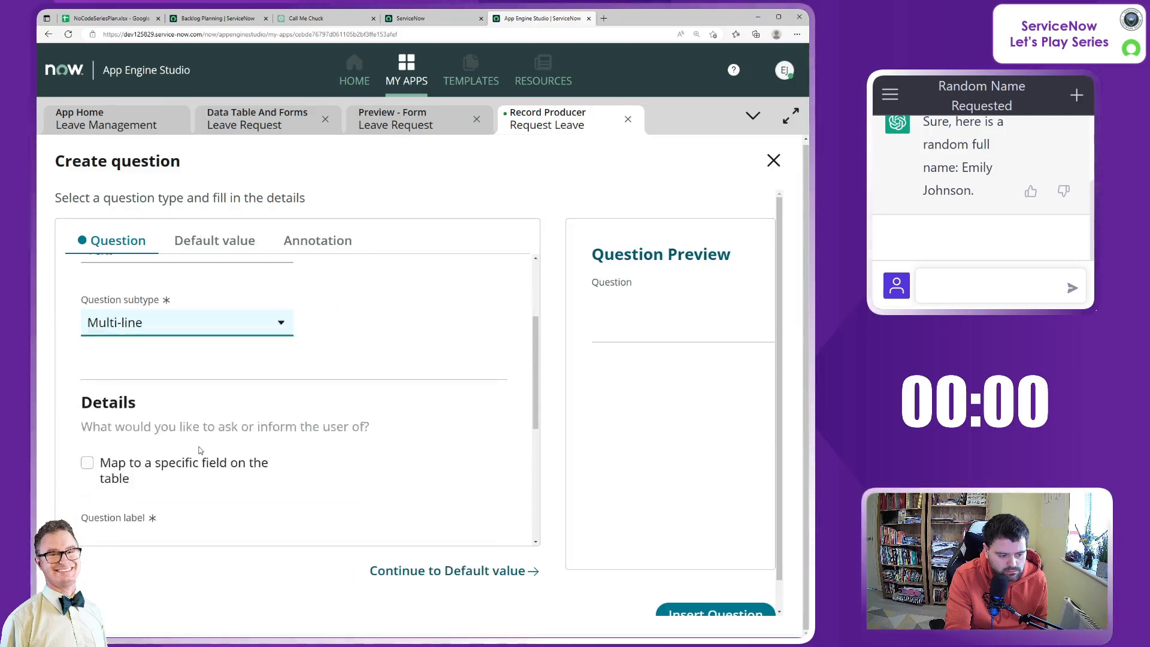
{"action": "type", "text": "Justification"}
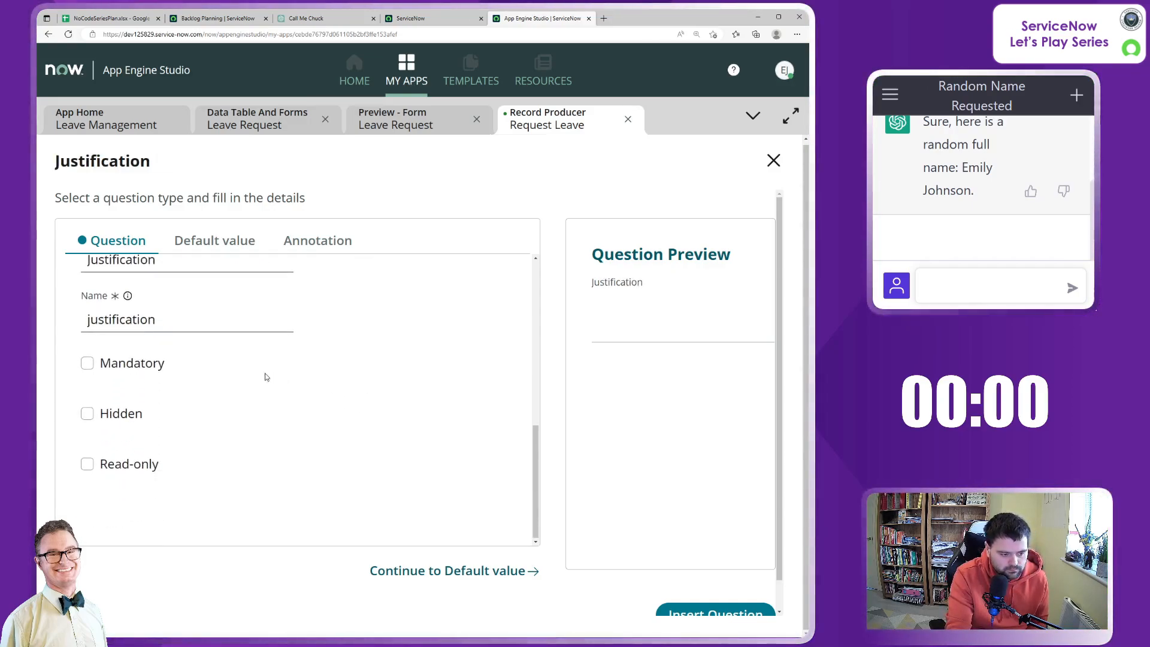
{"action": "mouse_move", "coordinate": [373, 434]}
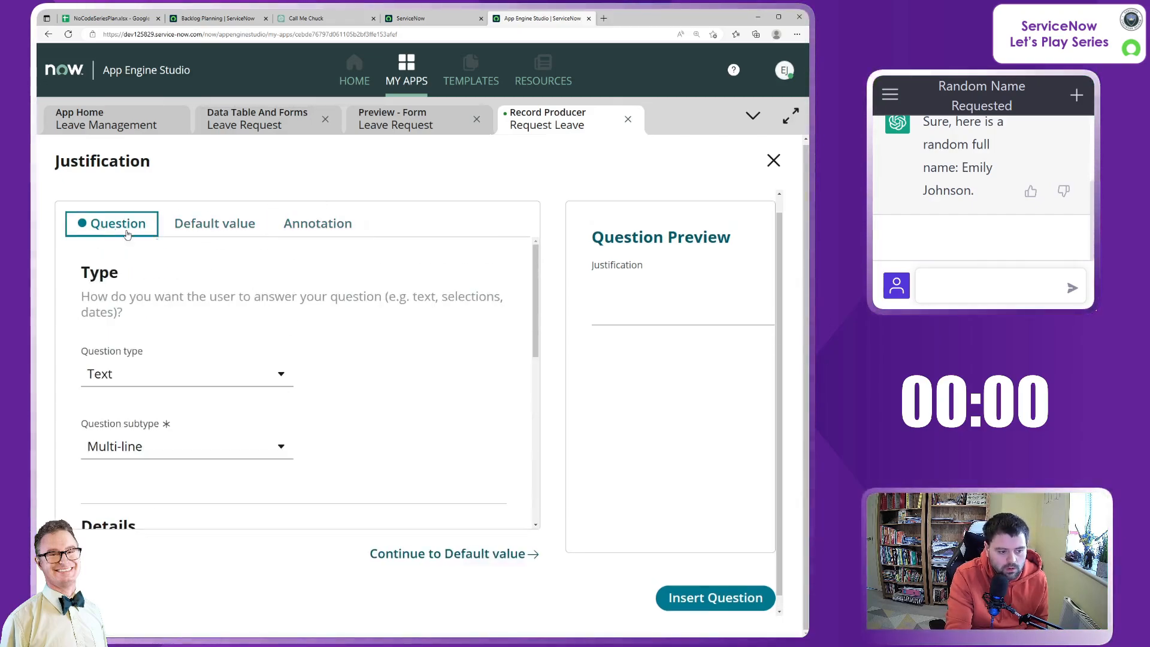
{"action": "left_click", "coordinate": [713, 598]}
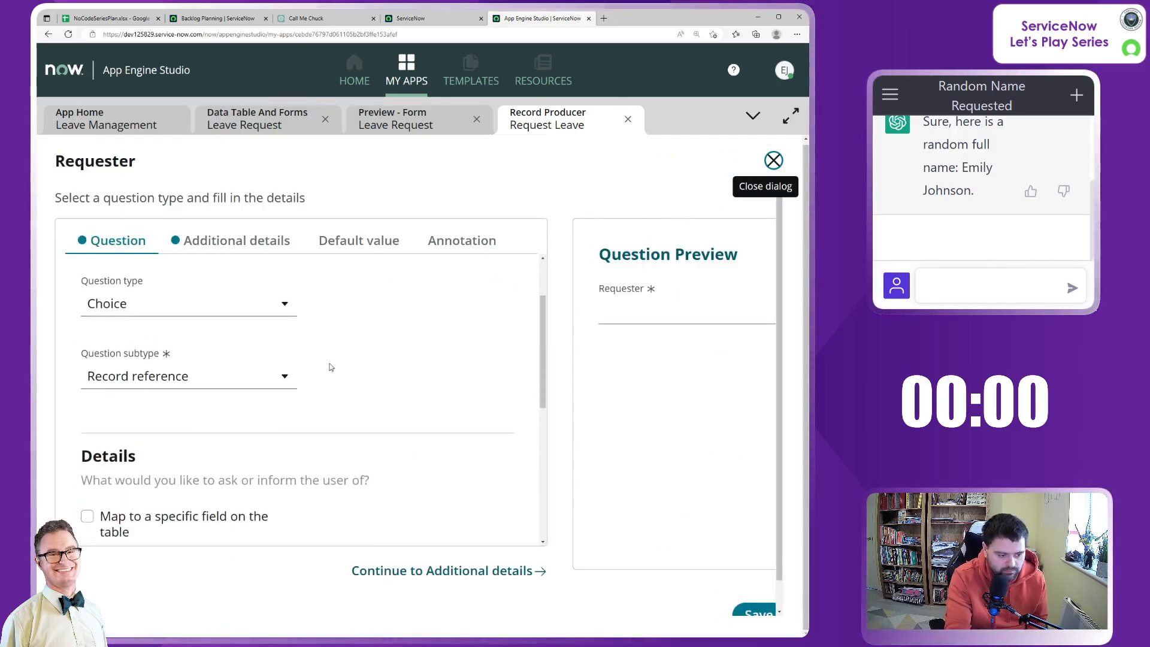
Step: Map the Requester question to the Opened by table field and save
{"action": "left_click", "coordinate": [87, 340]}
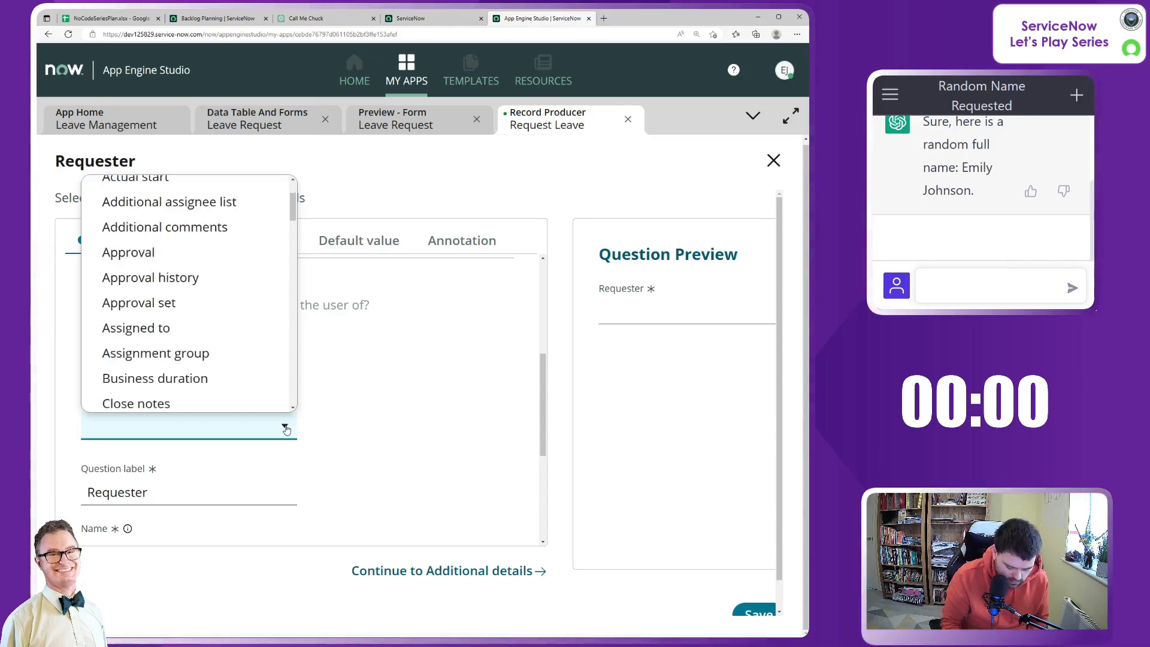
{"action": "scroll", "scroll_direction": "down", "scroll_amount": 3}
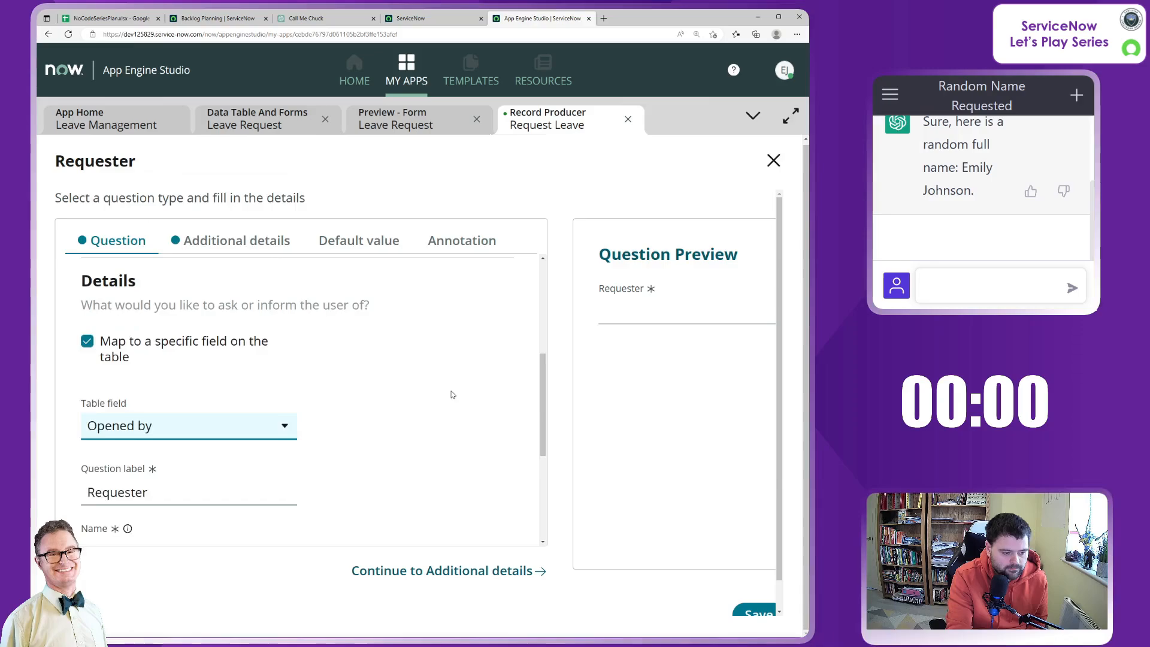
{"action": "left_click", "coordinate": [758, 614]}
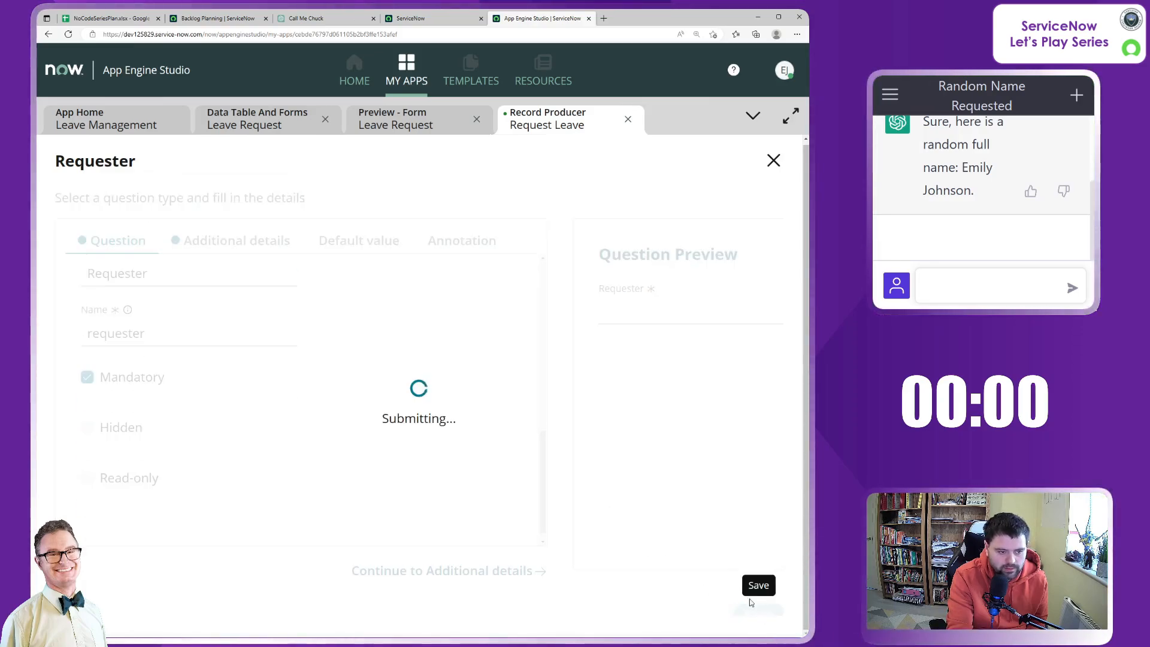
Step: Map the Type question to the Leave type table field and save
{"action": "left_click", "coordinate": [759, 585]}
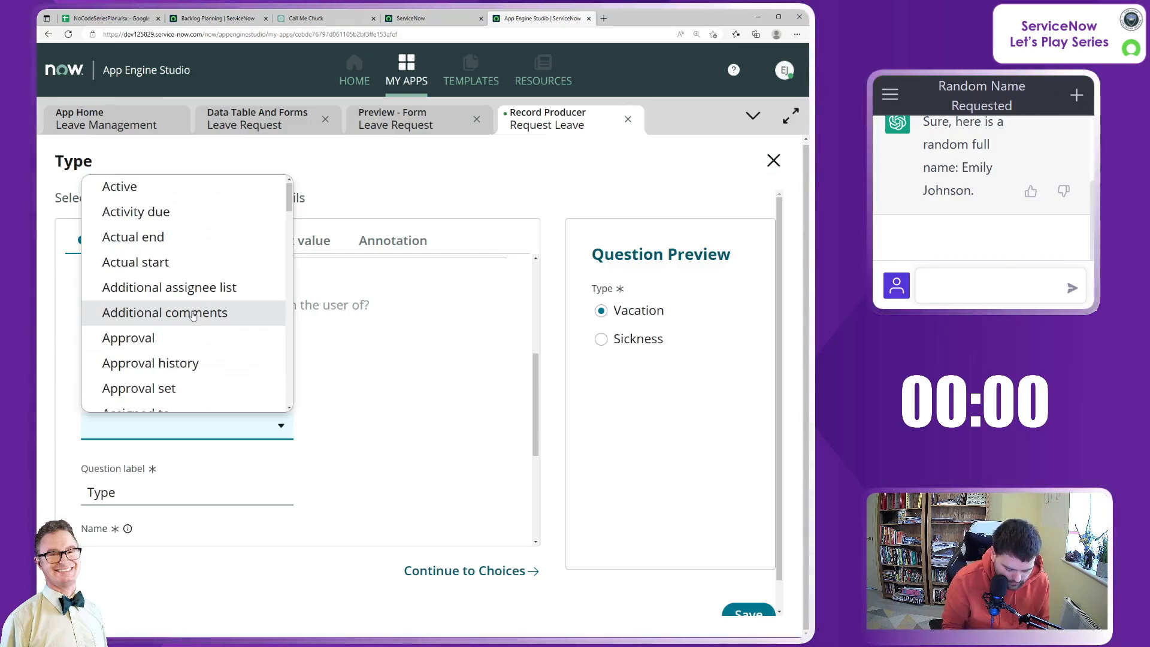
{"action": "scroll", "scroll_direction": "down", "scroll_amount": 3}
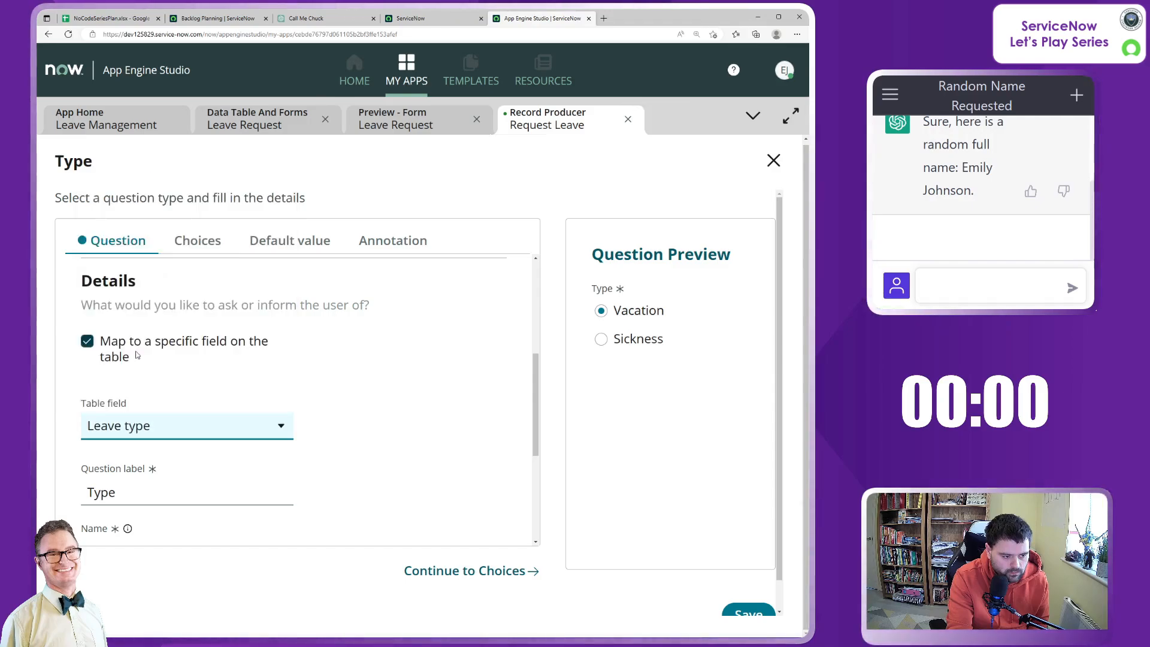
{"action": "left_click", "coordinate": [748, 613]}
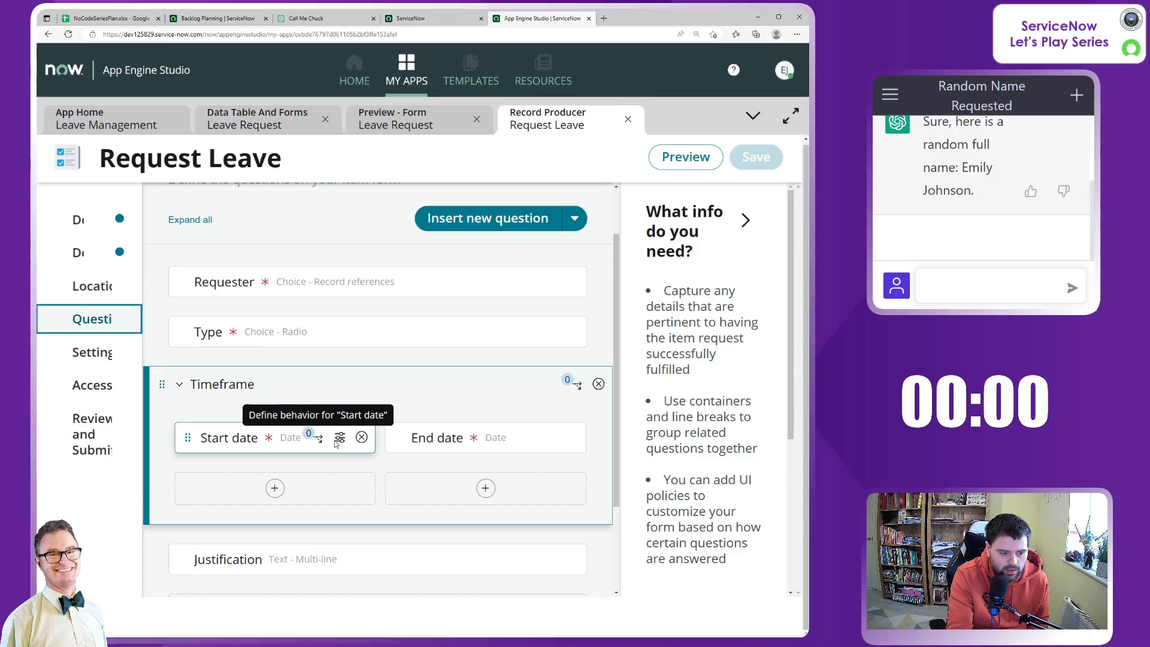
Step: Map the Start date question to the Leave start date field
{"action": "left_click", "coordinate": [340, 437]}
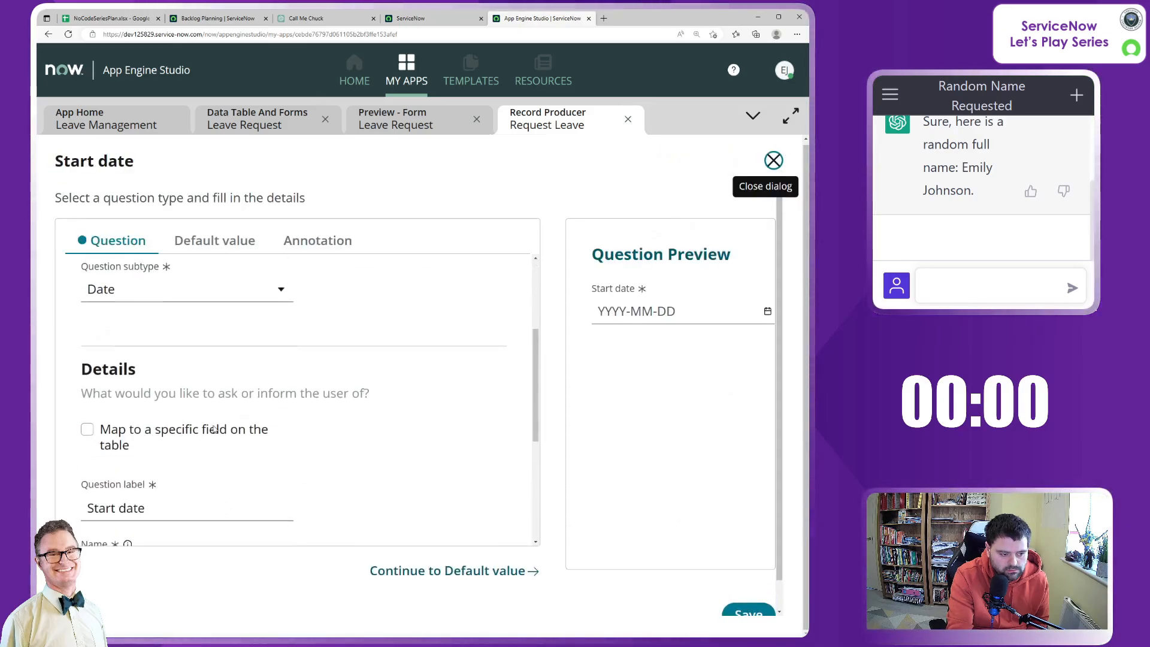
{"action": "left_click", "coordinate": [88, 428]}
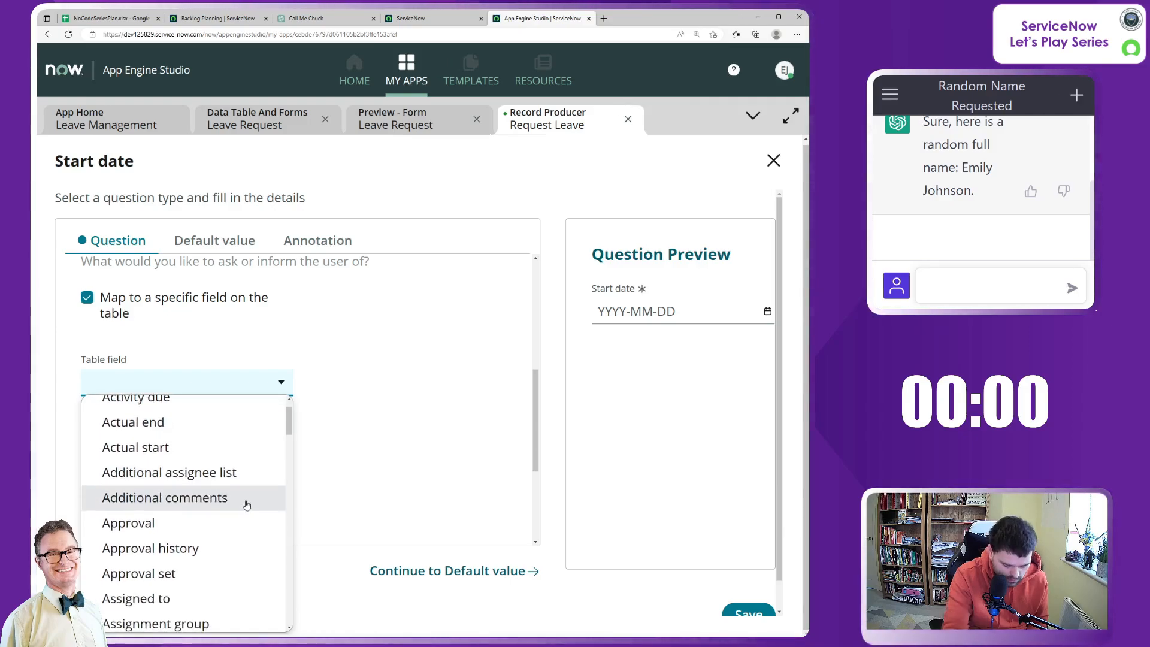
{"action": "scroll", "scroll_direction": "down", "scroll_amount": 3}
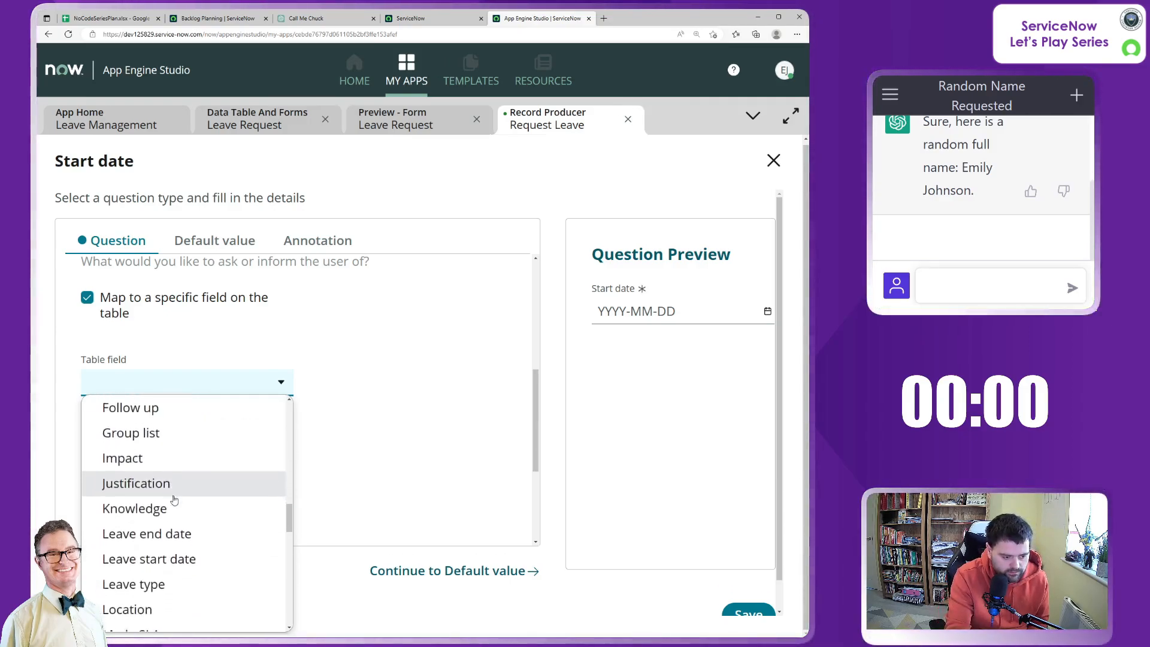
{"action": "left_click", "coordinate": [149, 559]}
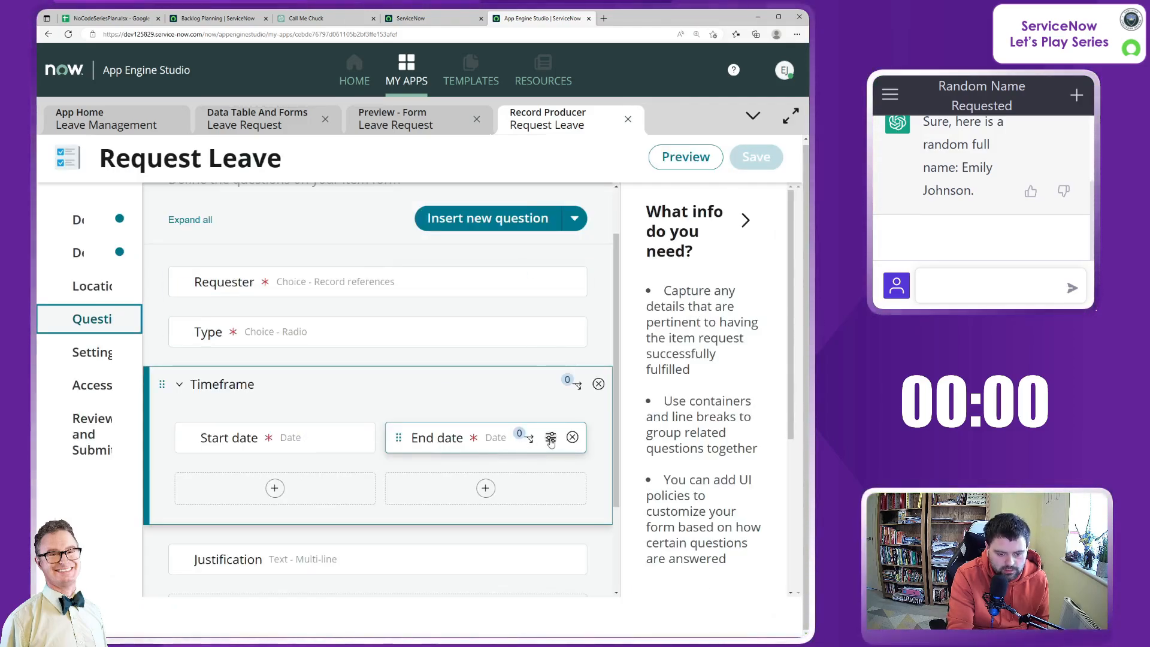
Step: Map the End date question to the Leave end date field and save
{"action": "left_click", "coordinate": [550, 438]}
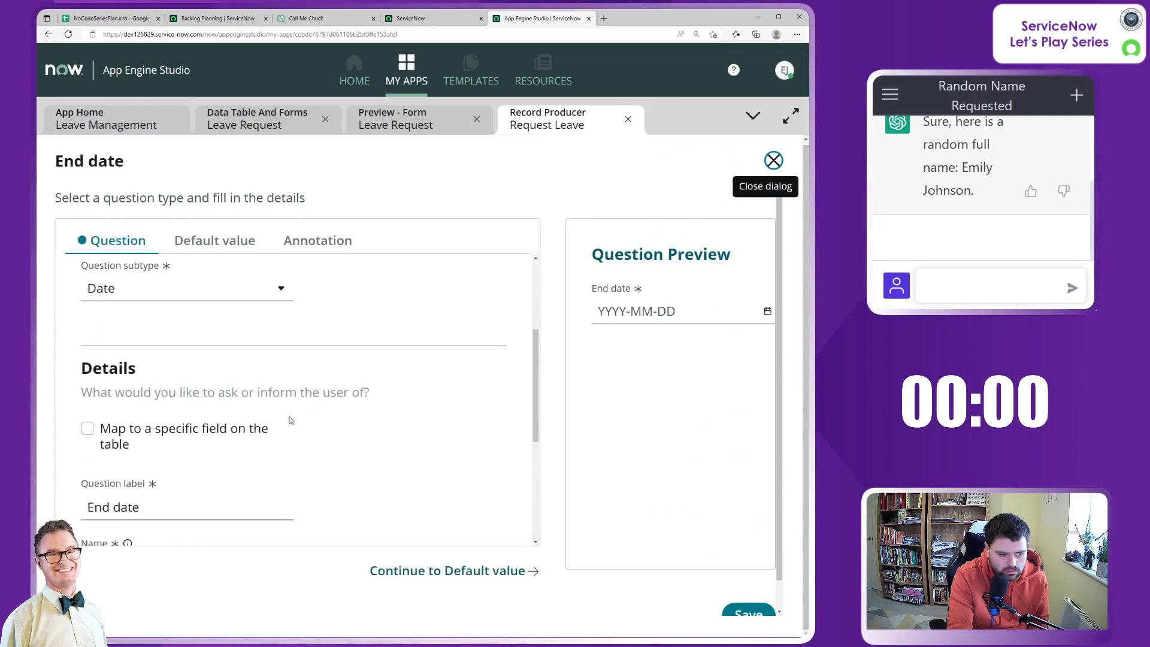
{"action": "left_click", "coordinate": [87, 428]}
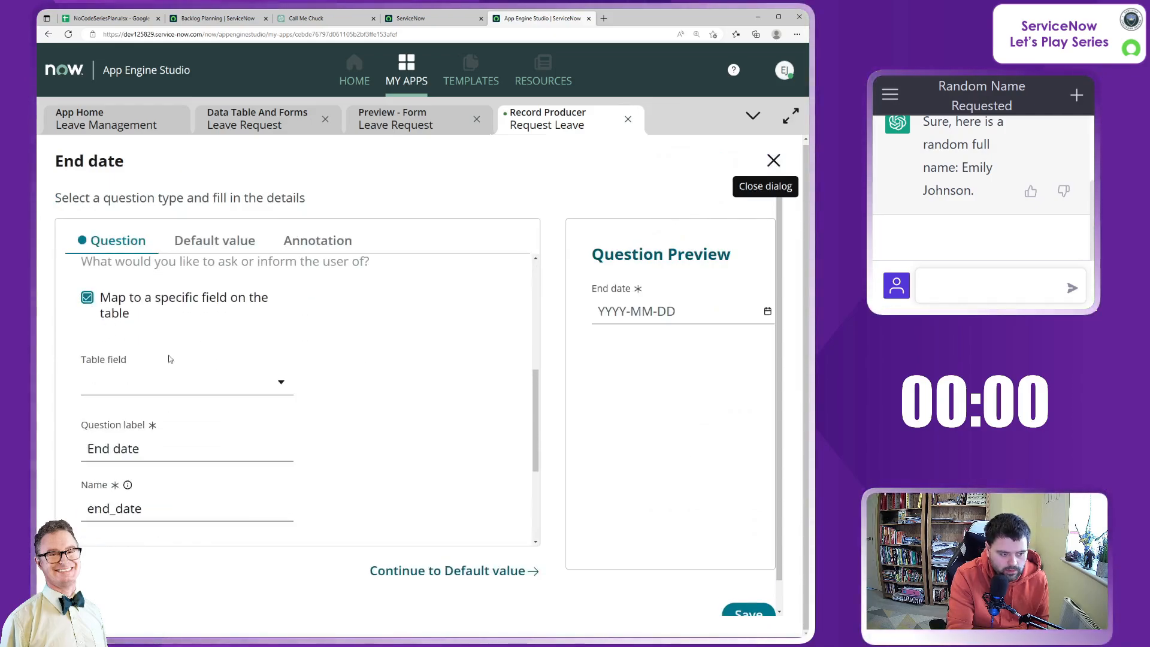
{"action": "left_click", "coordinate": [187, 381]}
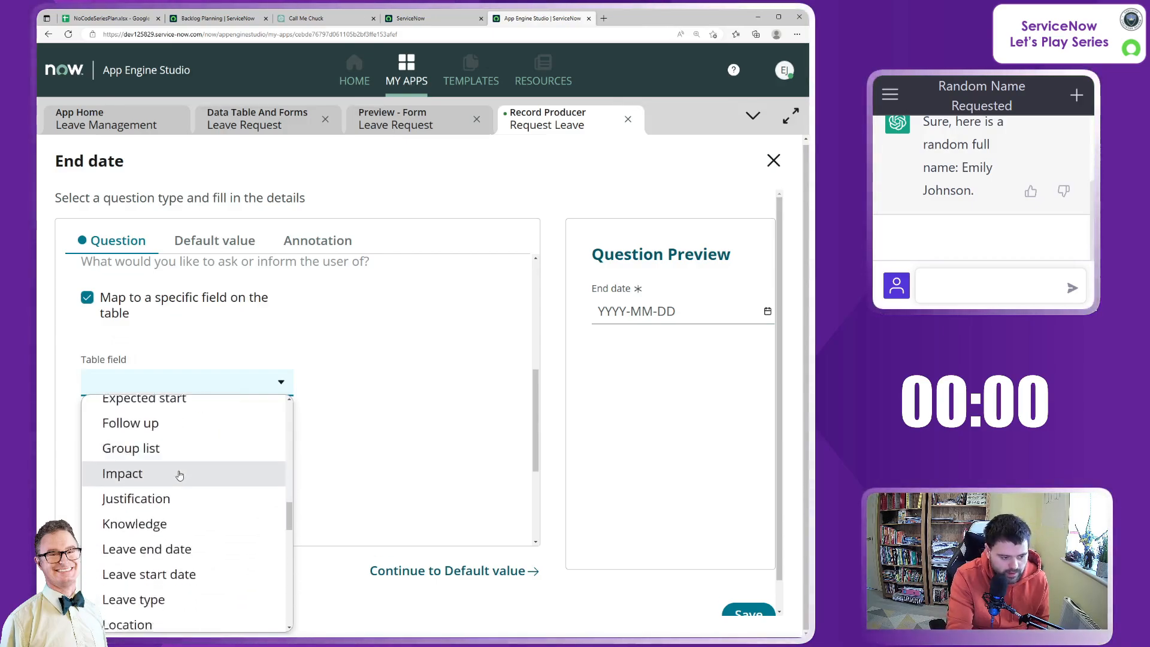
{"action": "left_click", "coordinate": [146, 548]}
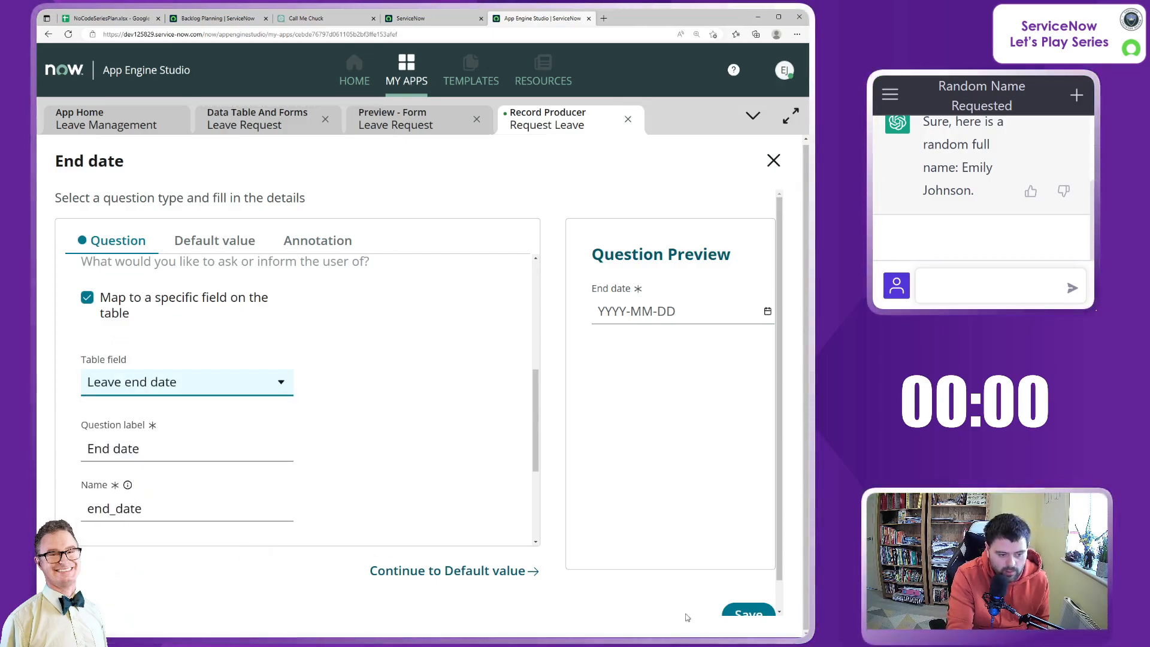
{"action": "left_click", "coordinate": [748, 612]}
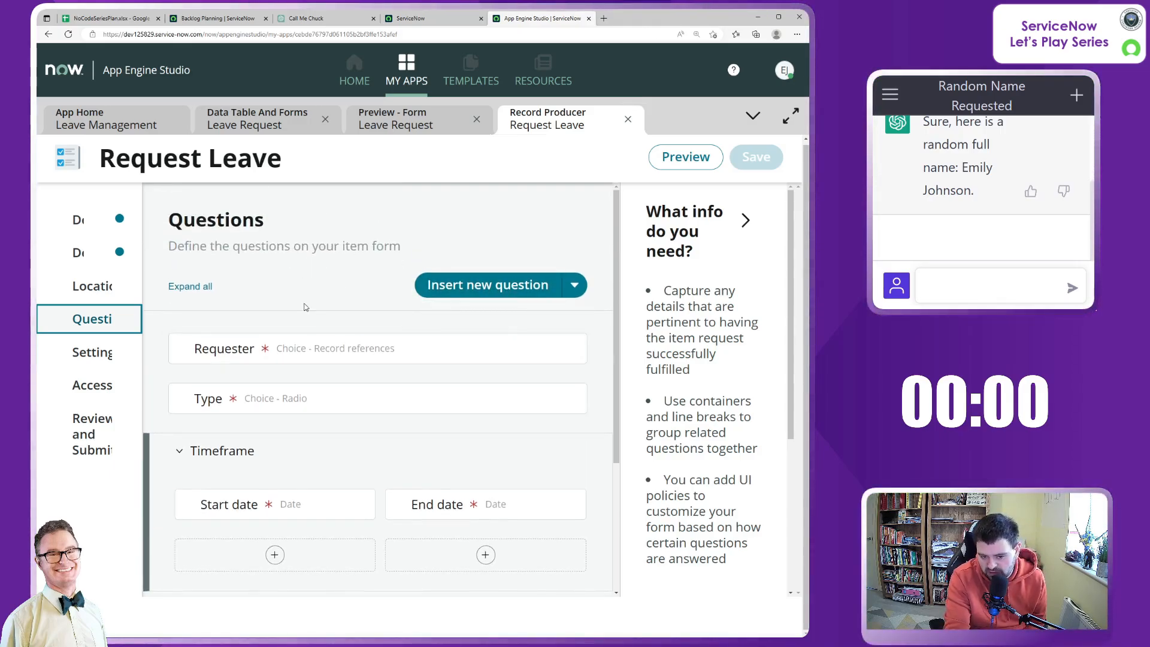
Step: Map the Justification question to the Justification table field
{"action": "scroll", "scroll_direction": "down", "scroll_amount": 3}
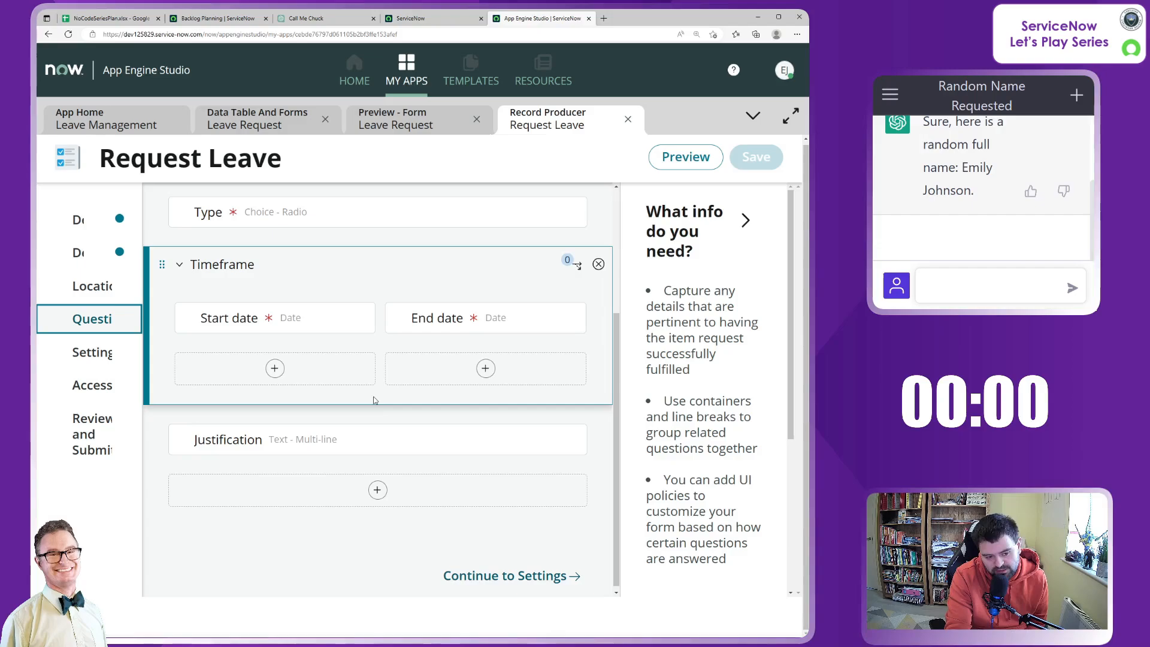
{"action": "left_click", "coordinate": [755, 157]}
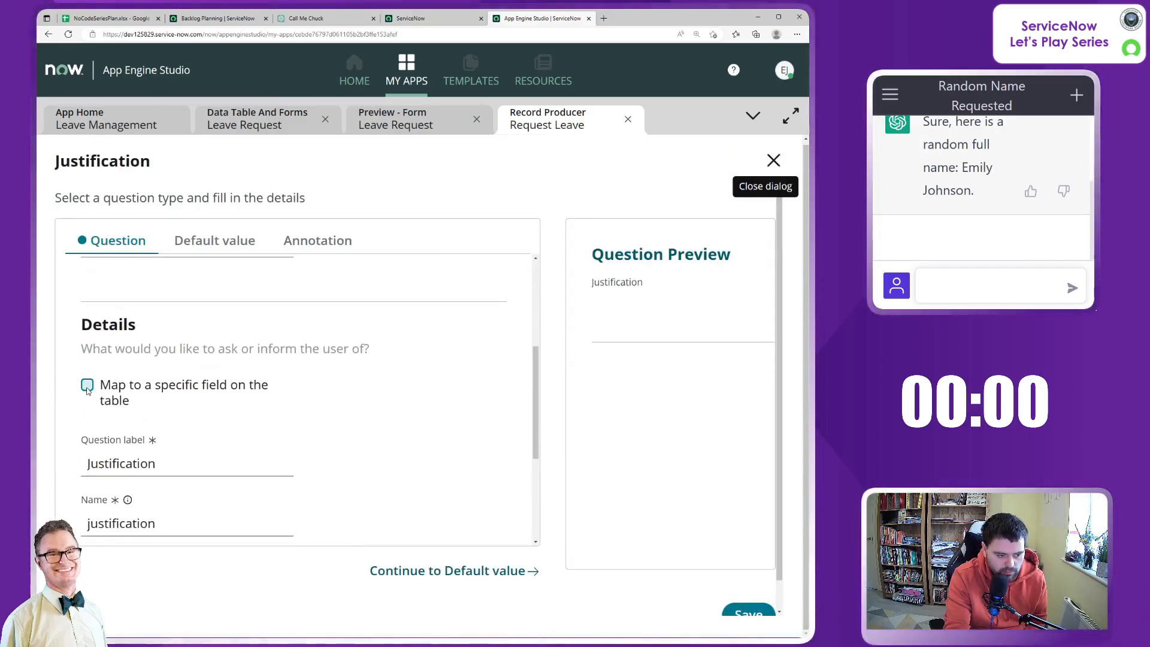
{"action": "left_click", "coordinate": [187, 470]}
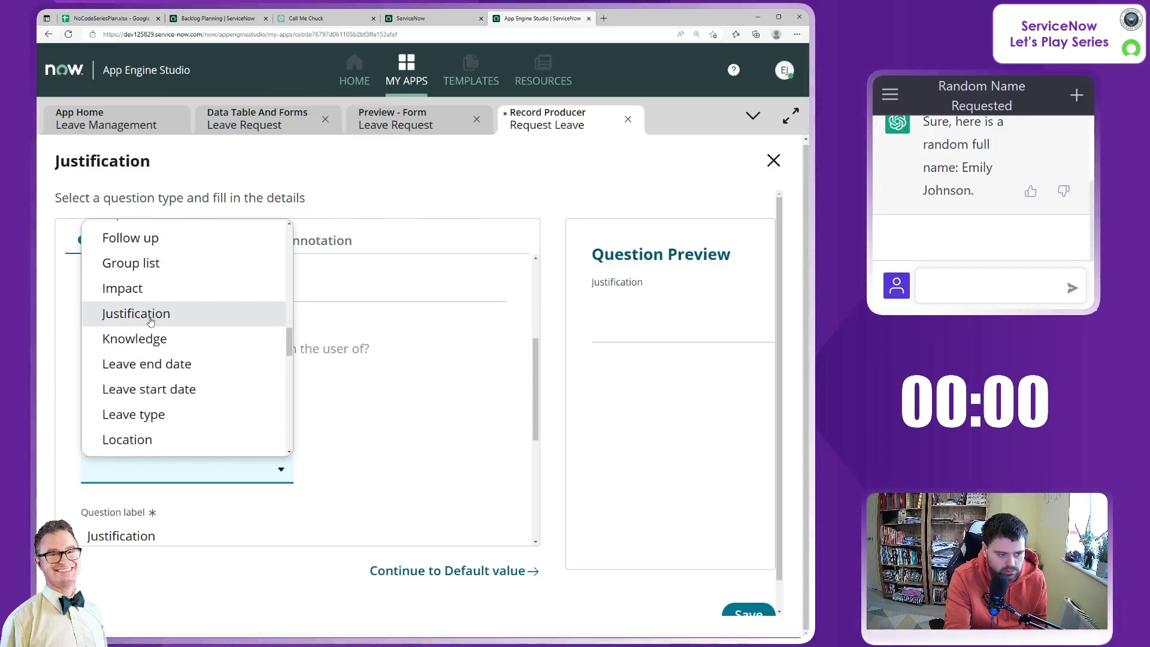
{"action": "left_click", "coordinate": [136, 313]}
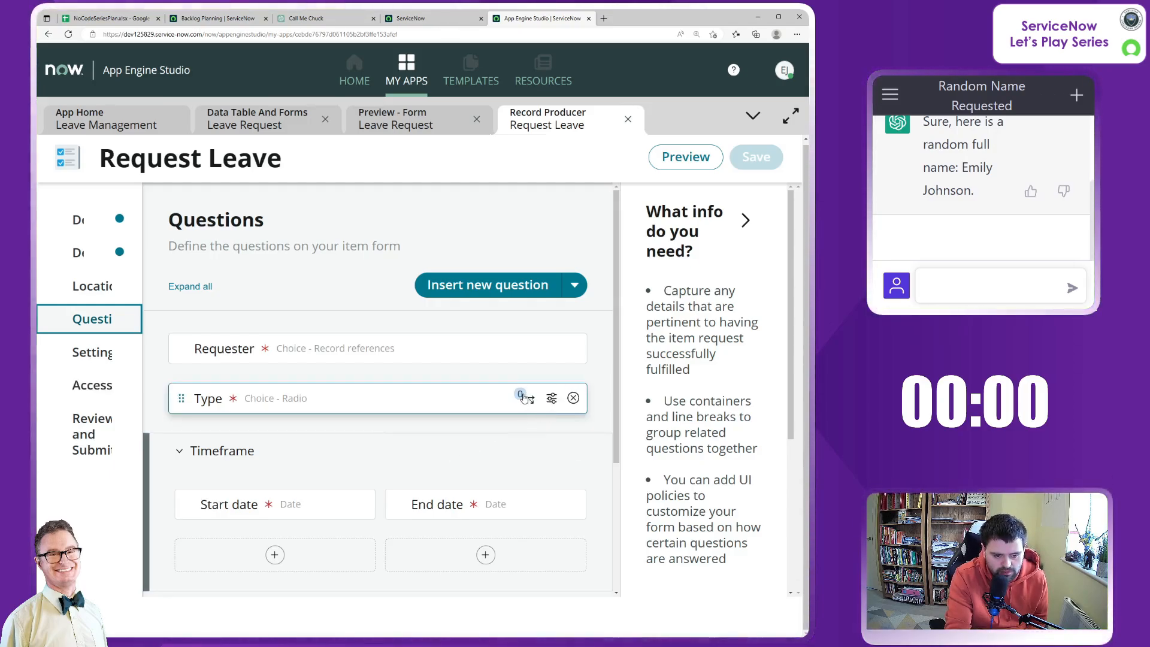
{"action": "mouse_move", "coordinate": [526, 398]}
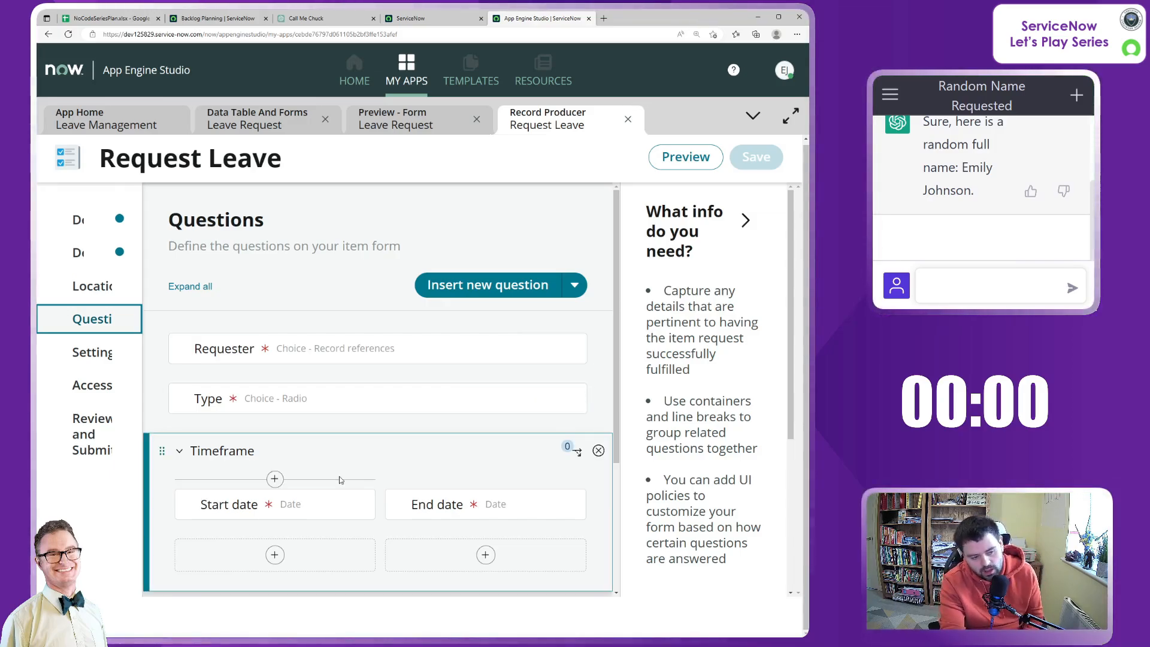
{"action": "mouse_move", "coordinate": [352, 458]}
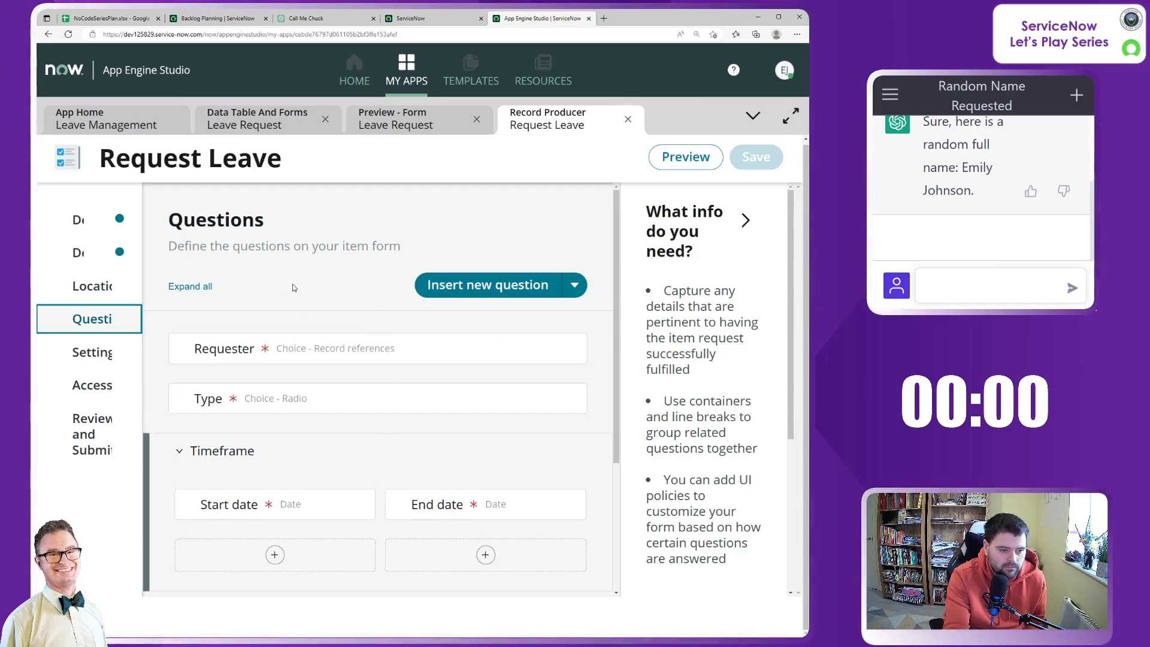
{"action": "mouse_move", "coordinate": [288, 274]}
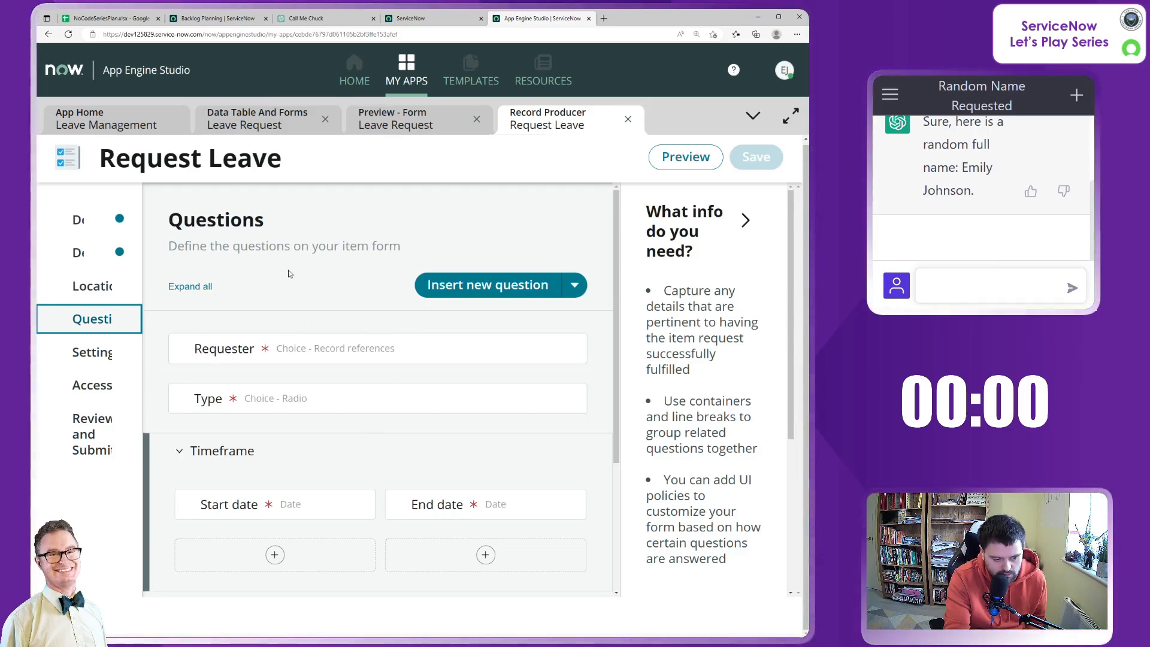